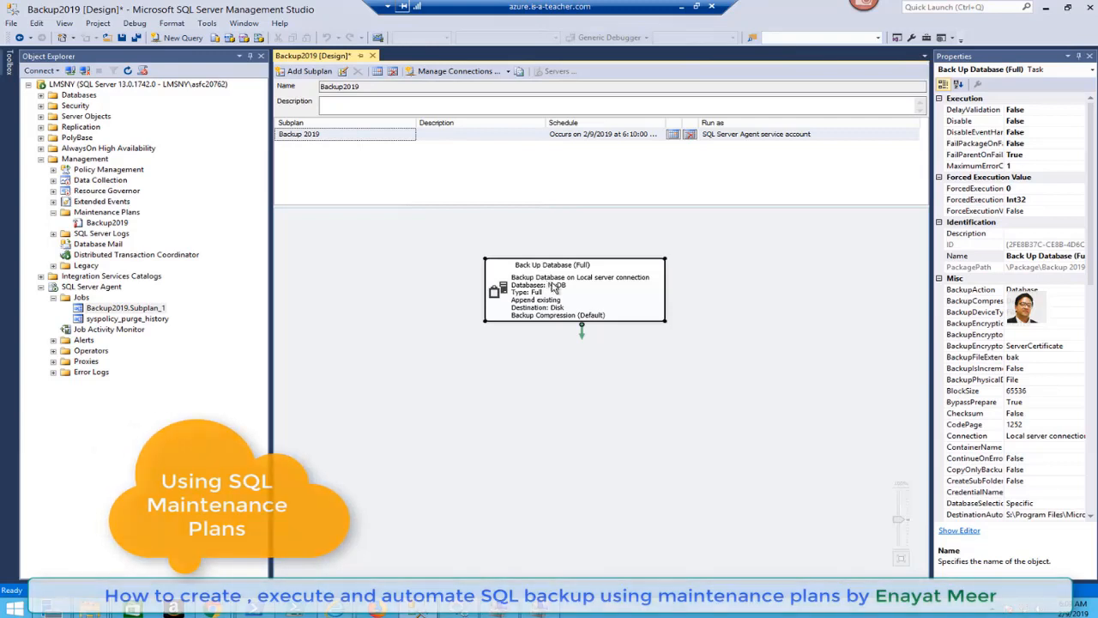
Open the Back Up Database (Full) task's settings from the plan design surface.
double_click(573, 289)
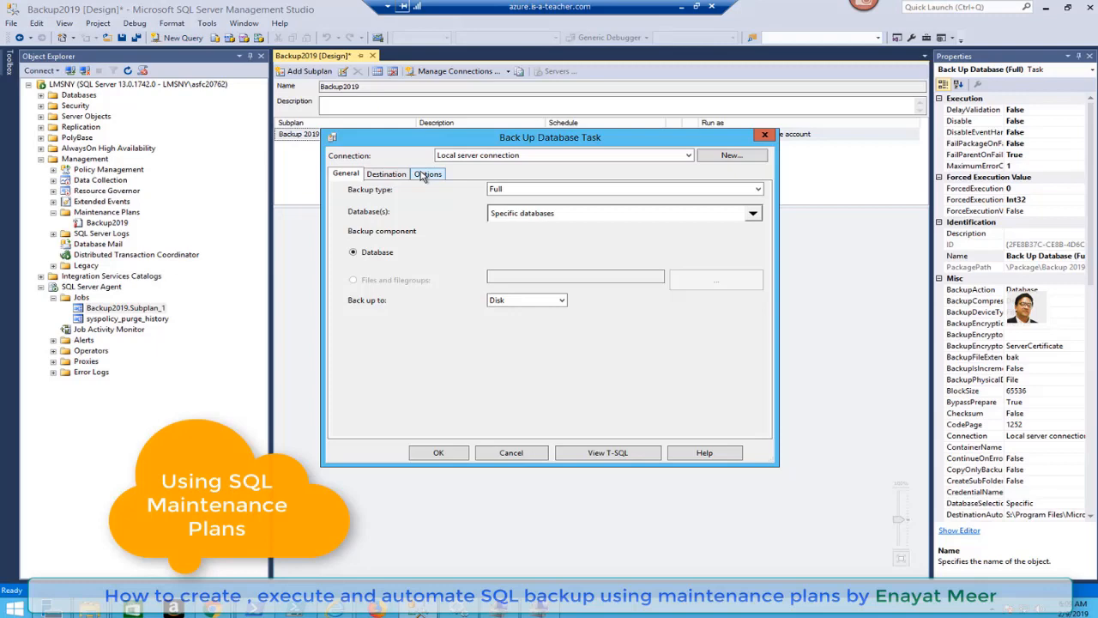
mouse_move(185, 453)
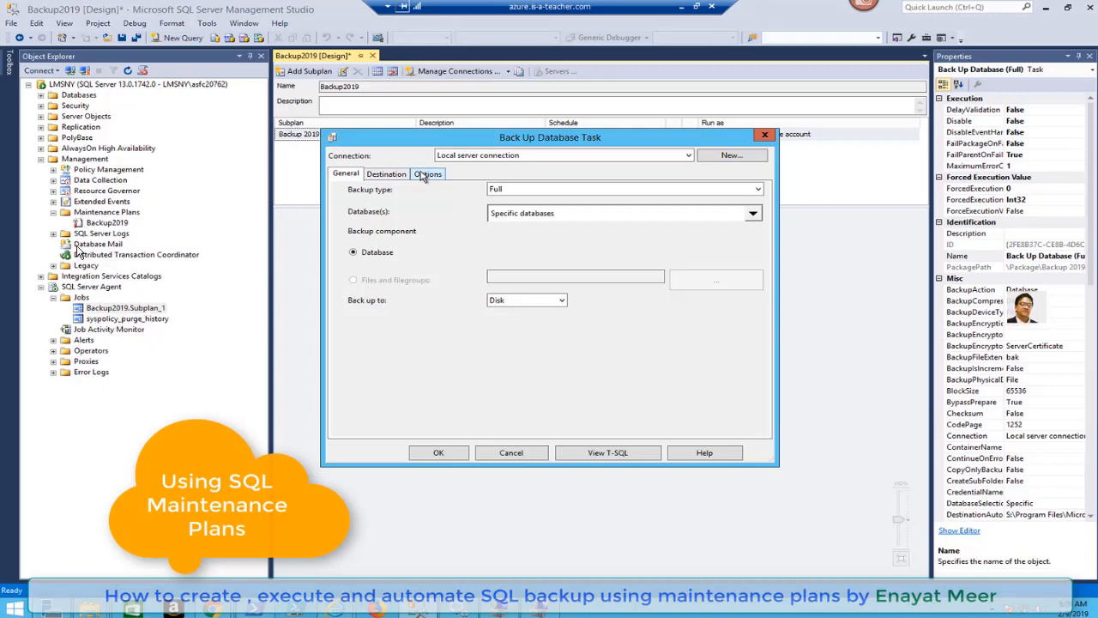
mouse_move(89, 237)
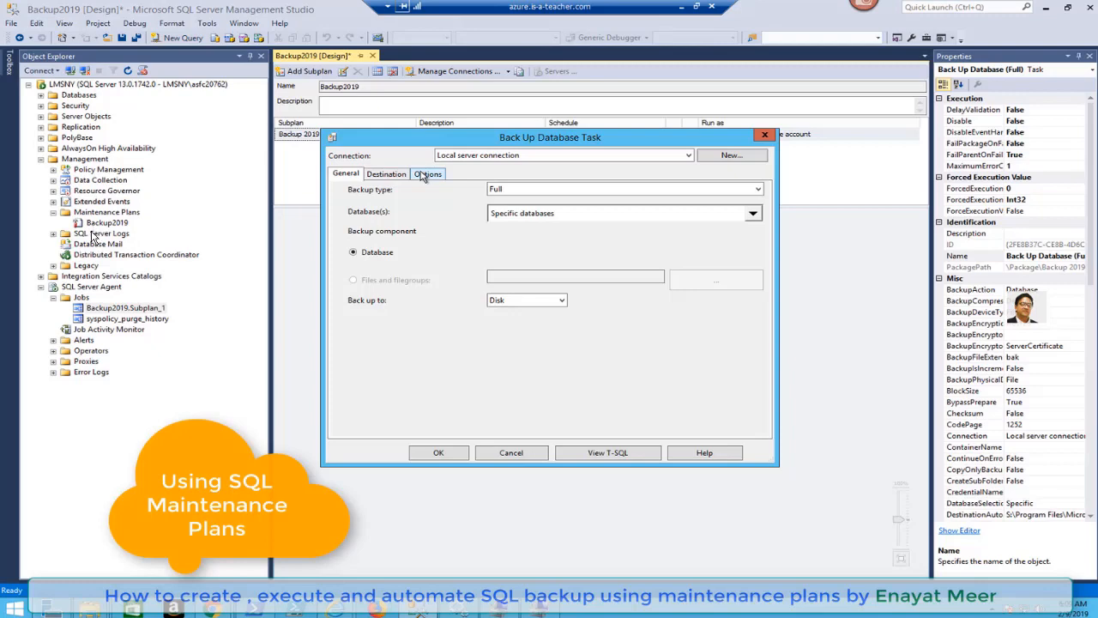
mouse_move(107, 223)
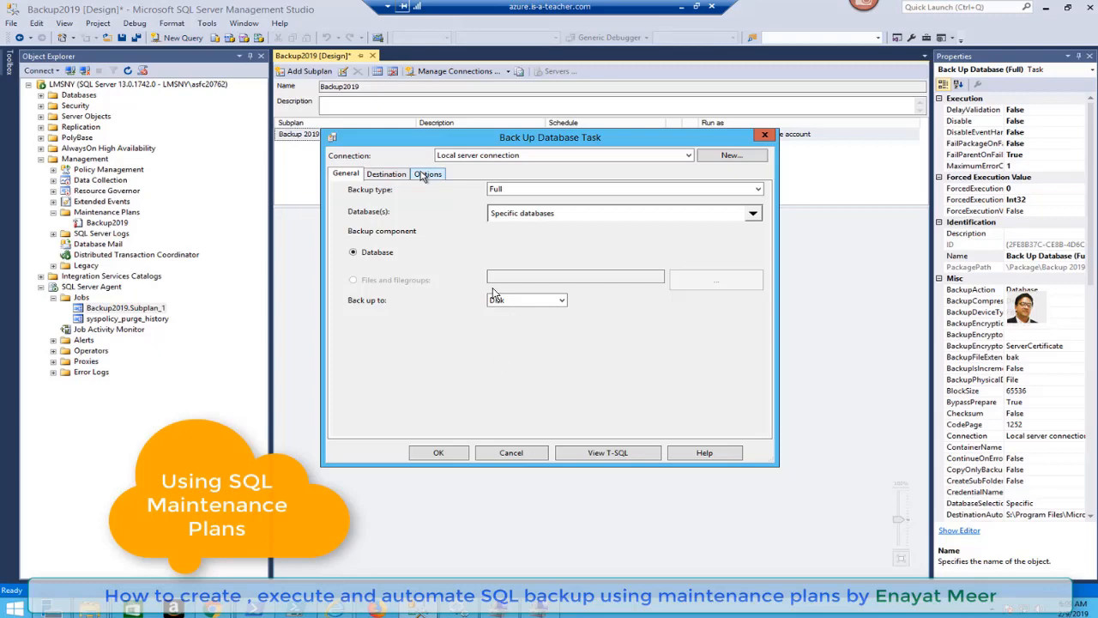
mouse_move(597, 248)
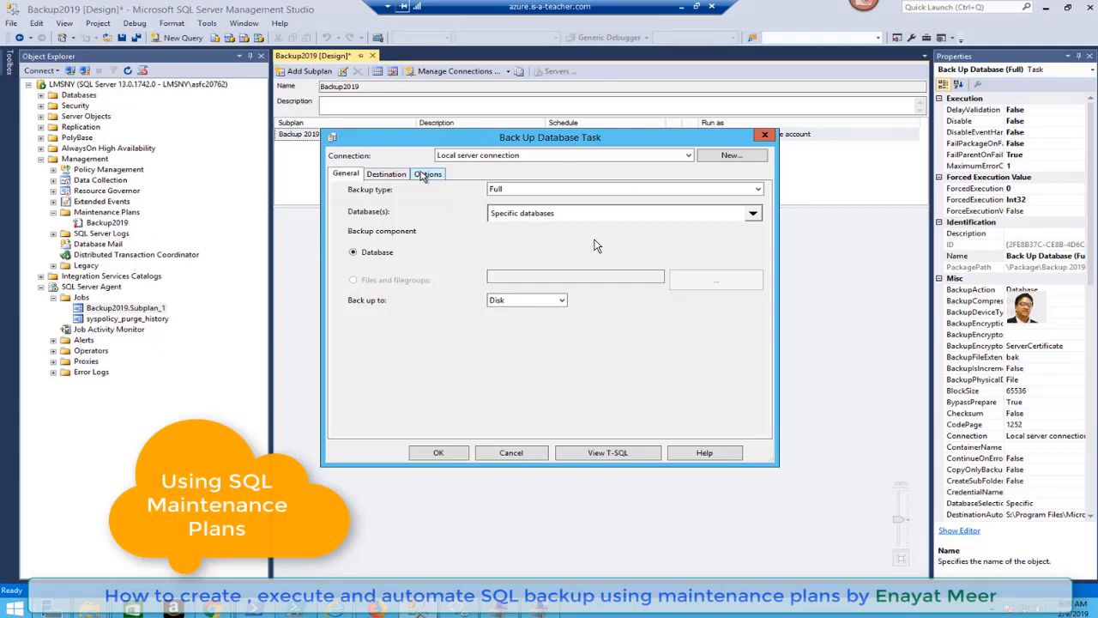
mouse_move(584, 324)
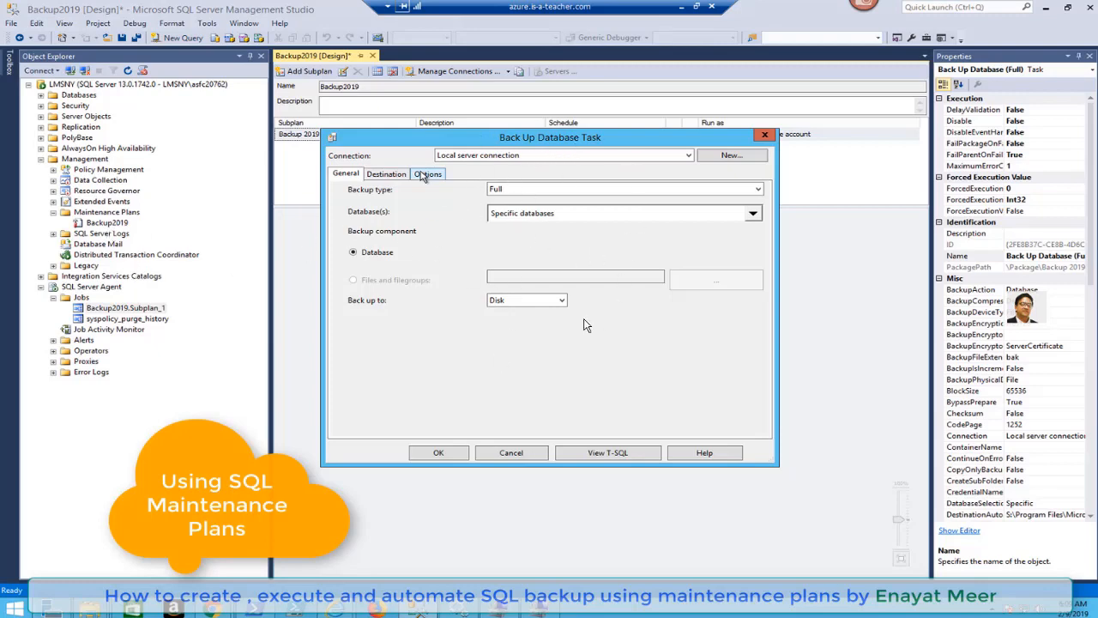
mouse_move(515, 188)
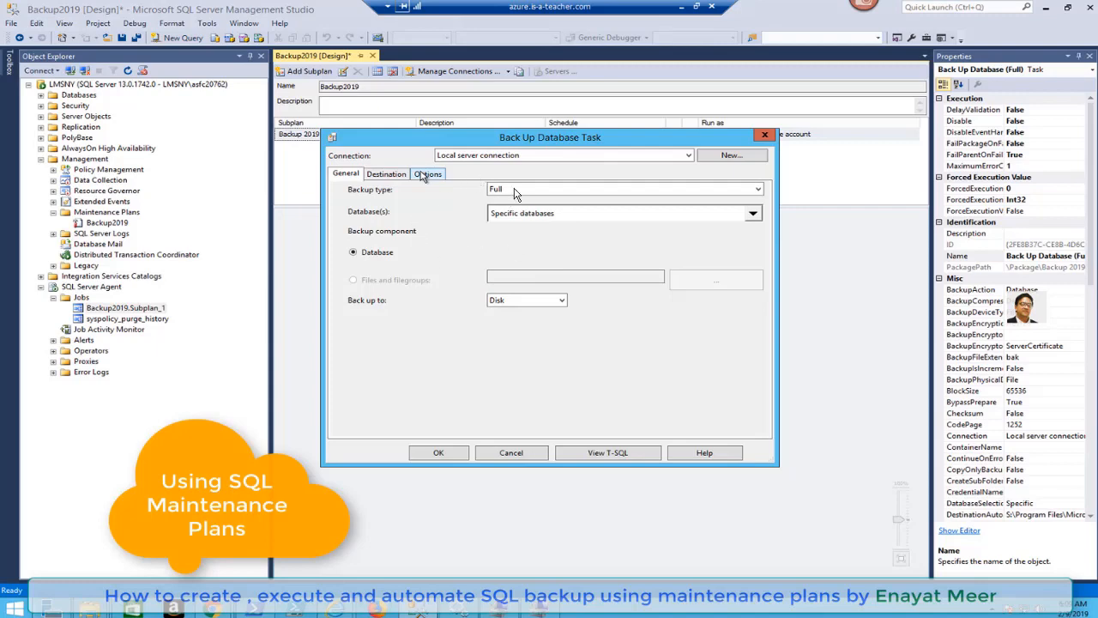
mouse_move(381, 198)
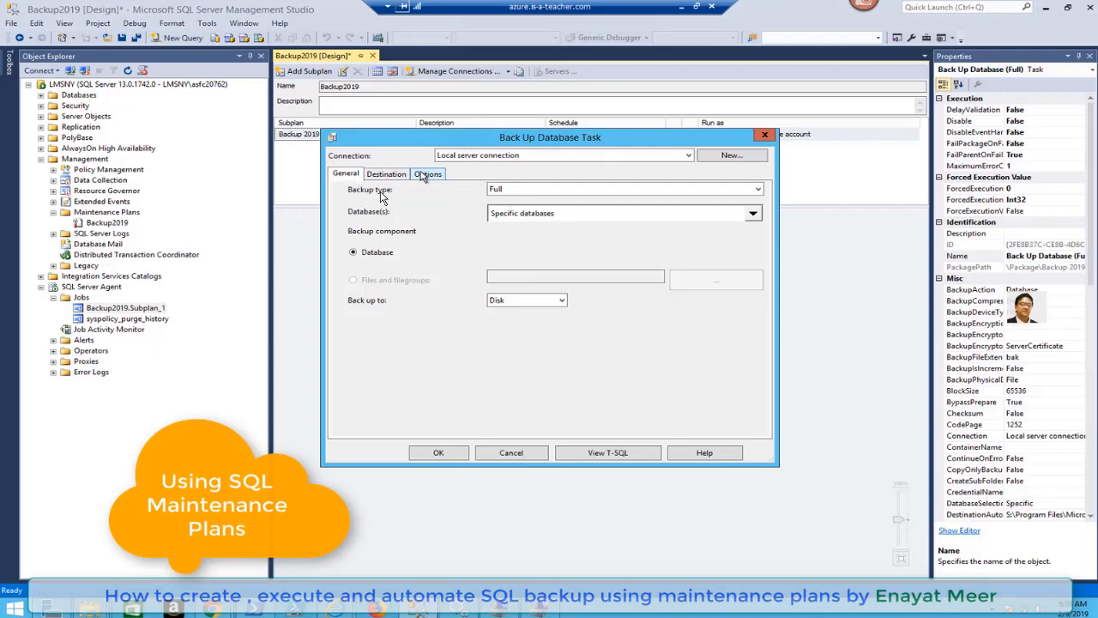
mouse_move(381, 198)
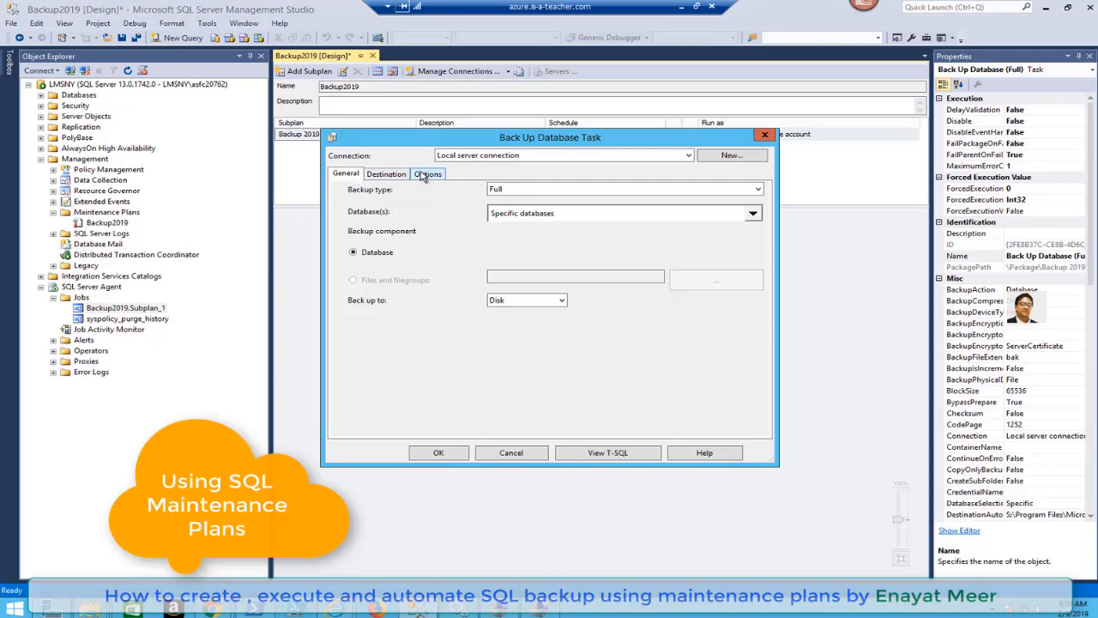
left_click(386, 174)
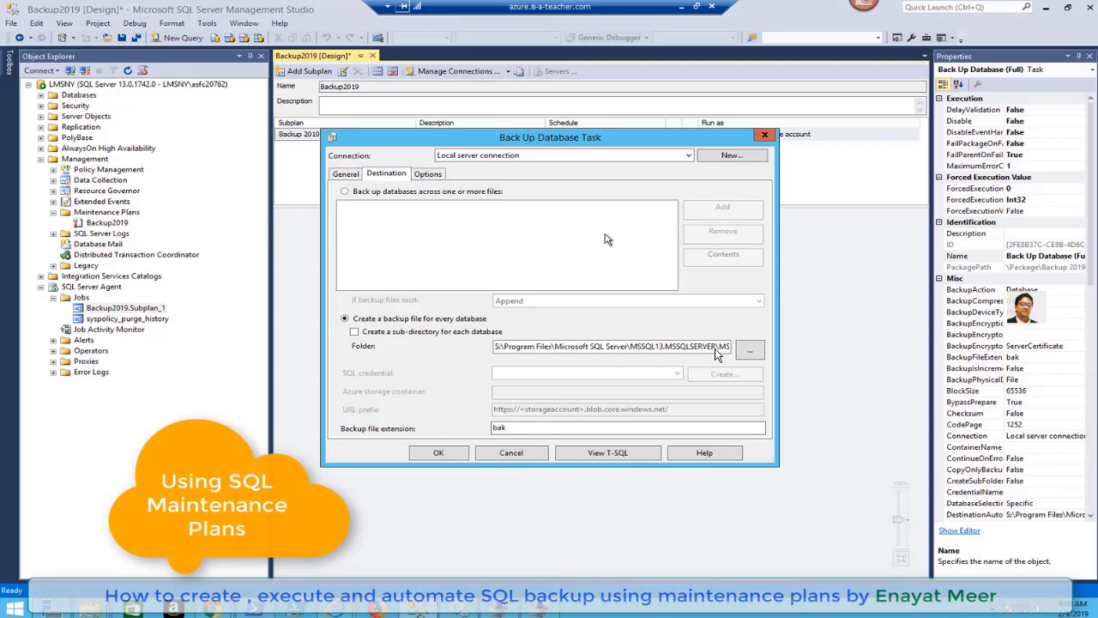
mouse_move(718, 355)
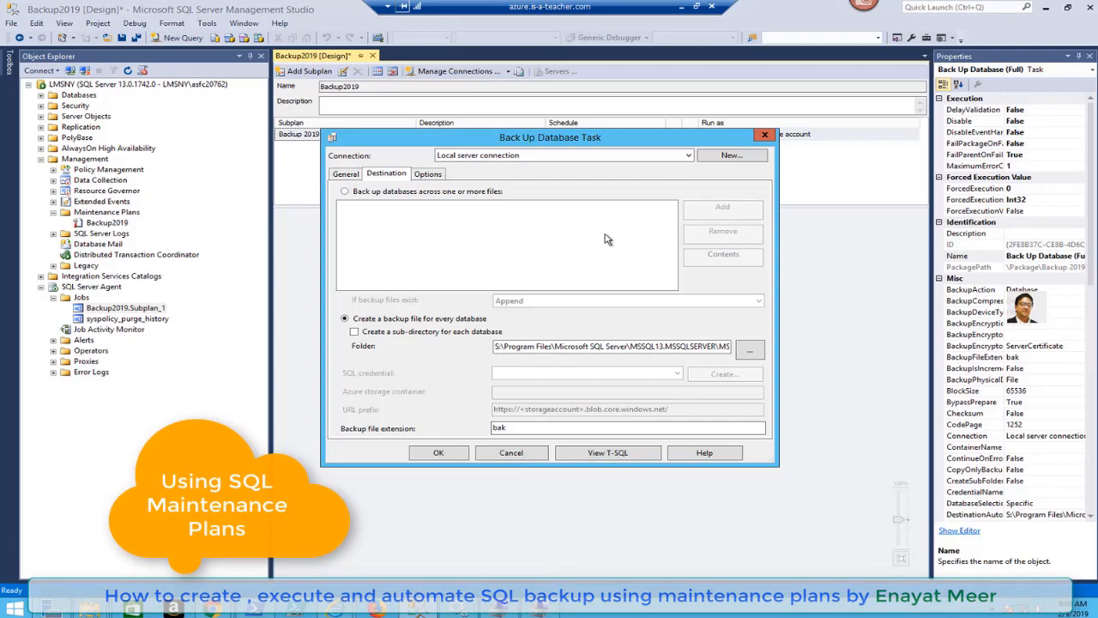
left_click(427, 174)
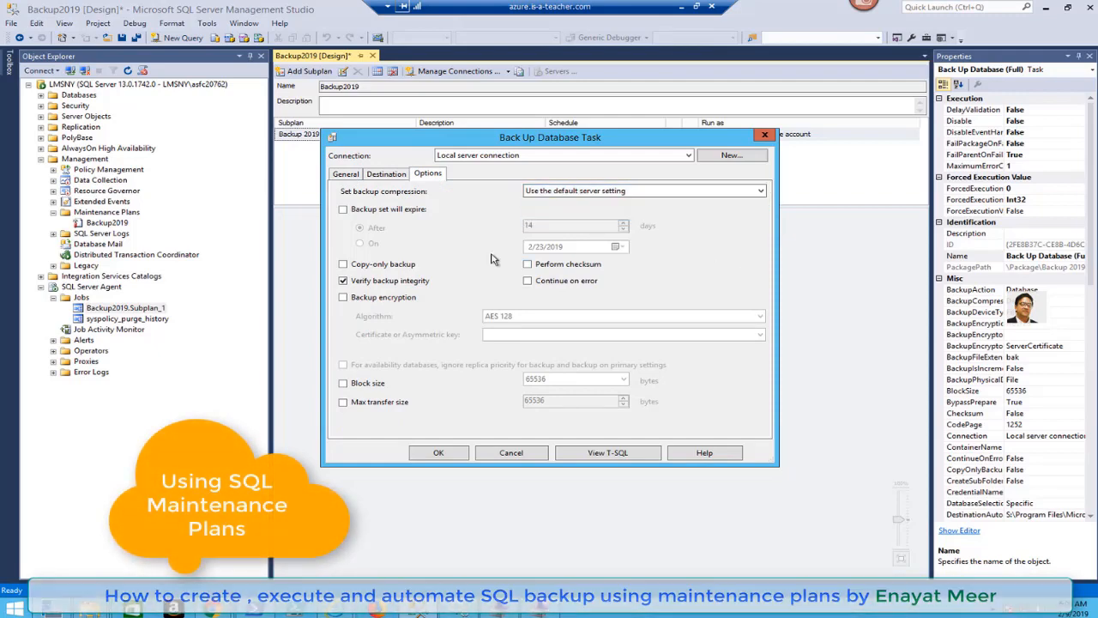
left_click(386, 173)
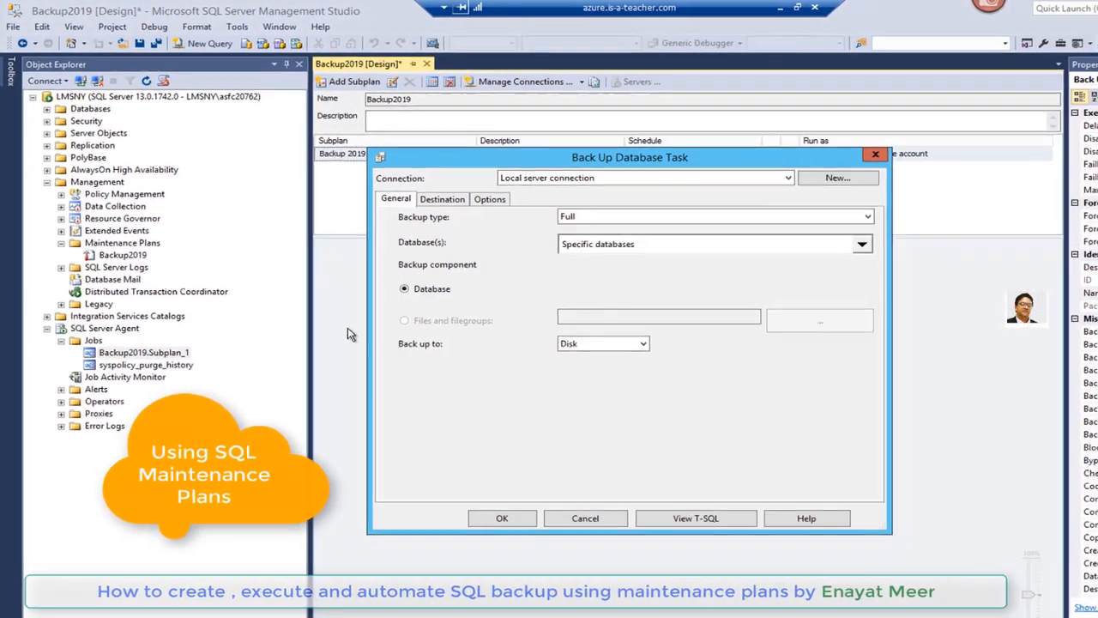
Glance at the Database(s) list and cancel the Back Up Database Task dialog unchanged.
left_click(862, 243)
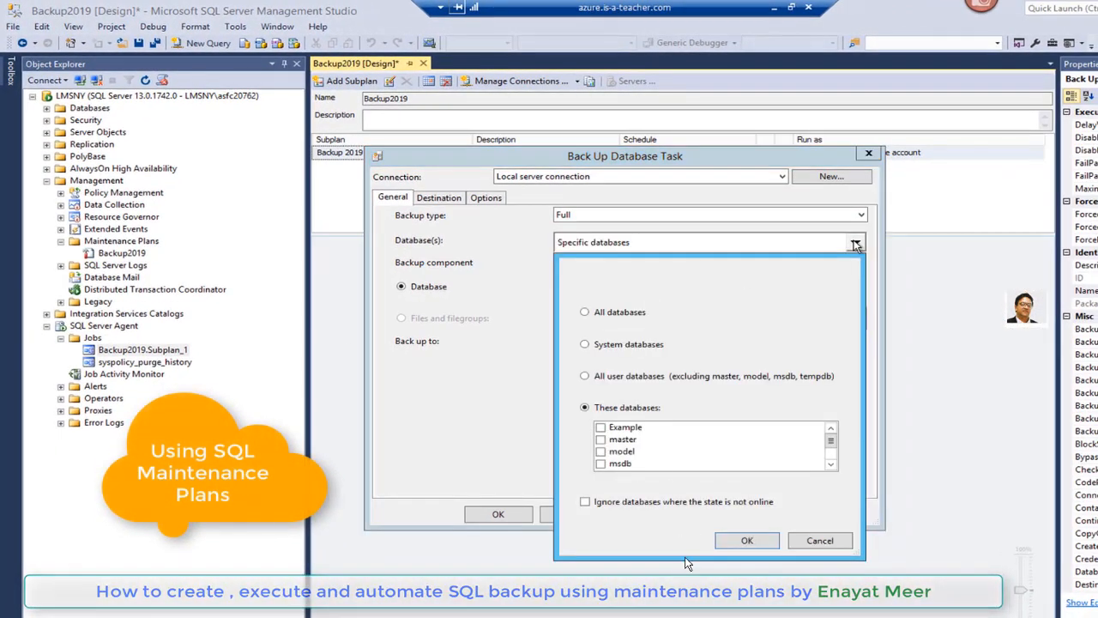
left_click(600, 439)
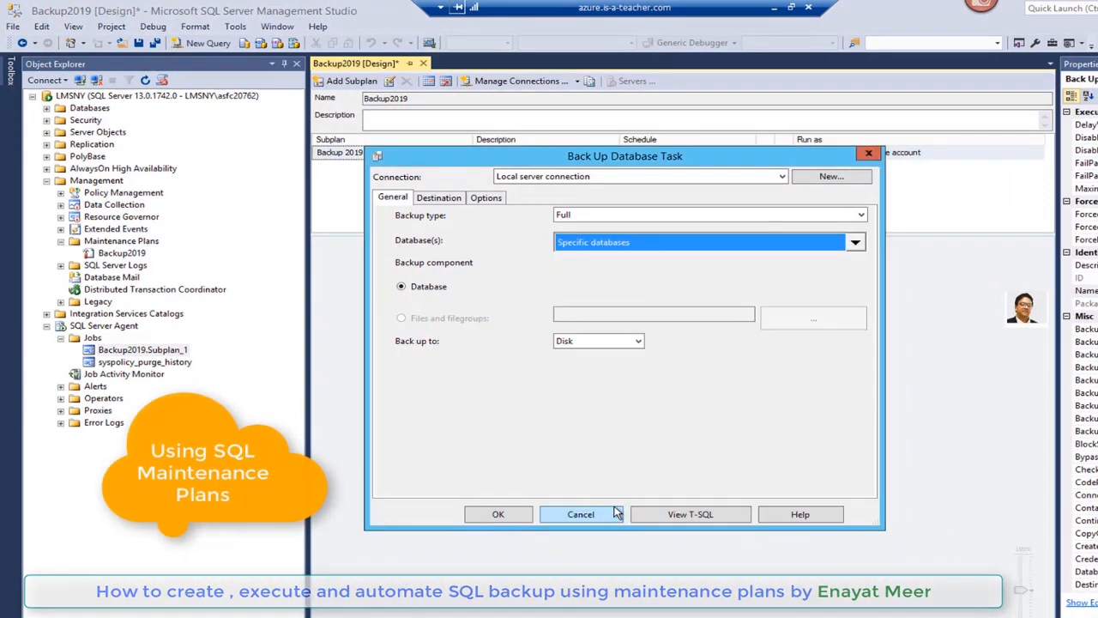
left_click(498, 515)
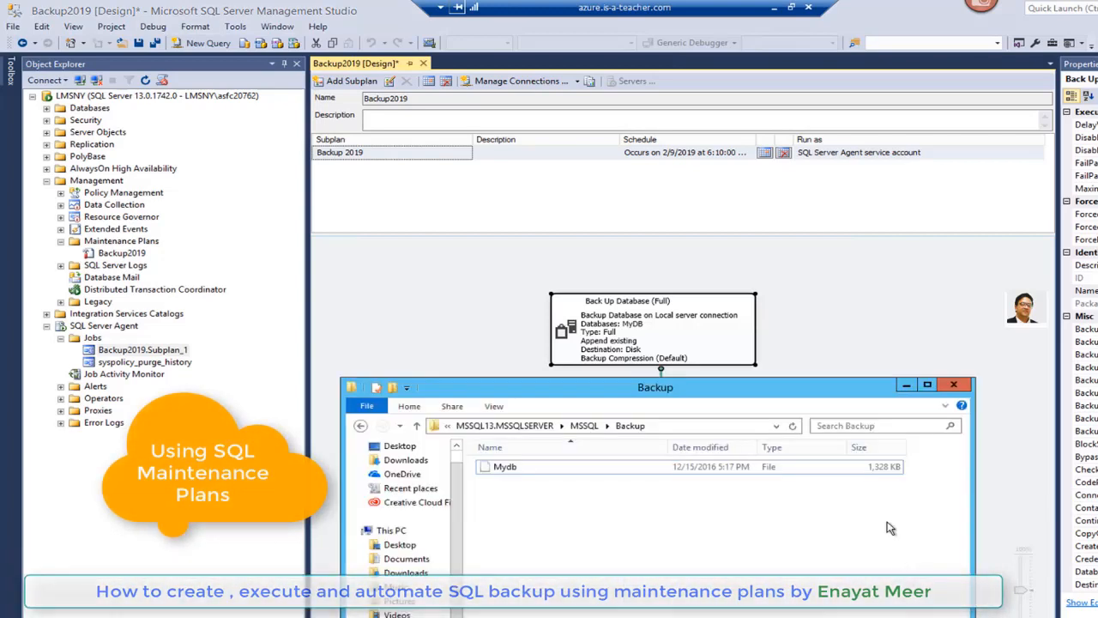
mouse_move(695, 481)
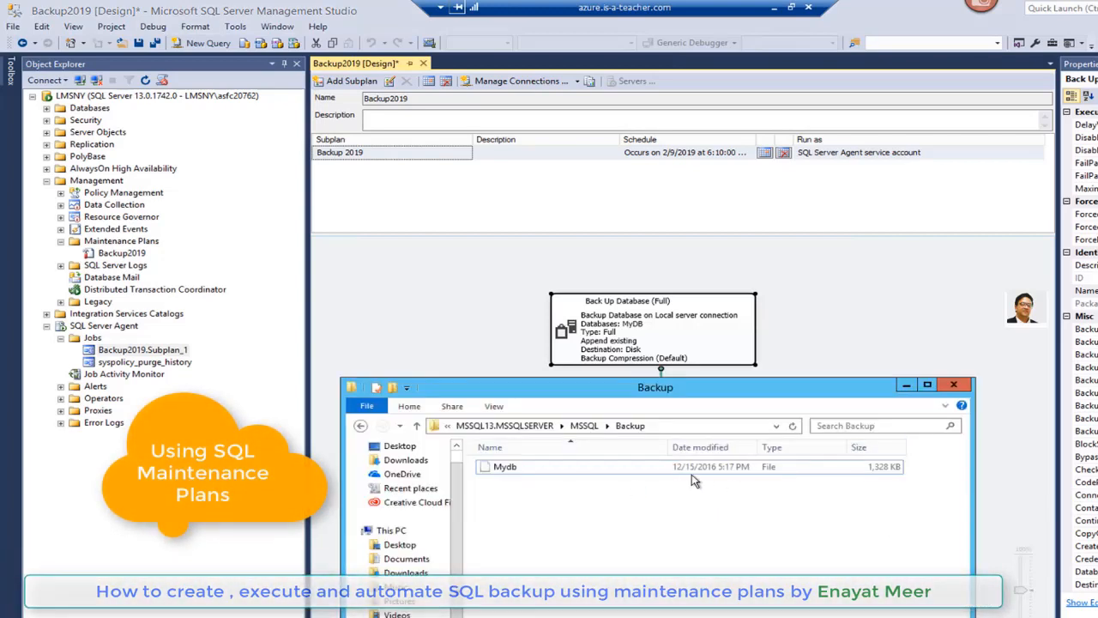
mouse_move(743, 532)
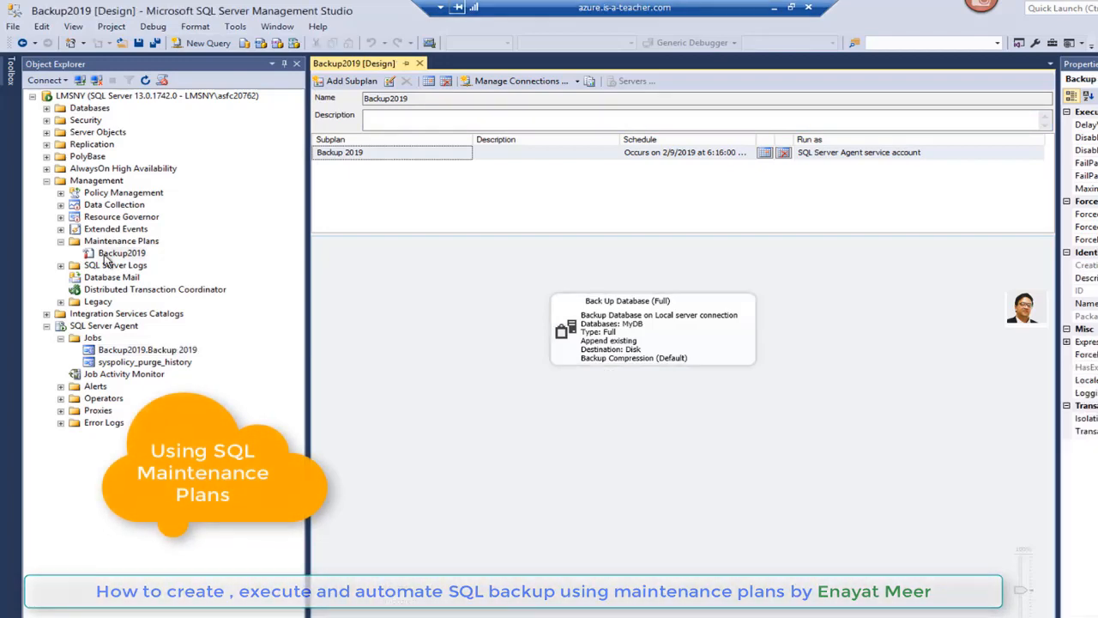
Execute the Backup2019 maintenance plan and dismiss its Success report.
left_click(120, 253)
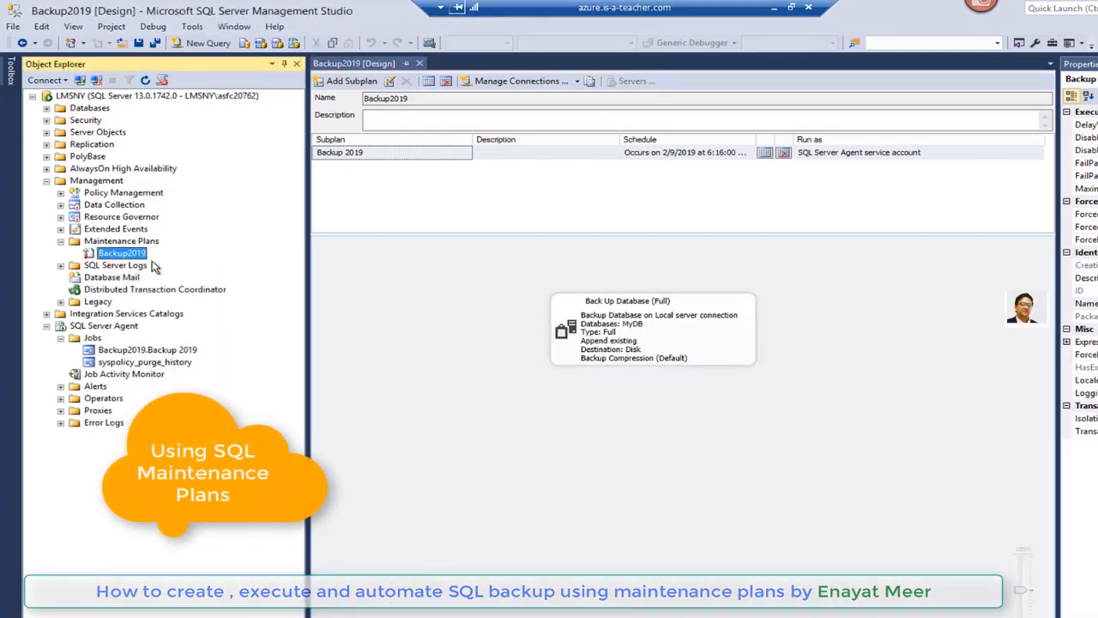
right_click(120, 252)
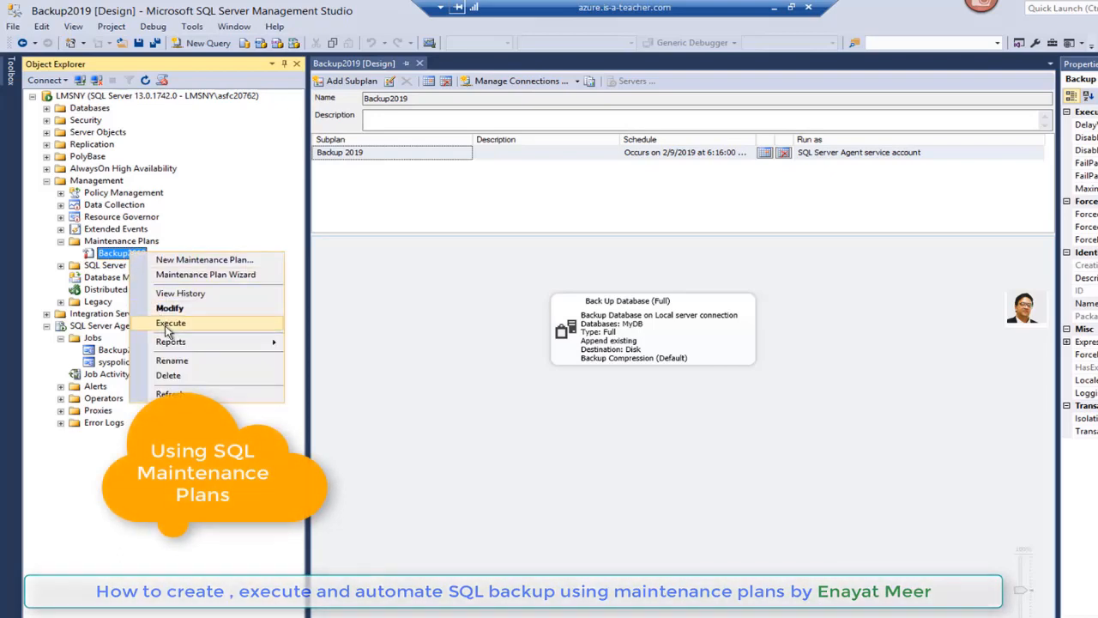
left_click(169, 322)
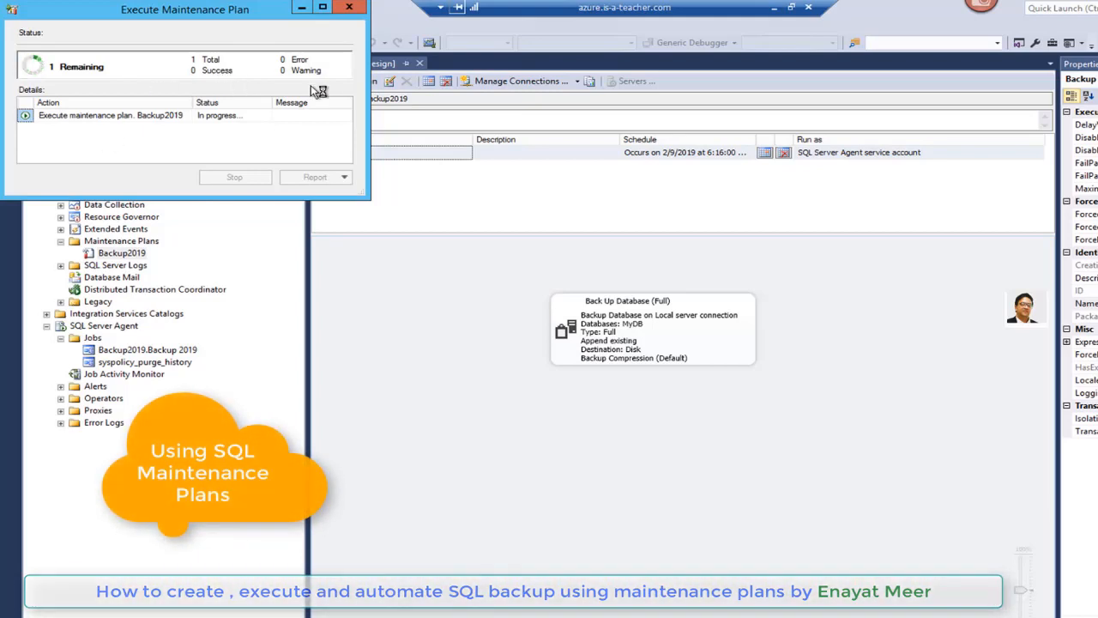
mouse_move(309, 315)
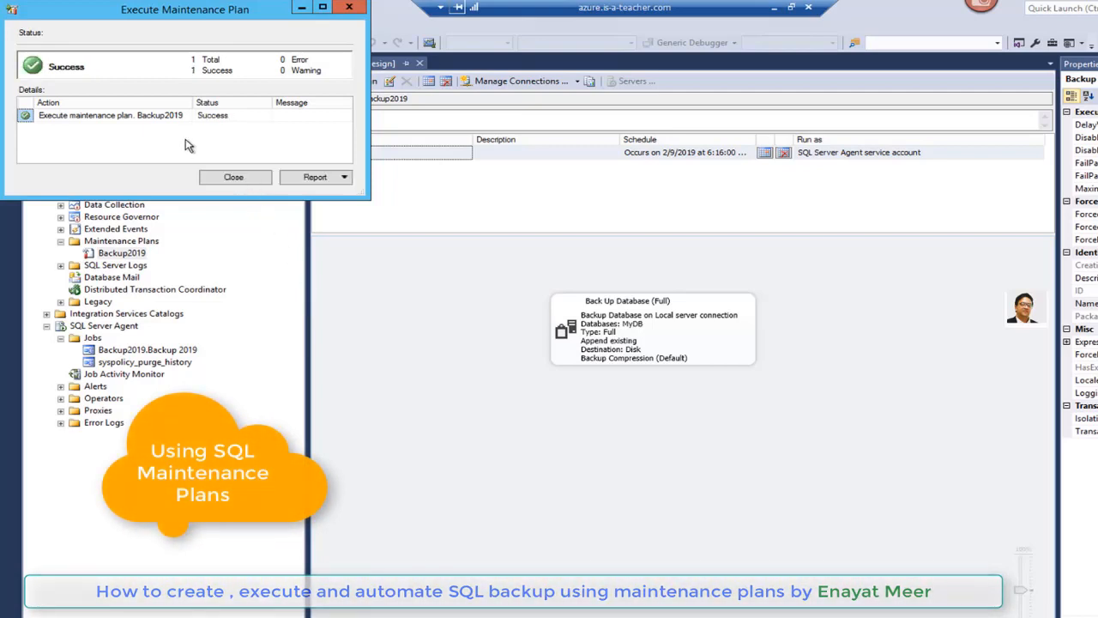
left_click(233, 176)
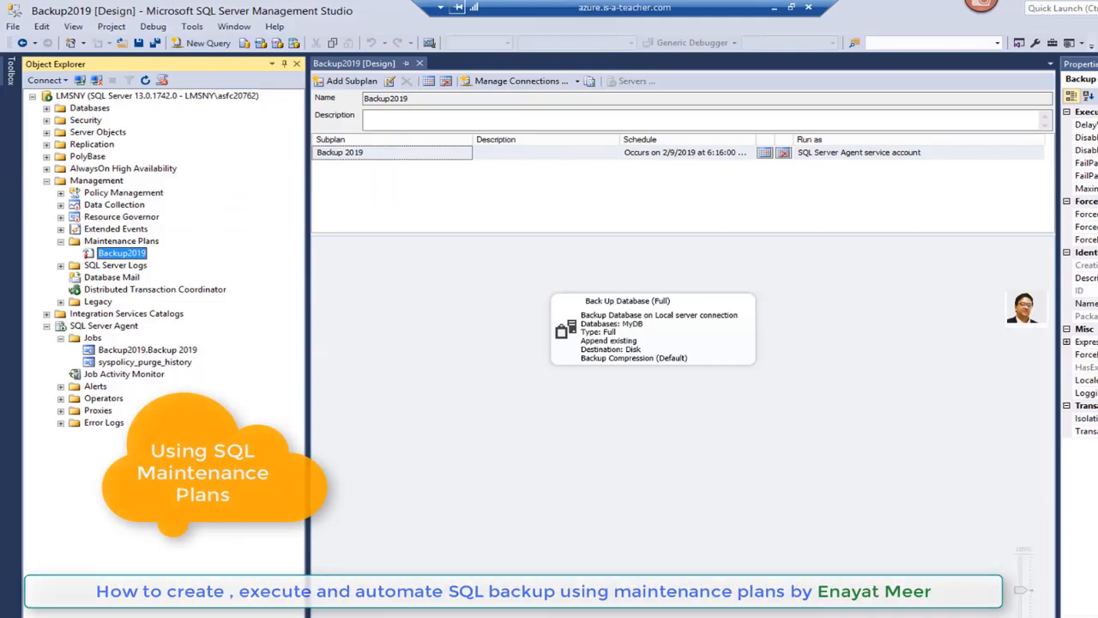
Bring up the actions for the Backup2019 agent job to view its history.
left_click(148, 351)
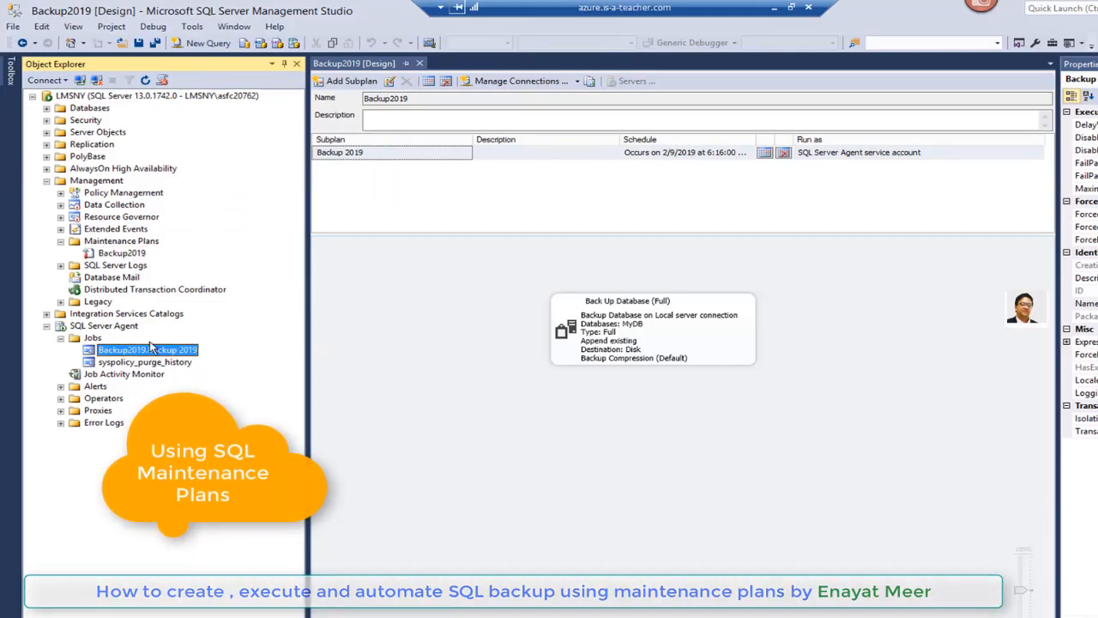
right_click(120, 350)
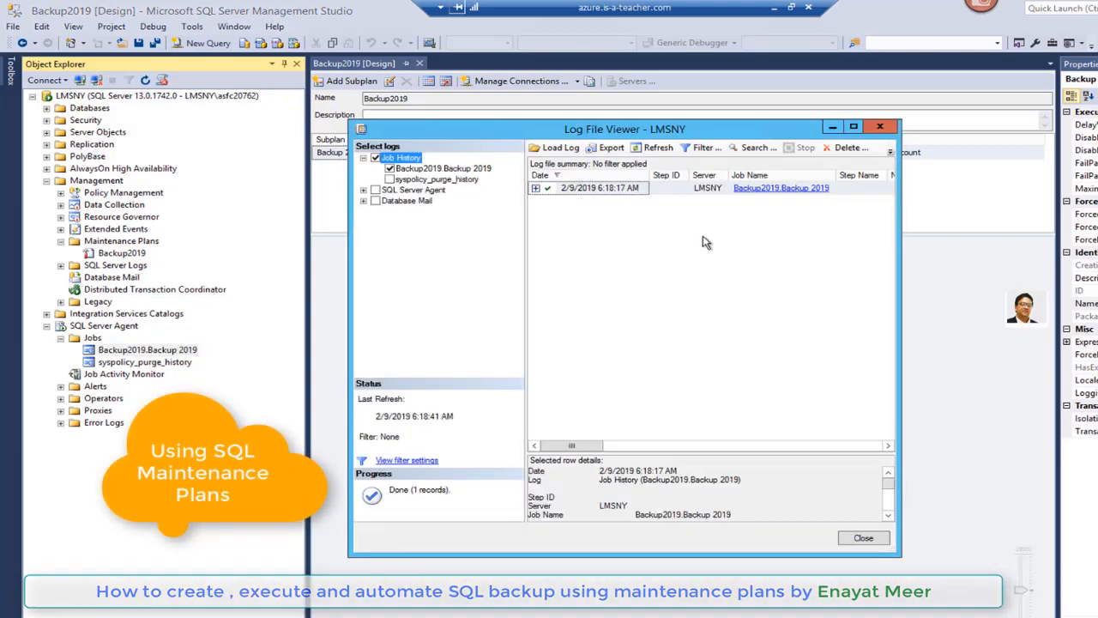
mouse_move(580, 206)
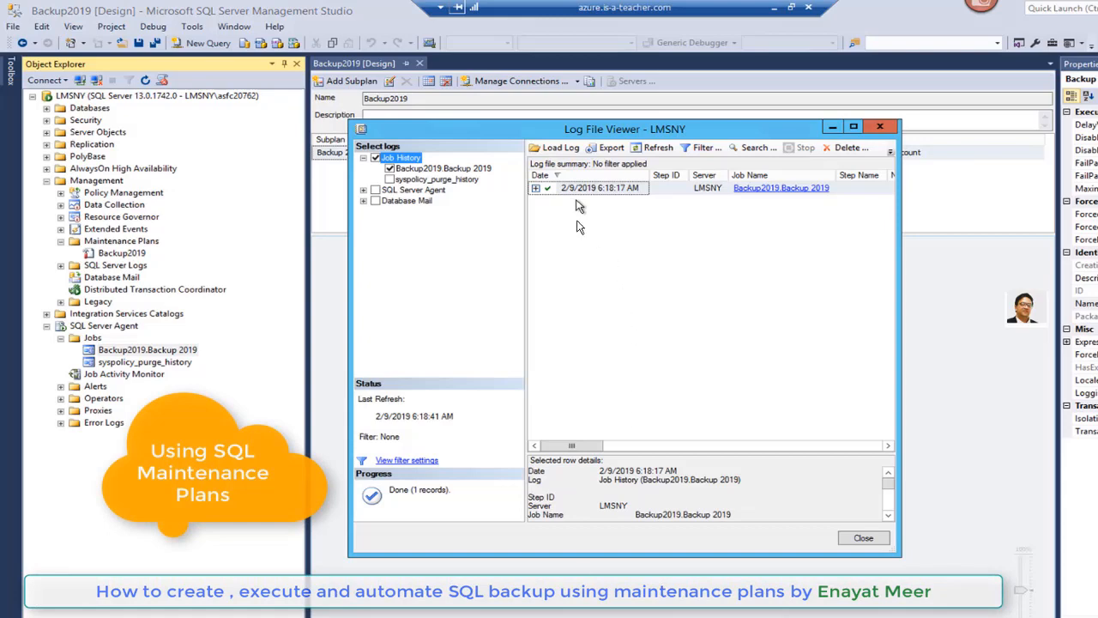
mouse_move(601, 205)
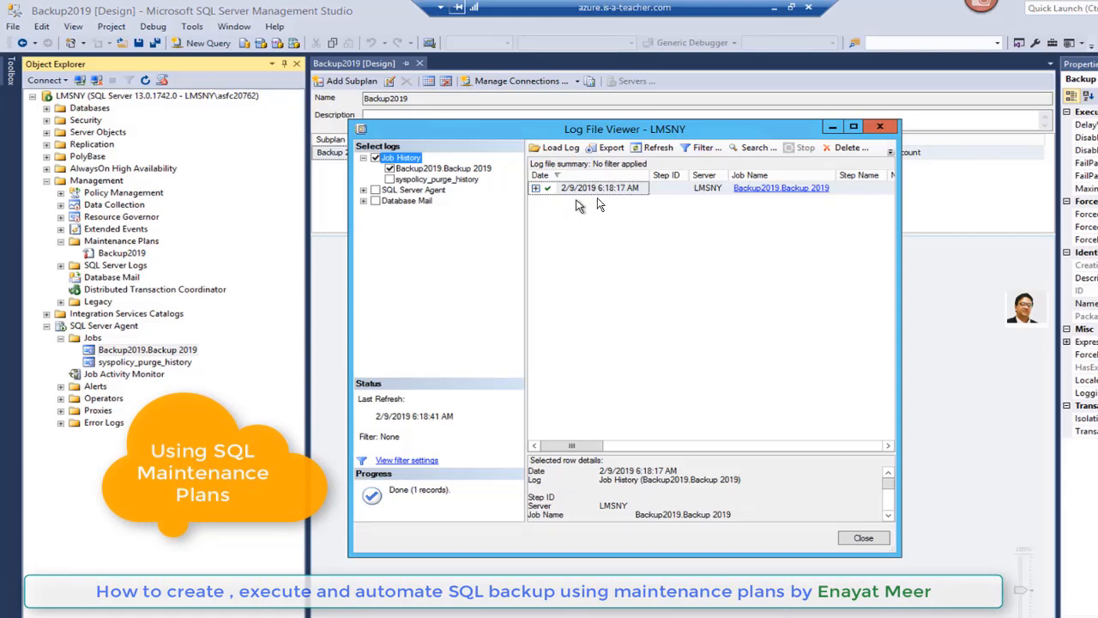
mouse_move(599, 204)
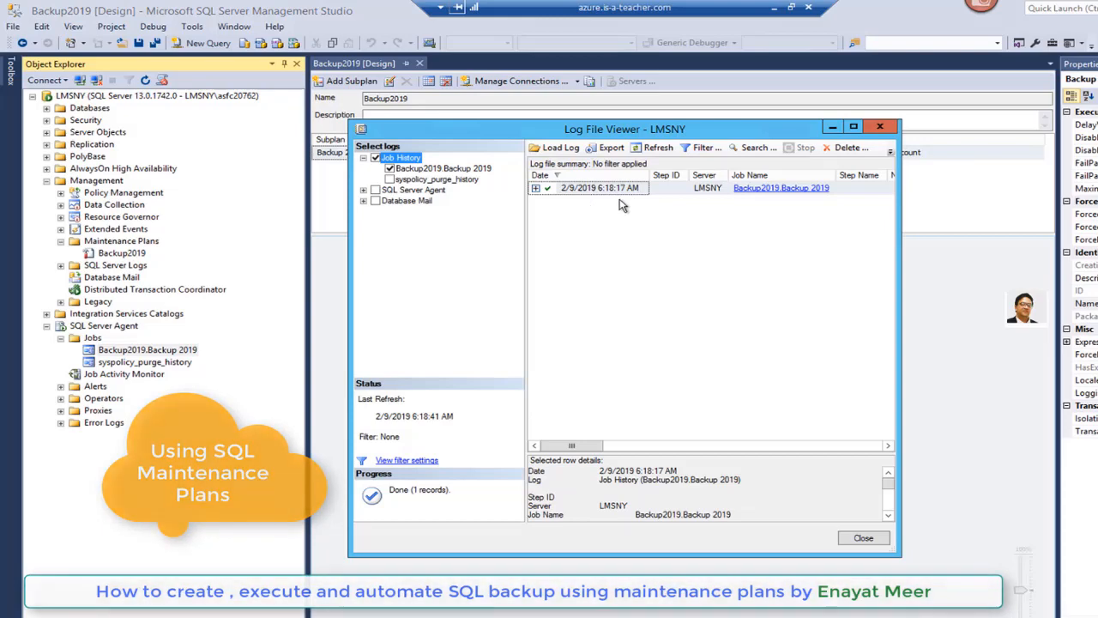
mouse_move(707, 207)
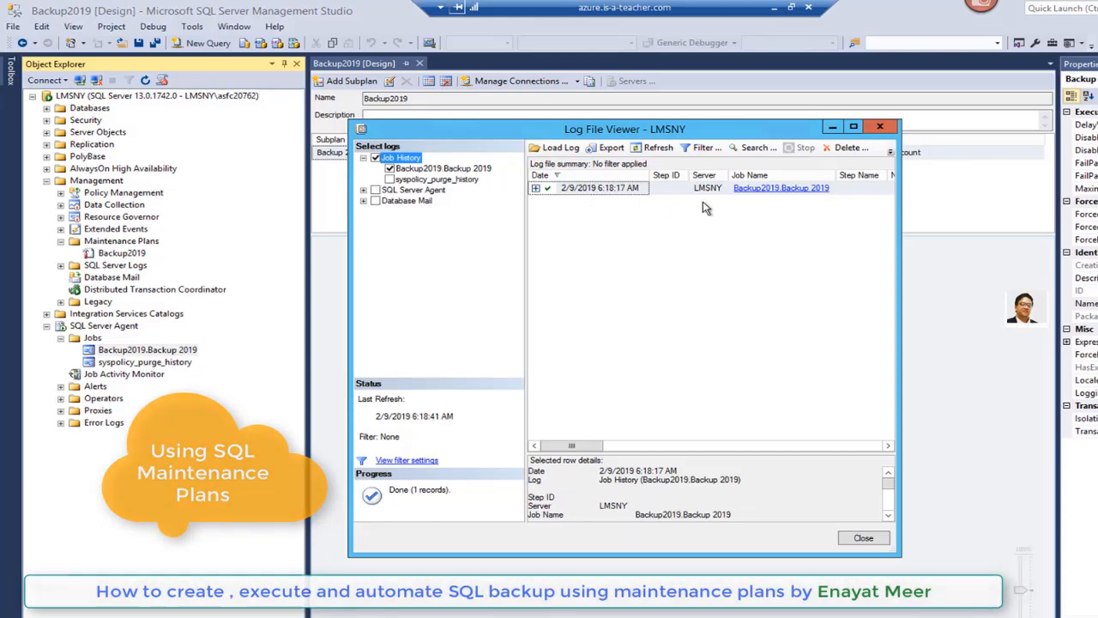
mouse_move(814, 207)
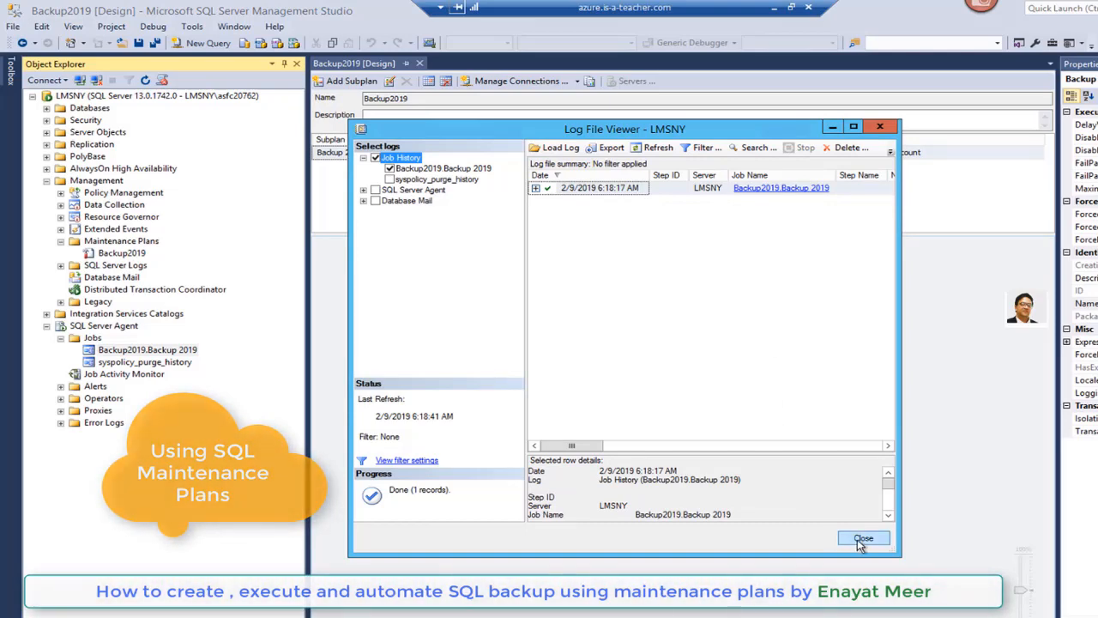
Close the Log File Viewer showing the Backup2019 job history.
left_click(864, 539)
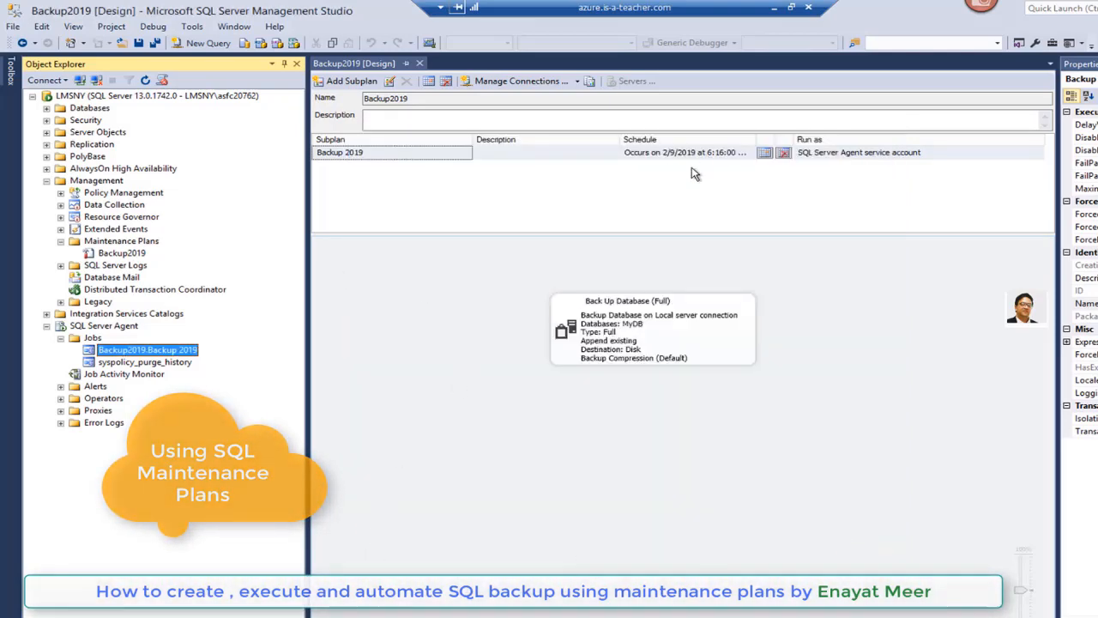
mouse_move(767, 172)
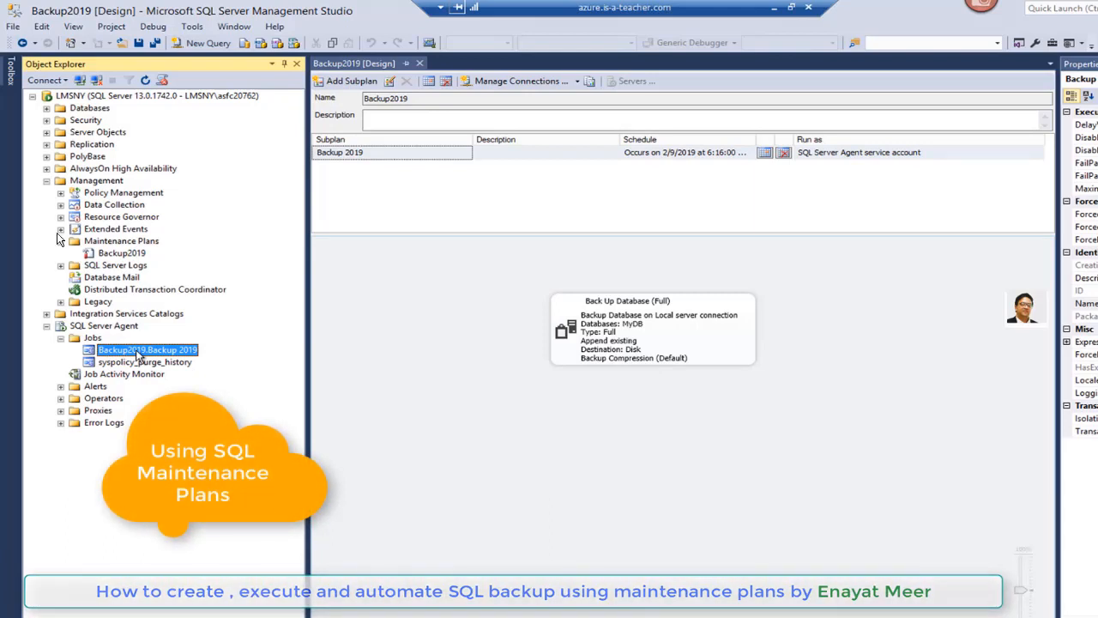
mouse_move(161, 254)
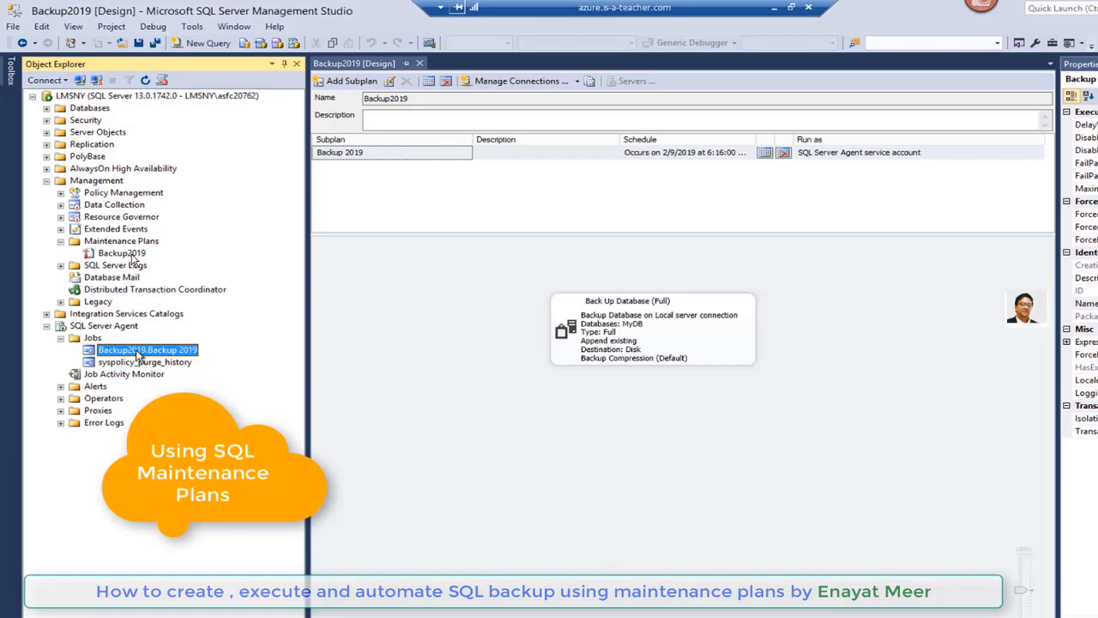
mouse_move(134, 256)
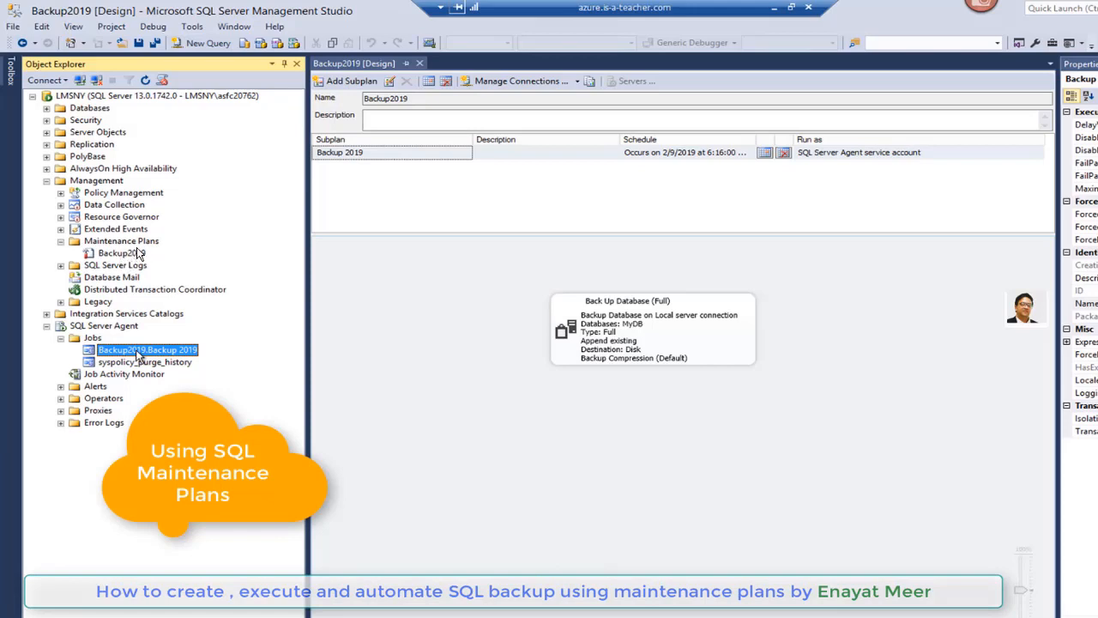
mouse_move(111, 364)
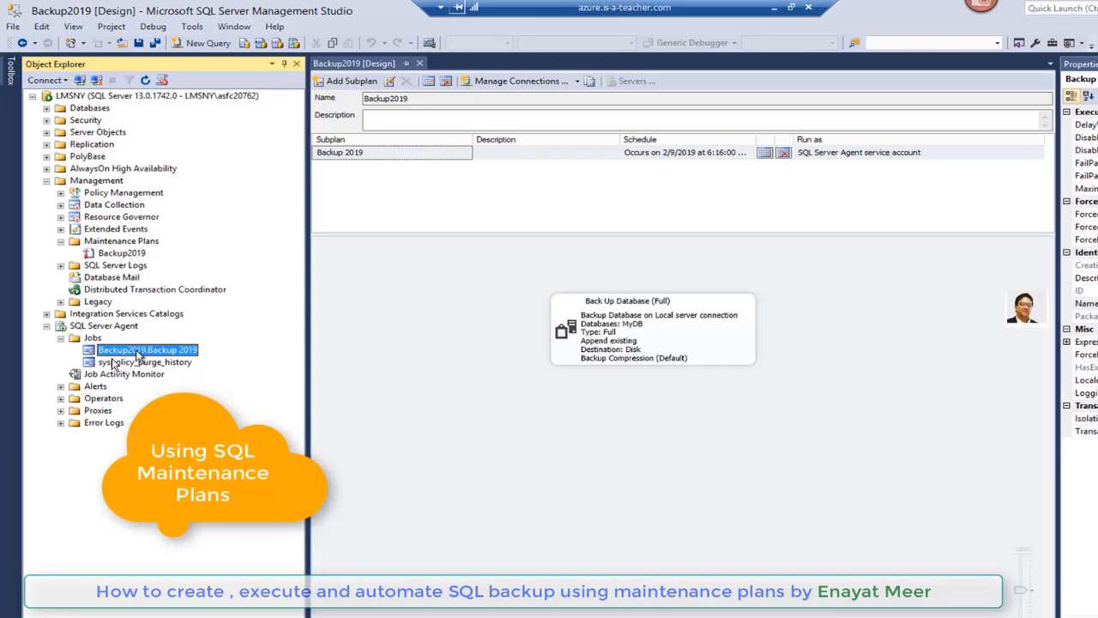
mouse_move(137, 359)
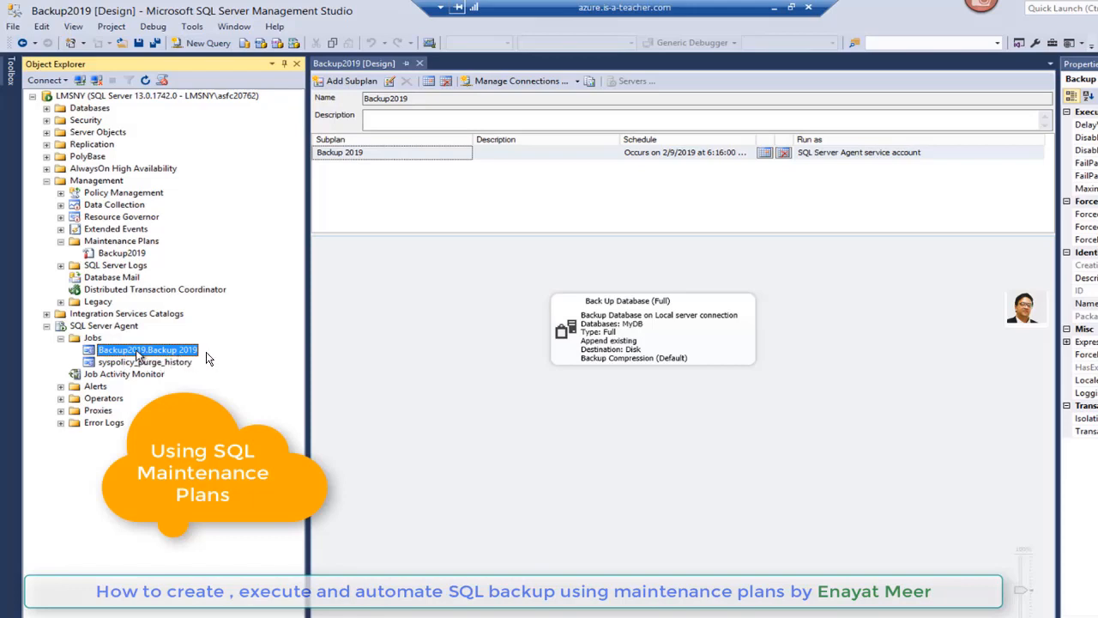
mouse_move(110, 359)
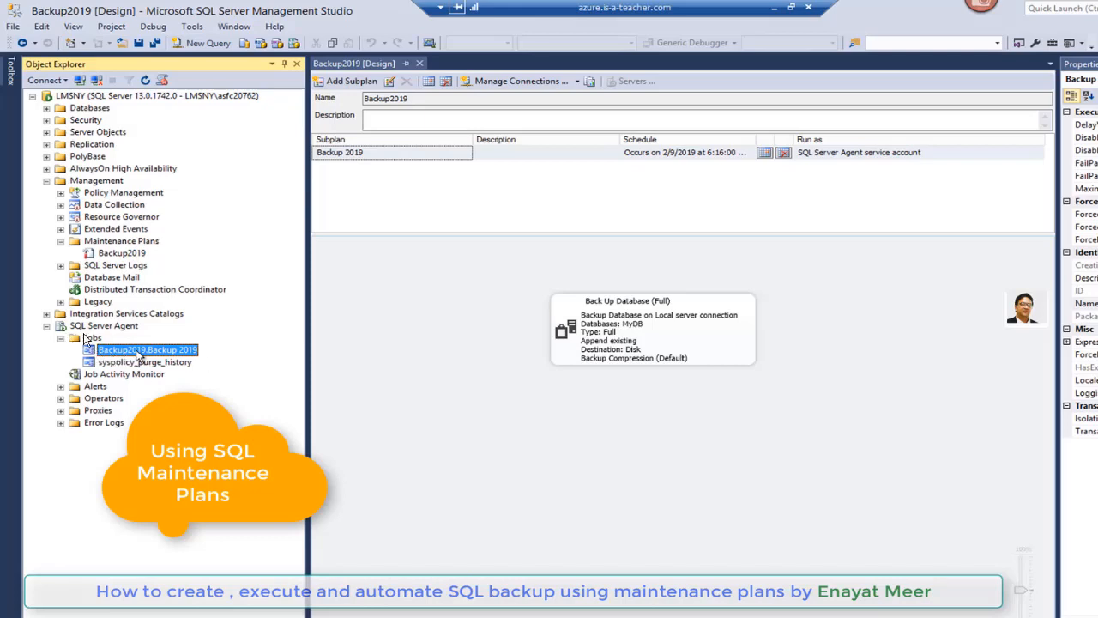
mouse_move(134, 336)
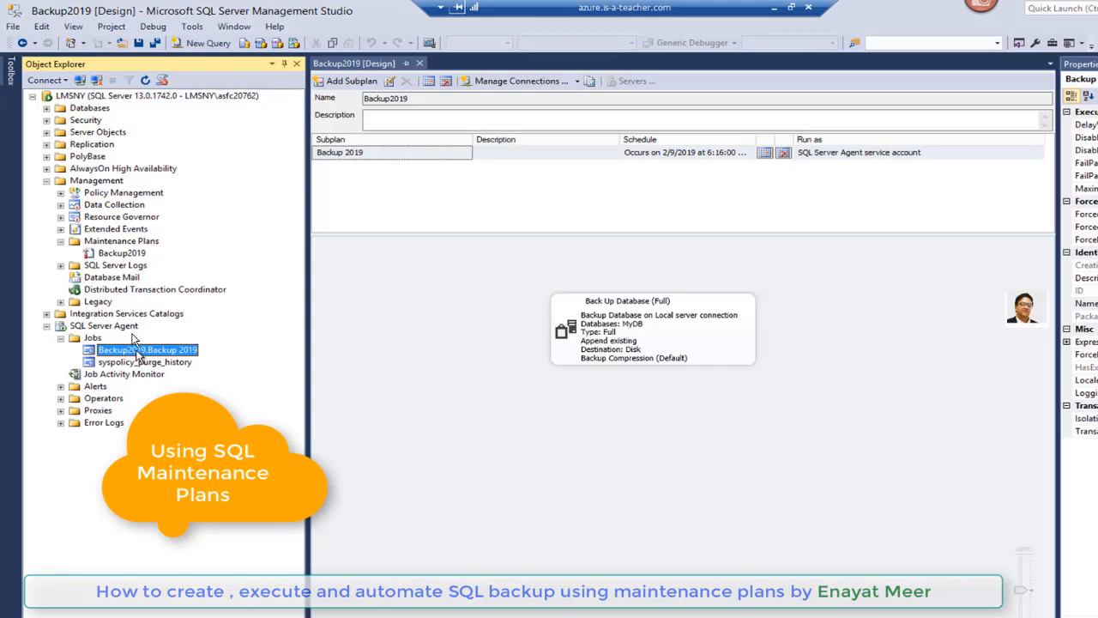
mouse_move(131, 333)
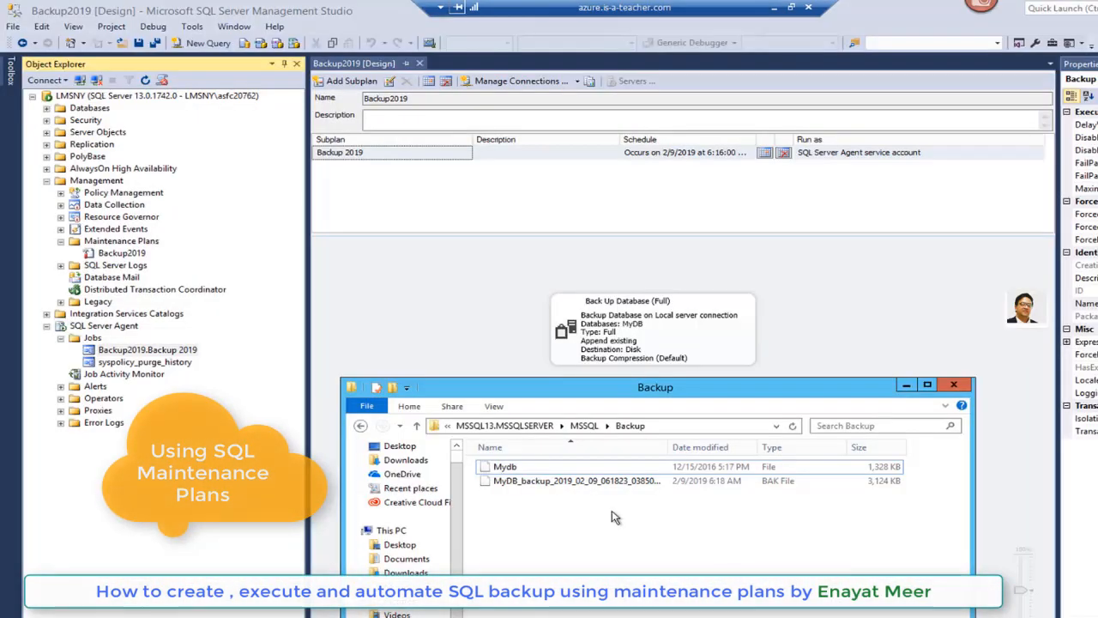
left_click(576, 480)
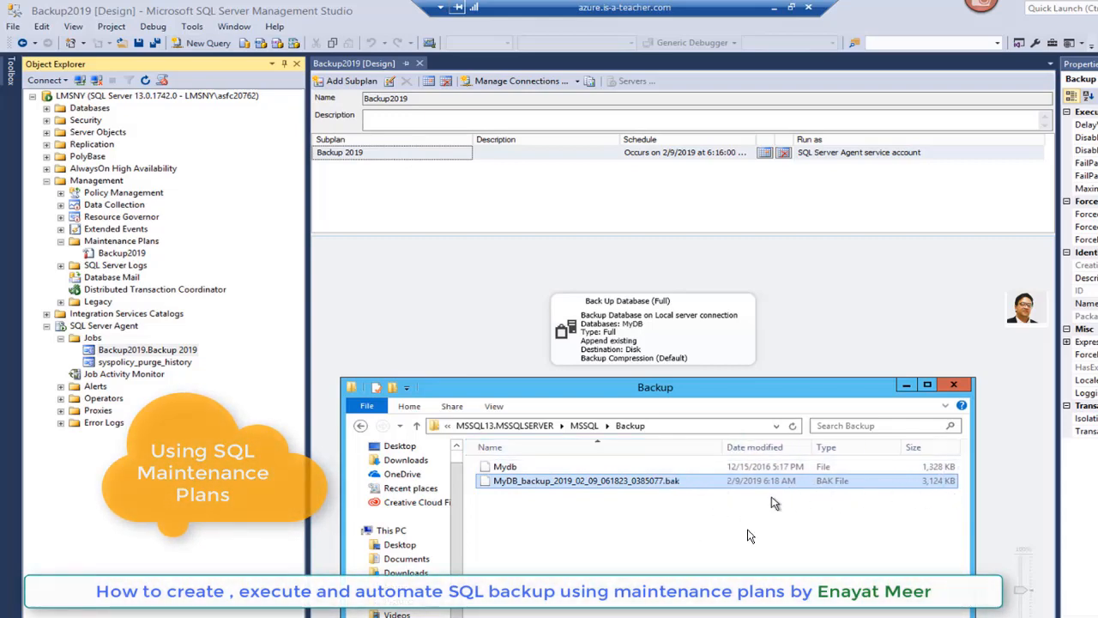
mouse_move(552, 494)
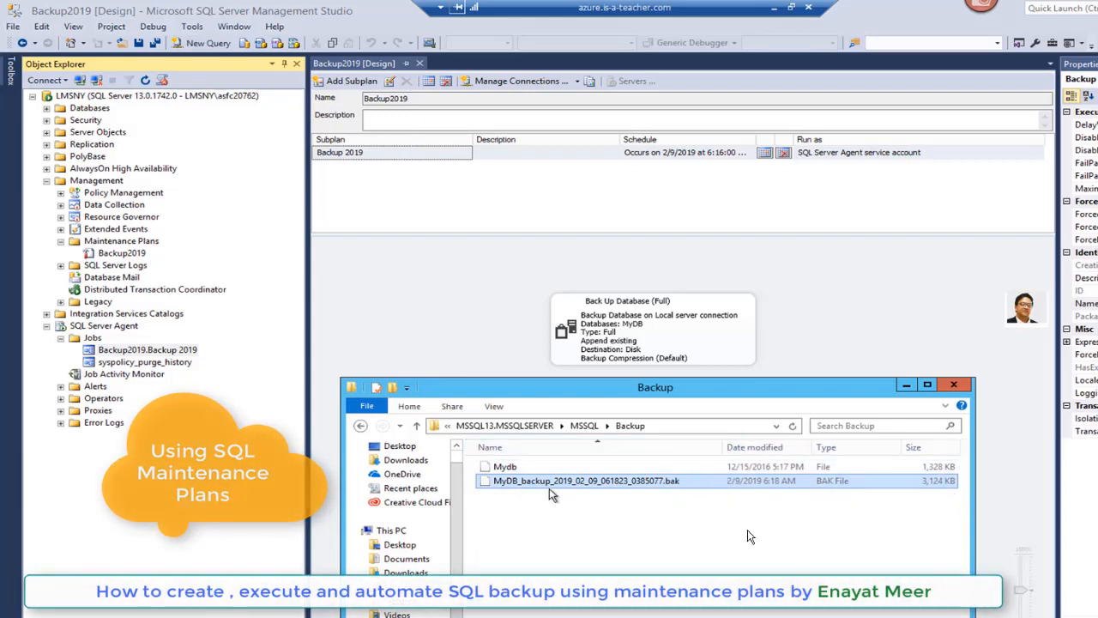
mouse_move(661, 496)
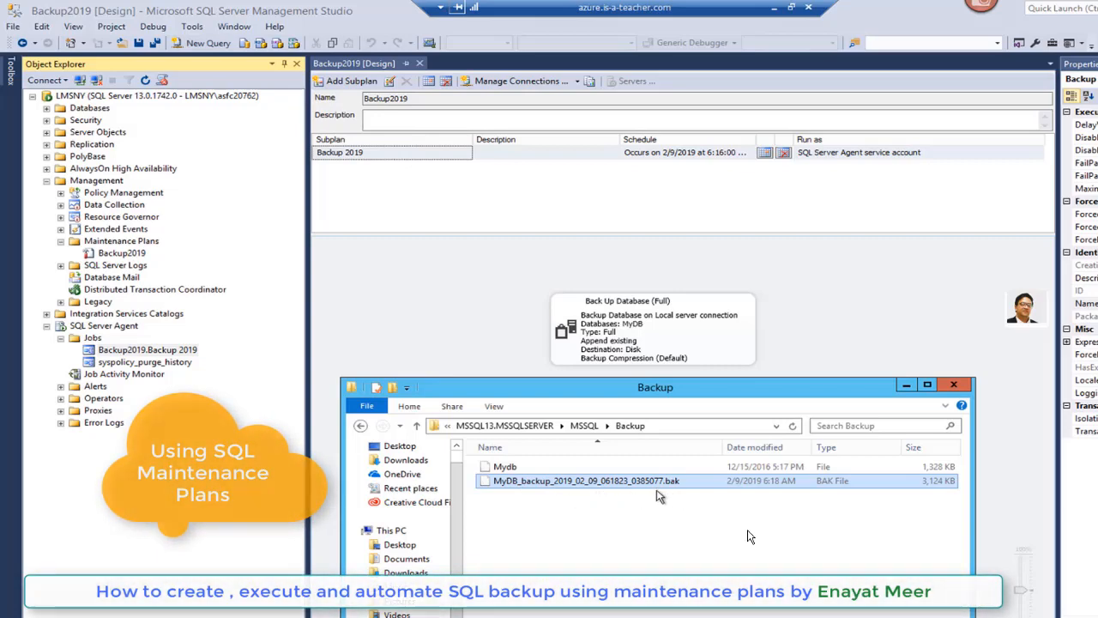
mouse_move(750, 535)
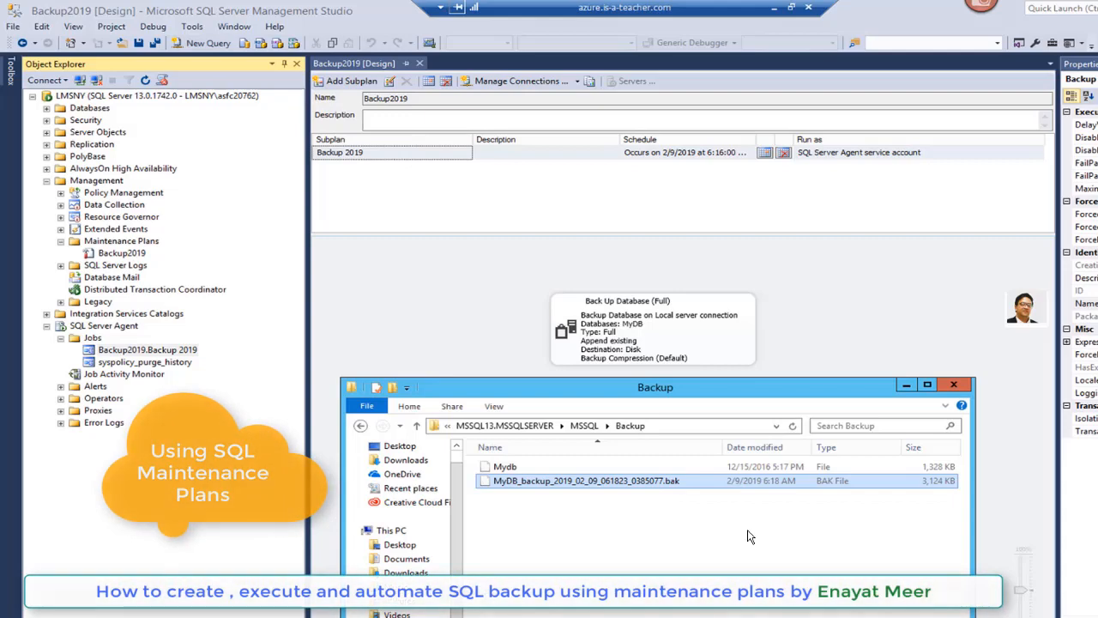
Set the Backup2019 subplan schedule to a one-time run at 6:23 AM on 2/9/2019, enabled.
left_click(954, 384)
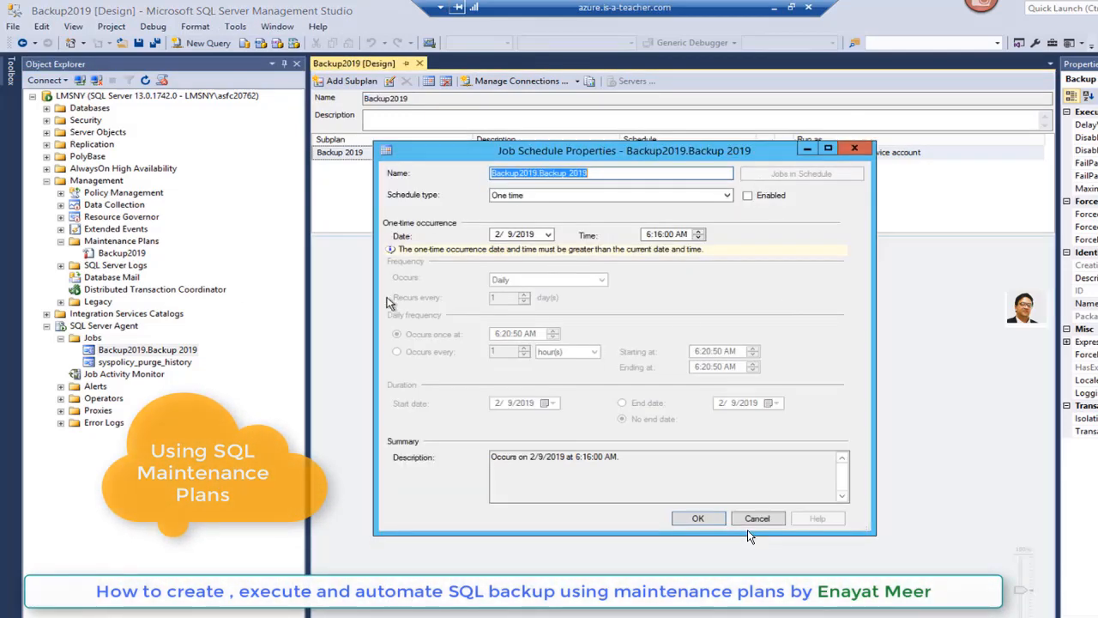
mouse_move(564, 420)
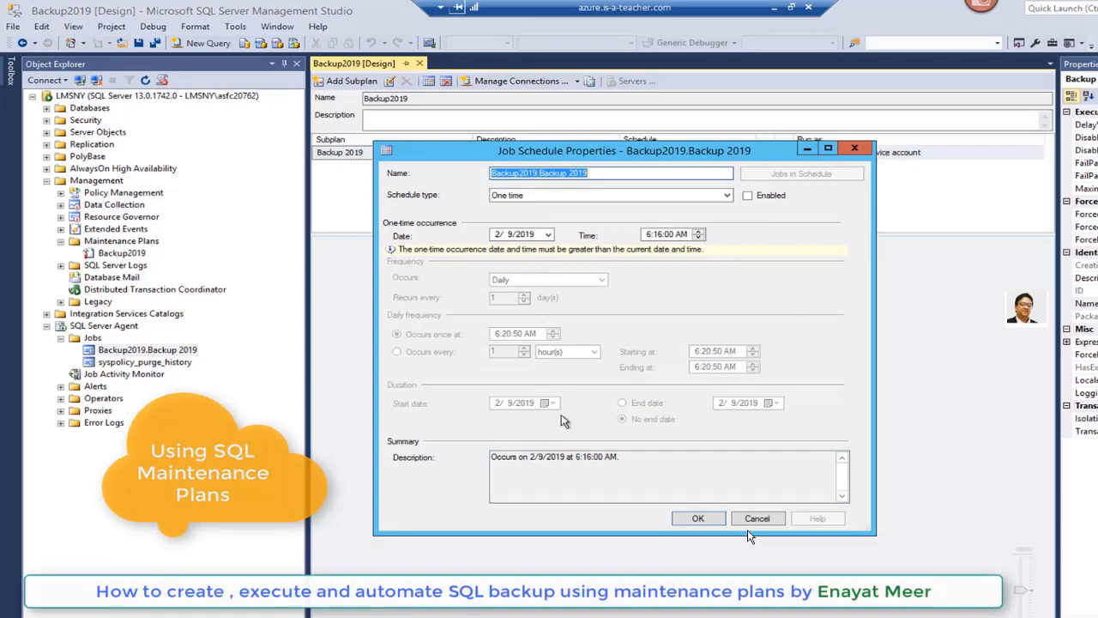
mouse_move(690, 256)
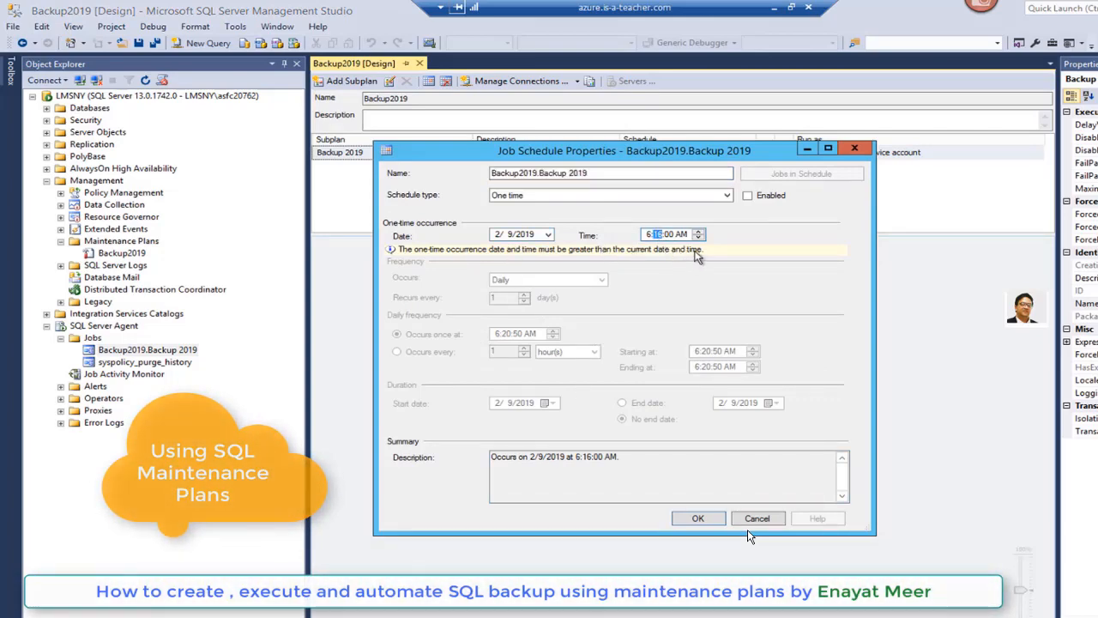
left_click(699, 230)
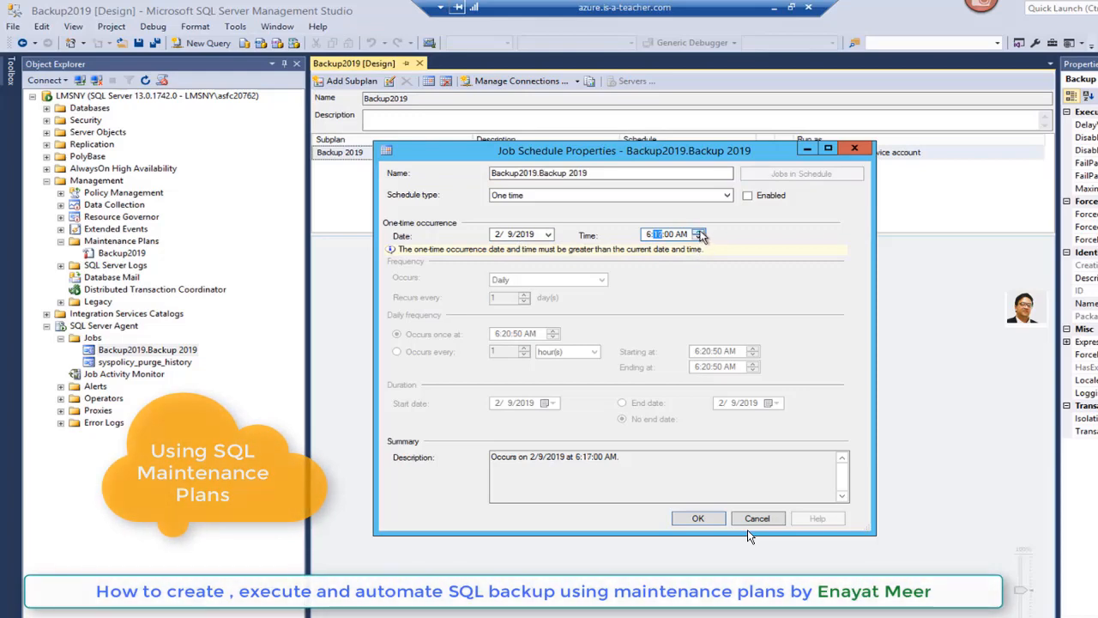
left_click(700, 230)
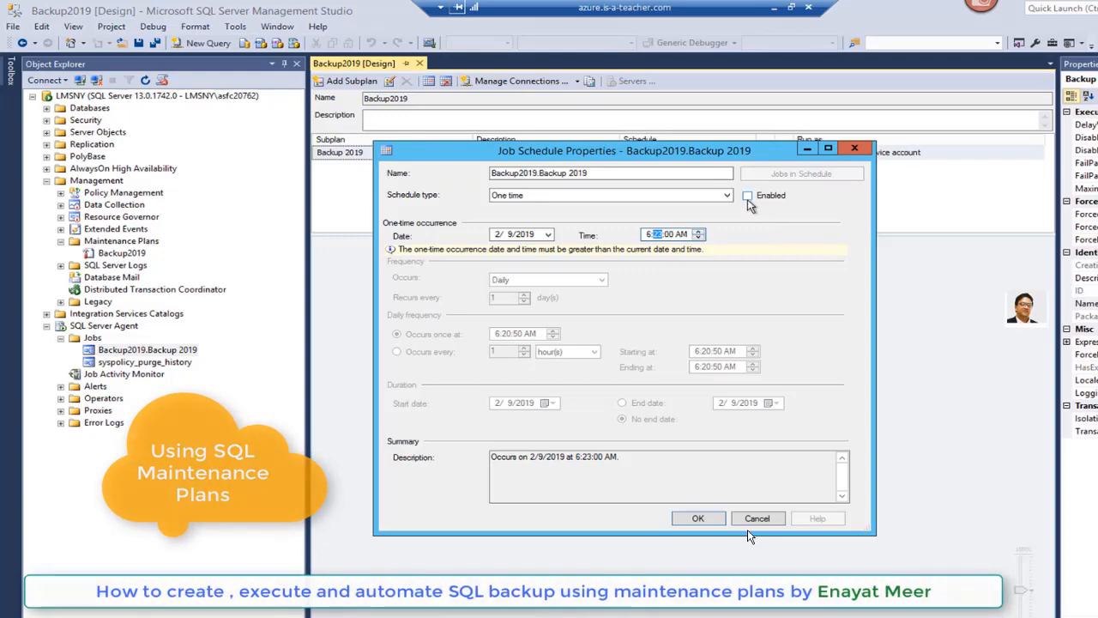
left_click(748, 195)
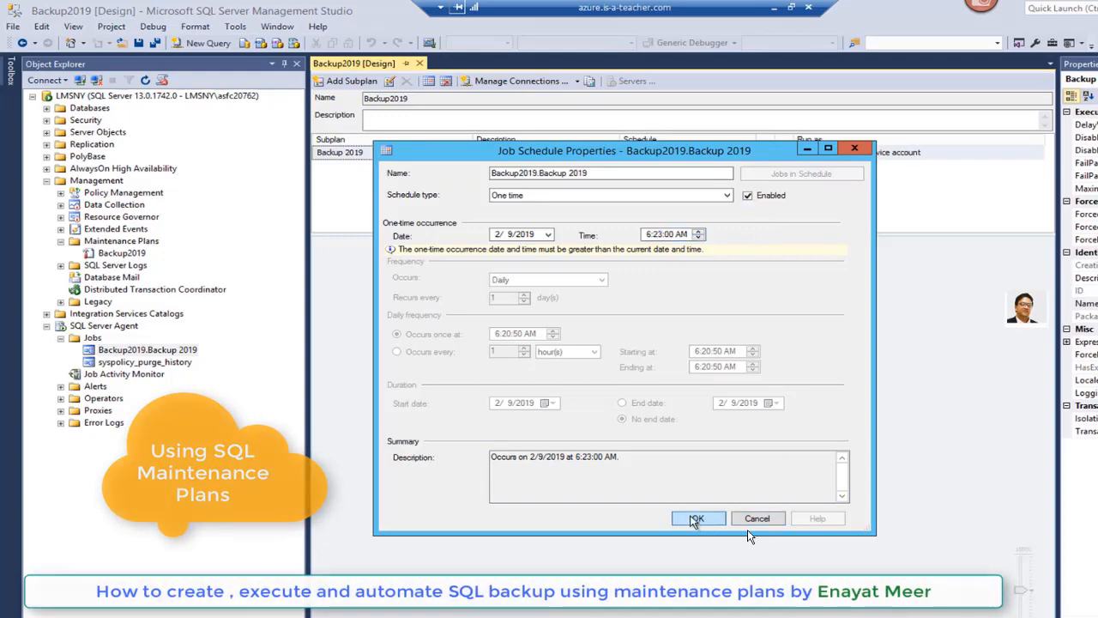
left_click(697, 519)
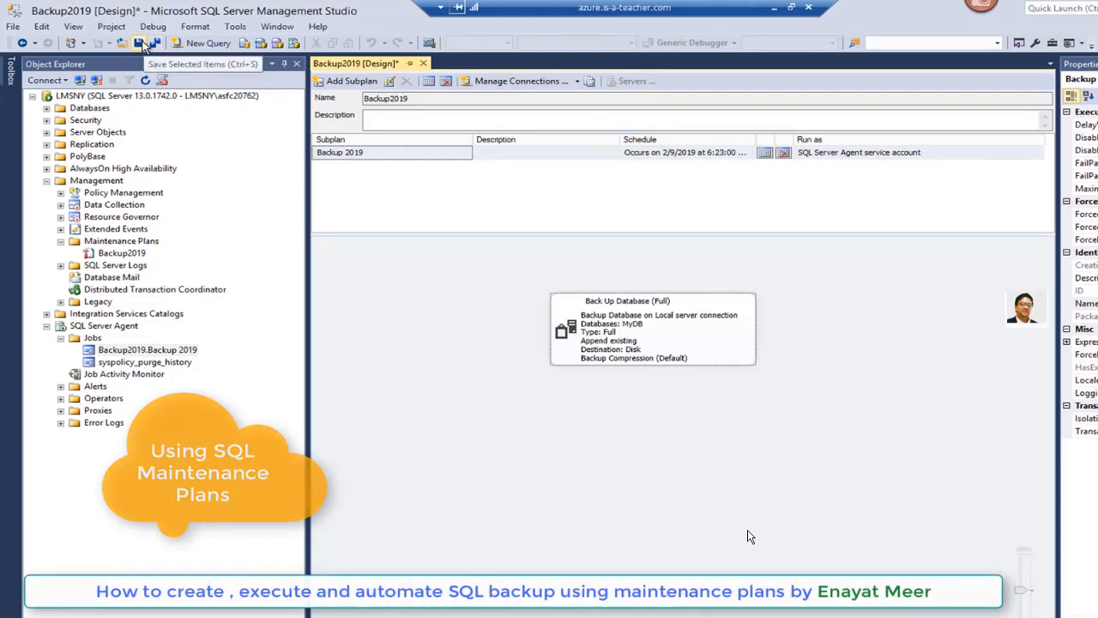
Save the rescheduled Backup2019 maintenance plan.
left_click(153, 43)
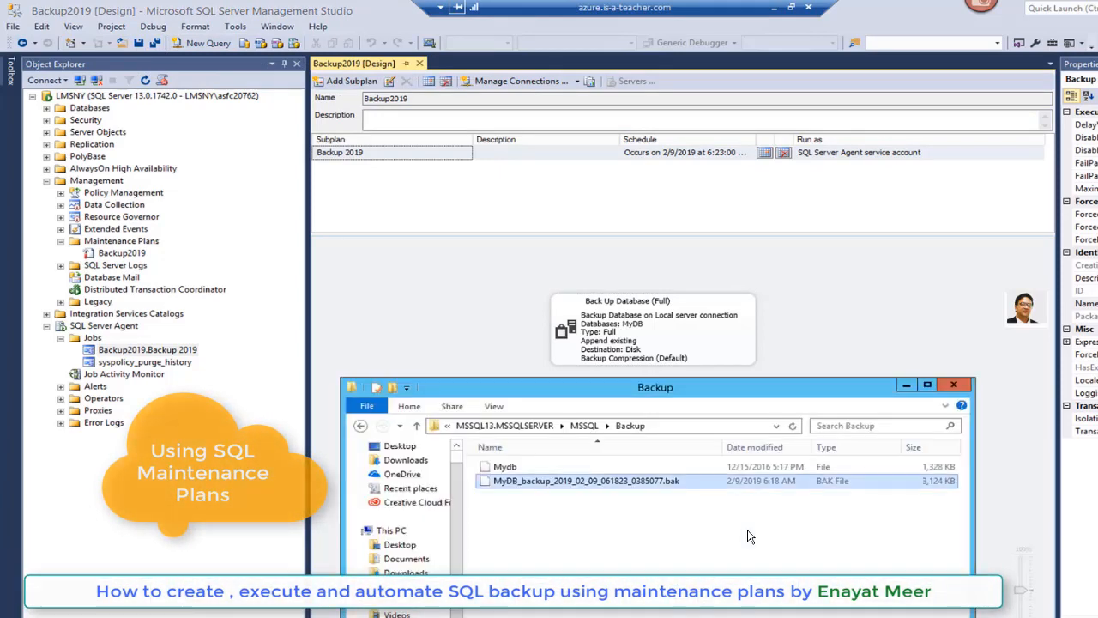
mouse_move(747, 556)
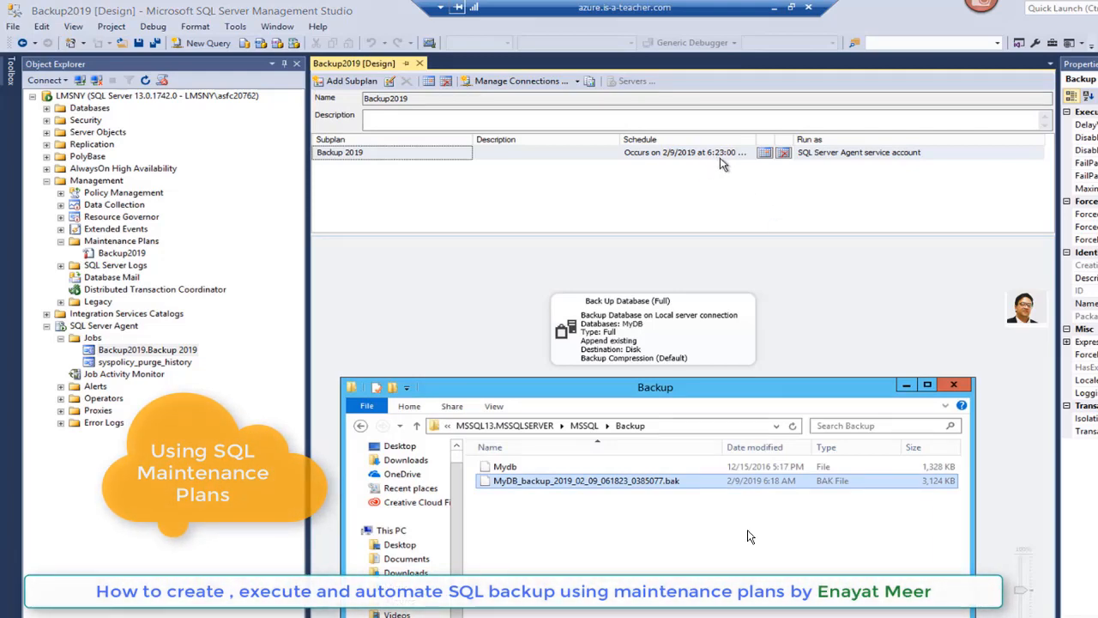
mouse_move(695, 170)
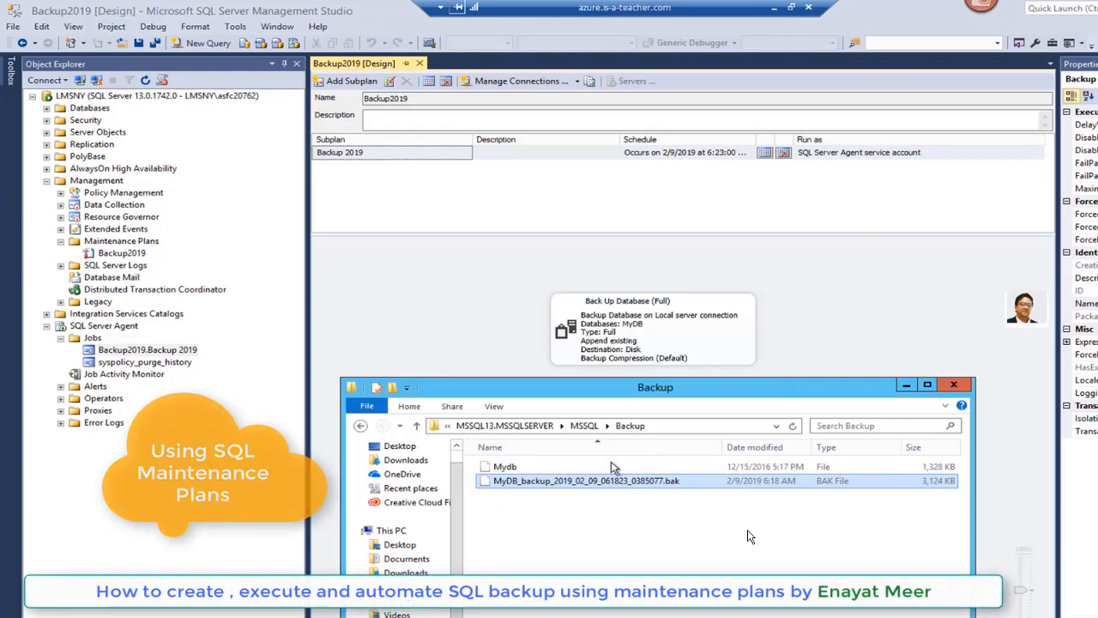
mouse_move(793, 495)
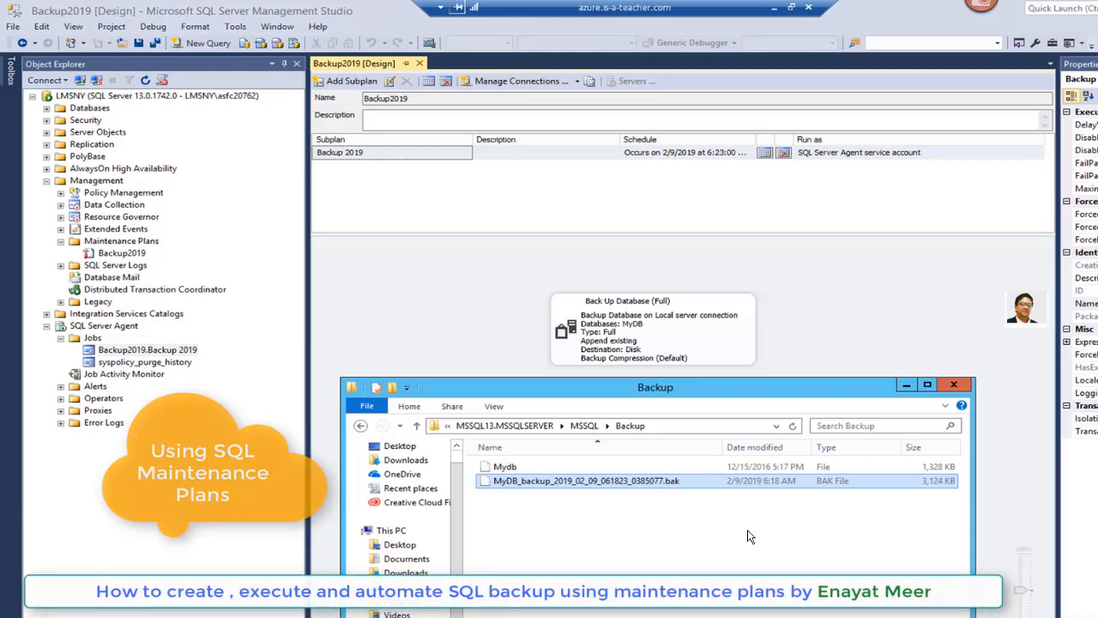
mouse_move(374, 336)
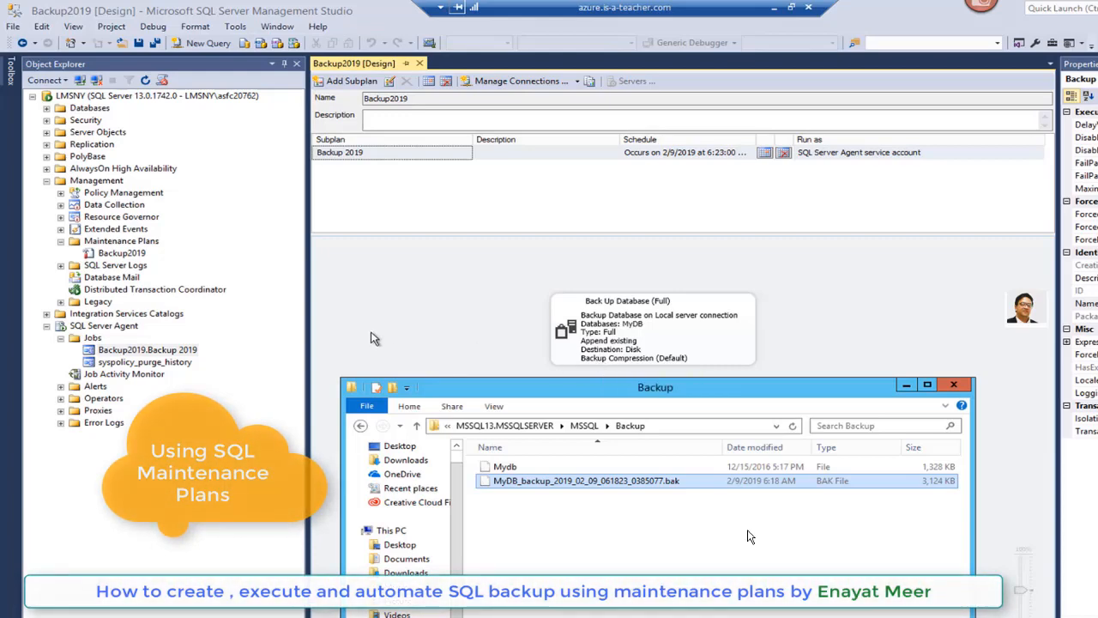
mouse_move(168, 326)
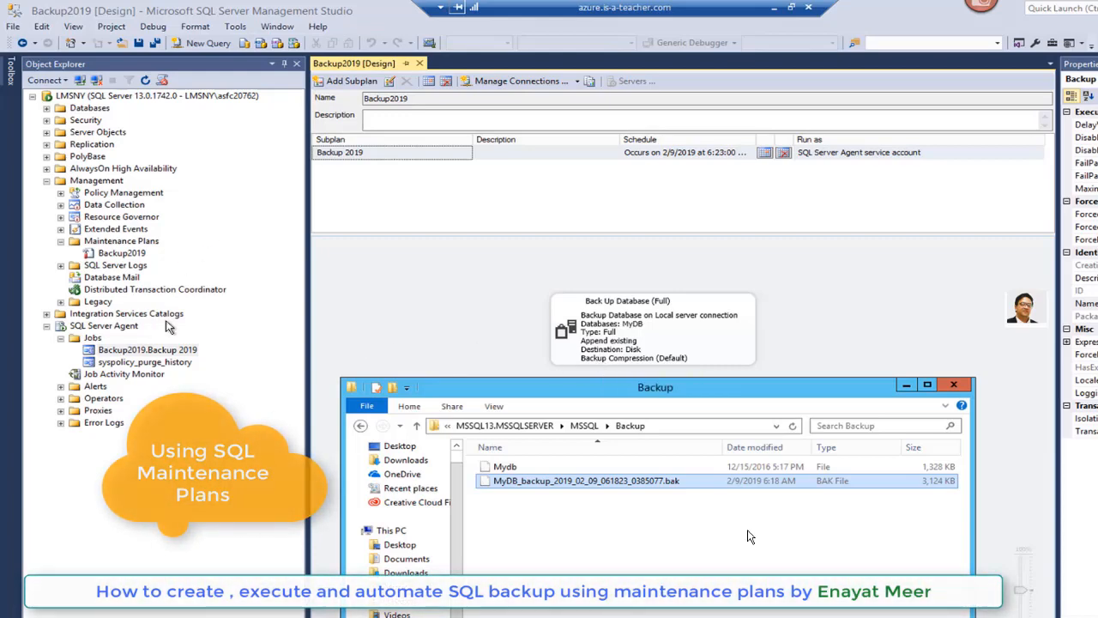
mouse_move(92, 192)
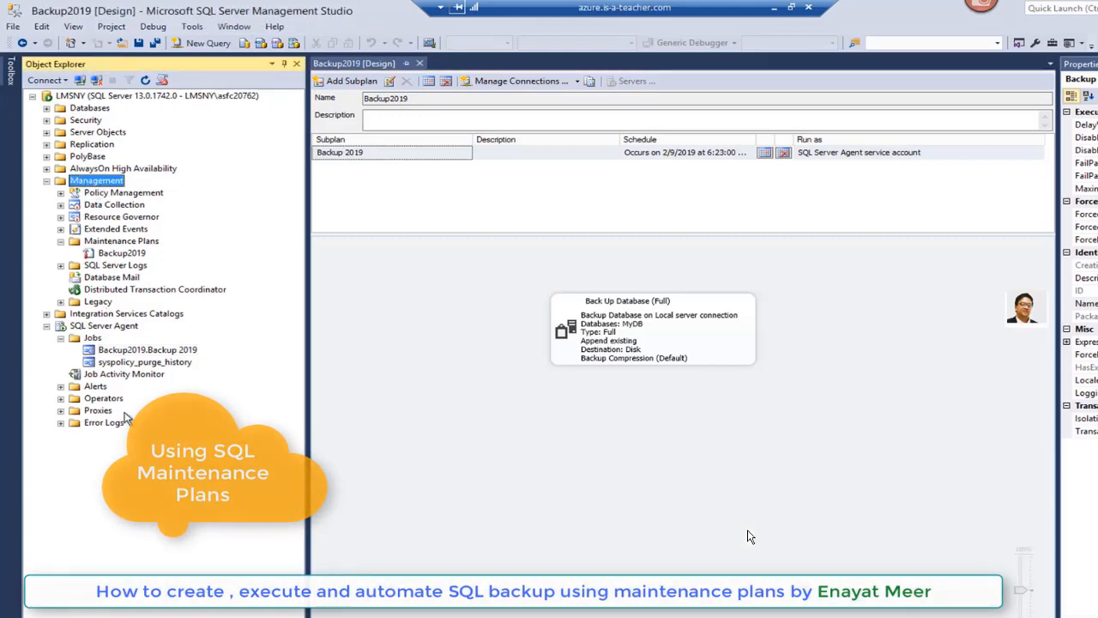
Start the Maintenance Plan Wizard and name the new plan YourNameHere.
left_click(120, 240)
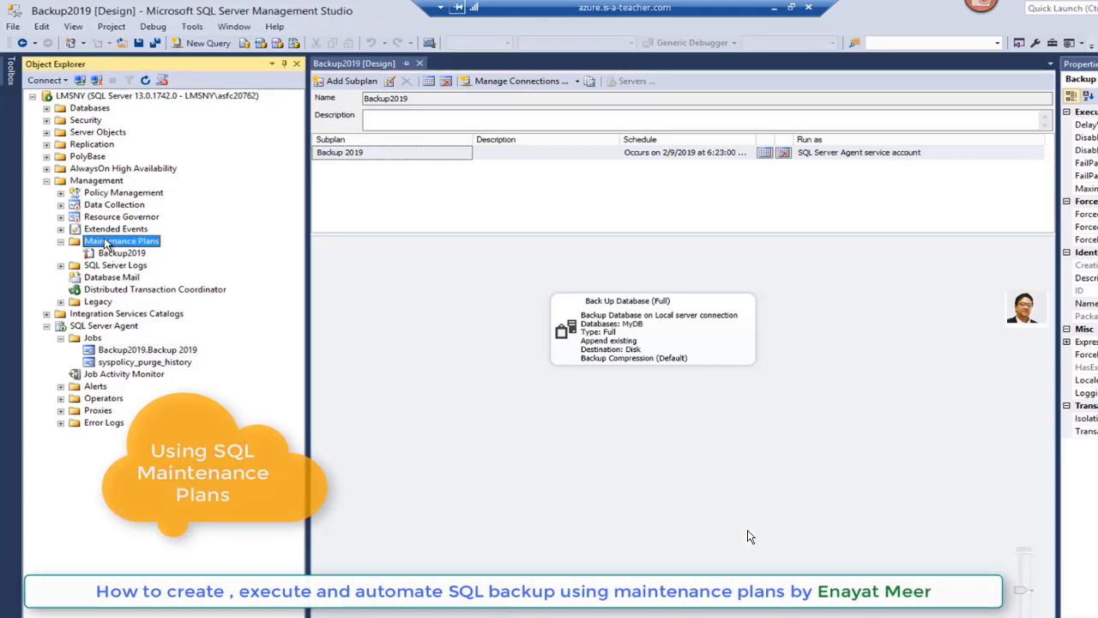
right_click(120, 240)
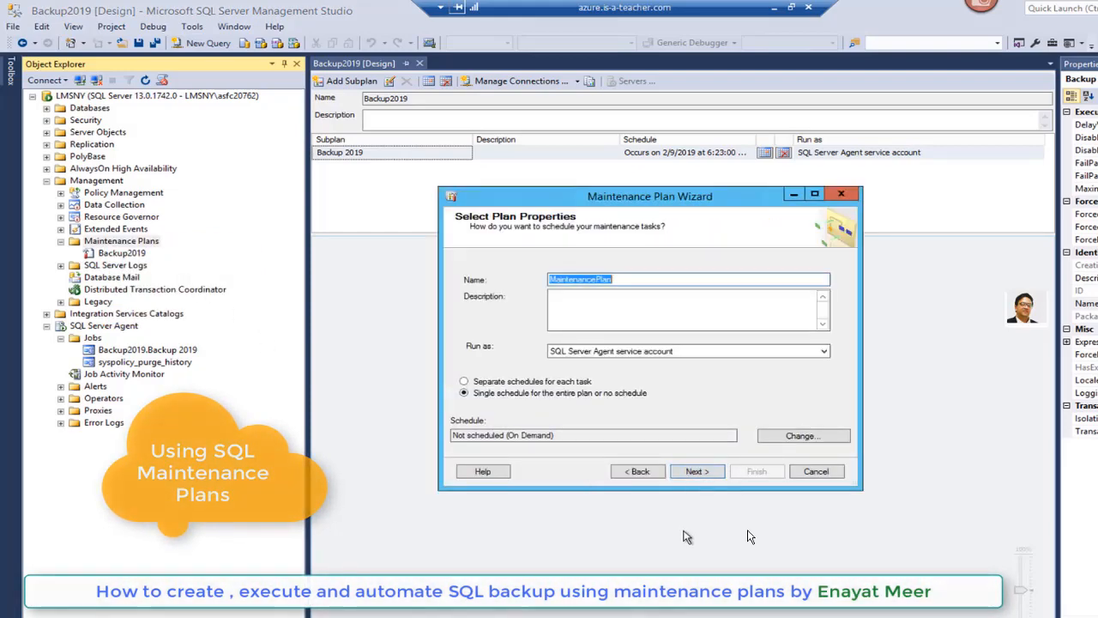
left_click(573, 278)
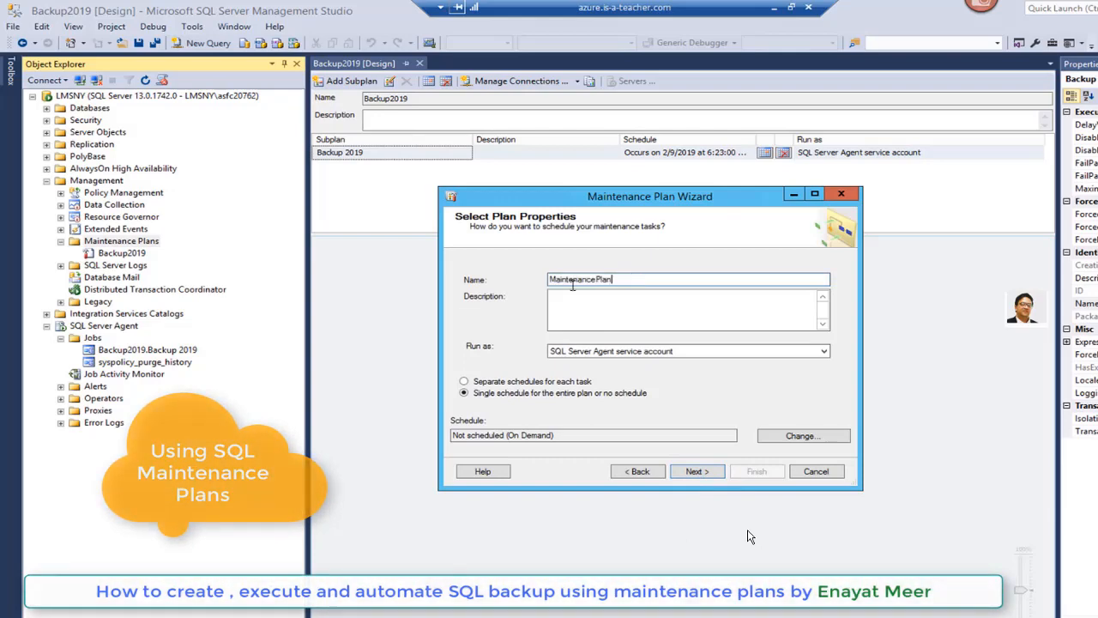
type("YourNameHere")
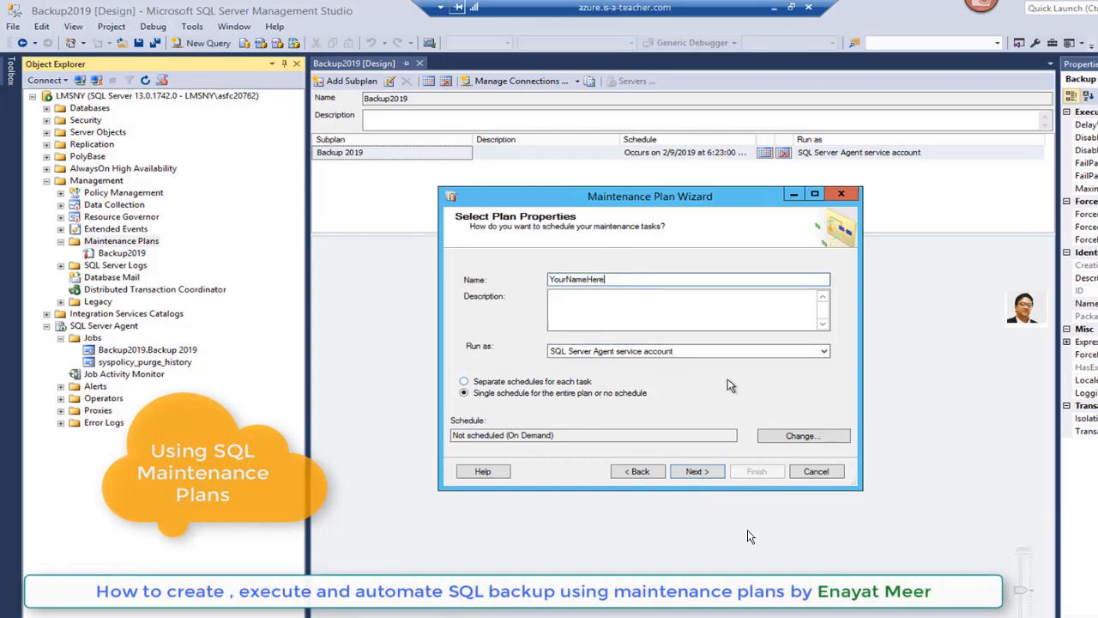
mouse_move(79, 388)
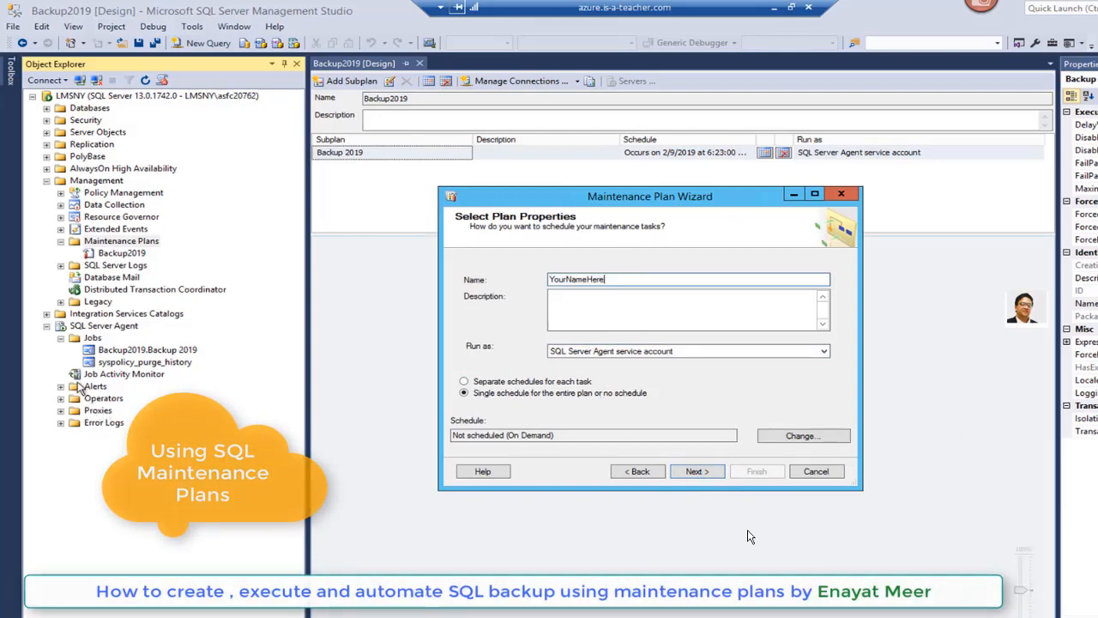
mouse_move(731, 405)
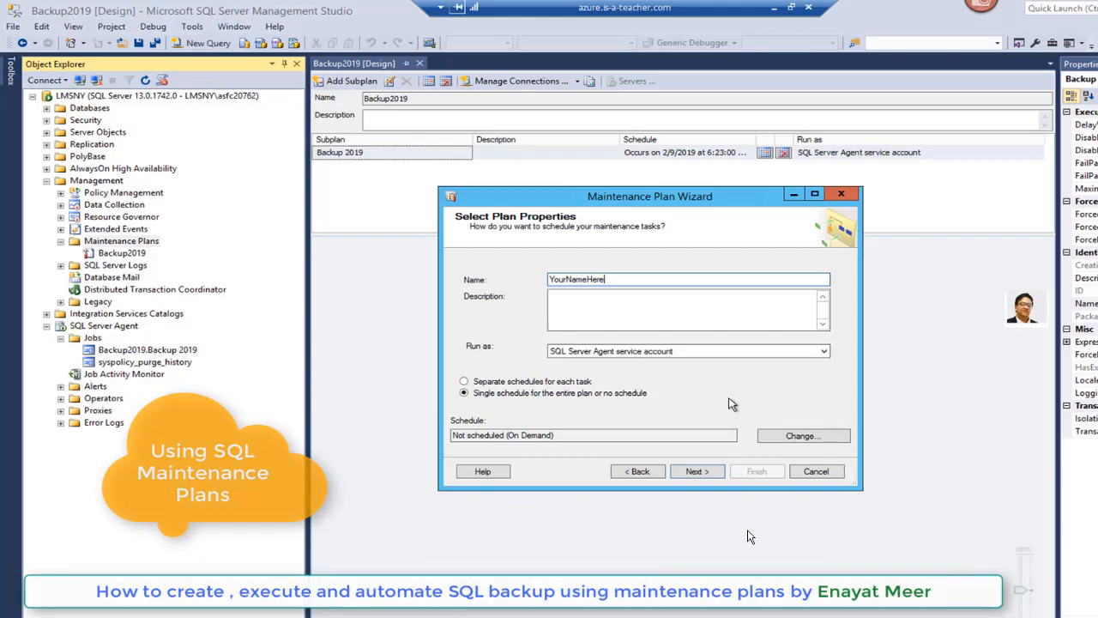
mouse_move(697, 471)
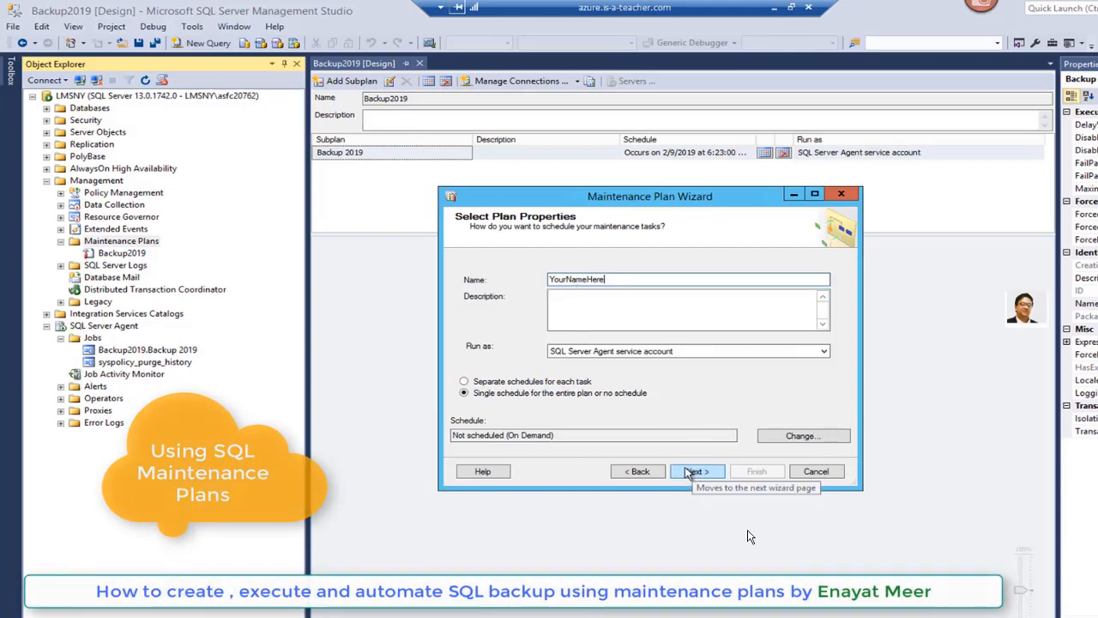
mouse_move(573, 446)
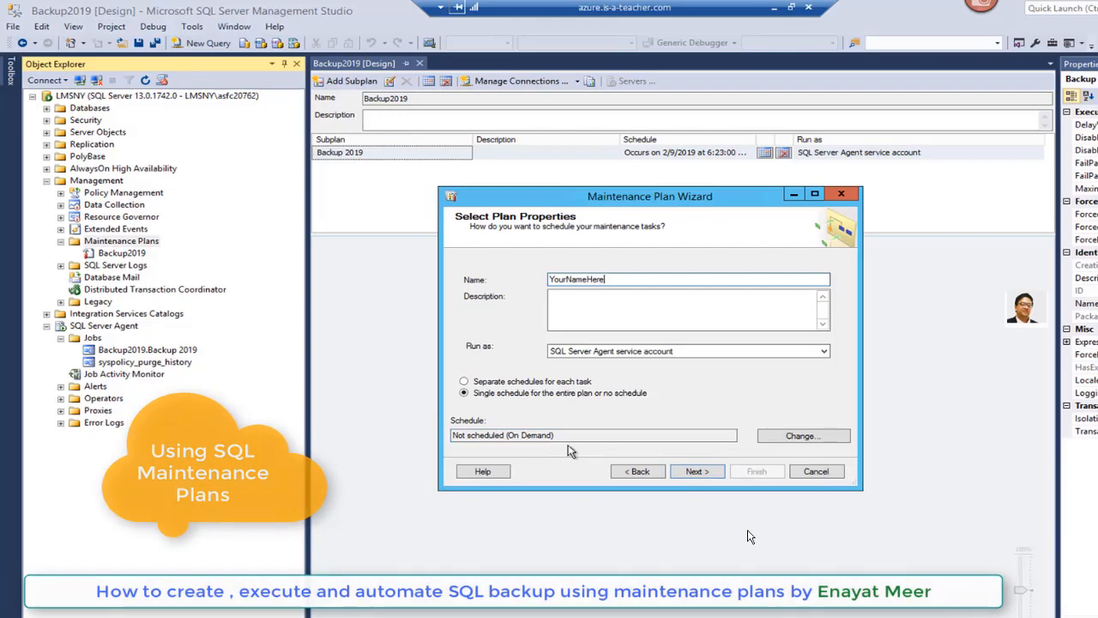
mouse_move(821, 446)
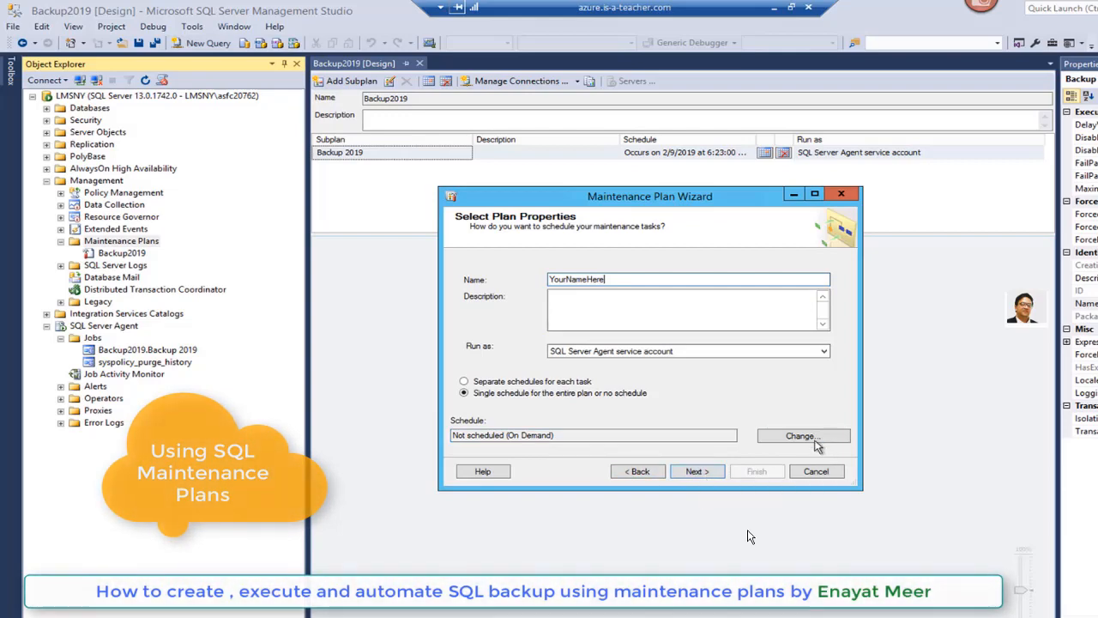
Look at the New Job Schedule dialog and cancel it, keeping Not scheduled (On Demand).
left_click(803, 436)
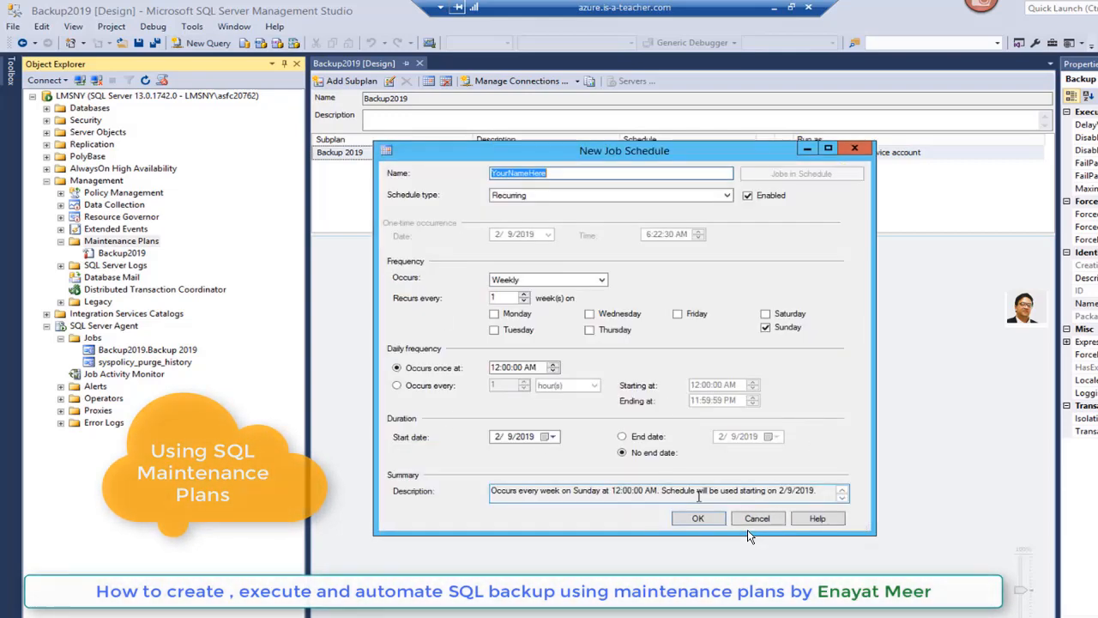
left_click(697, 518)
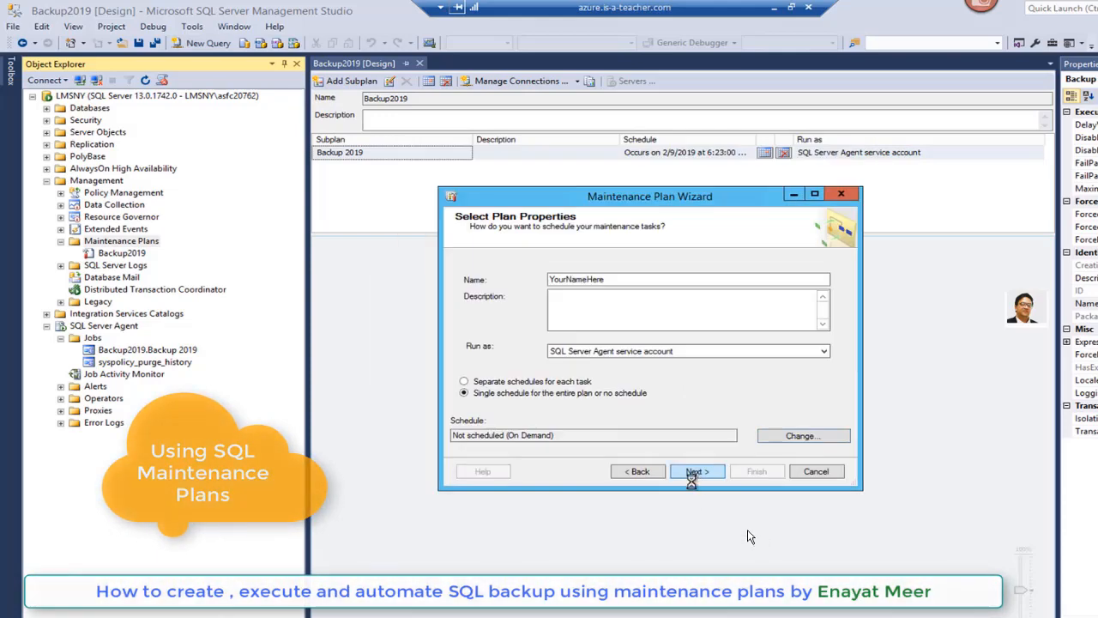
Choose the Back Up Database (Full) maintenance task and continue past task order.
left_click(696, 470)
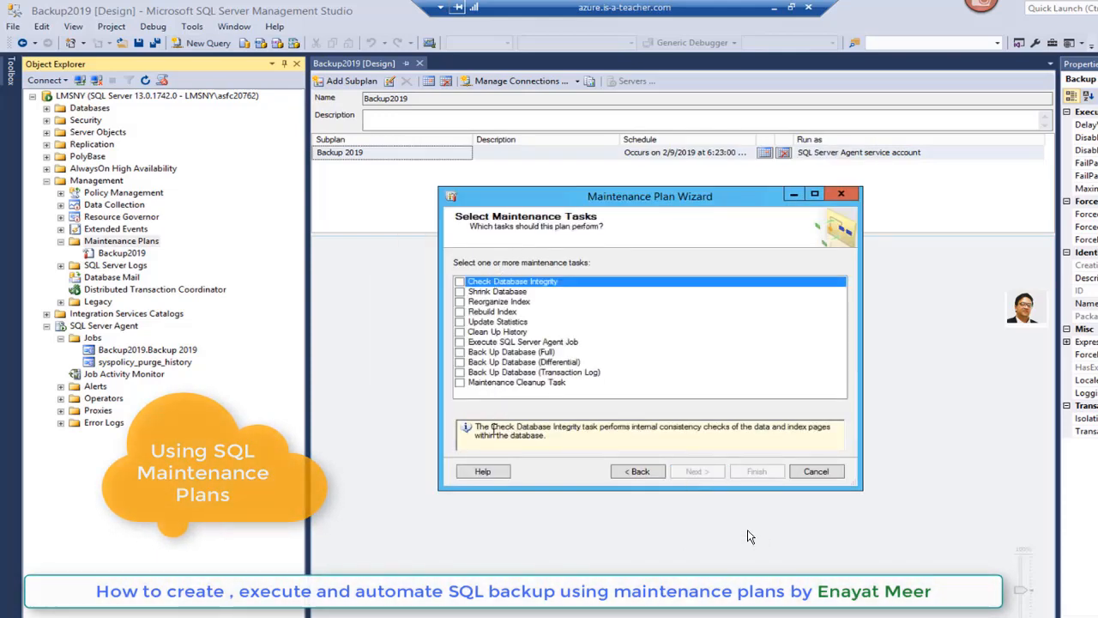
mouse_move(484, 355)
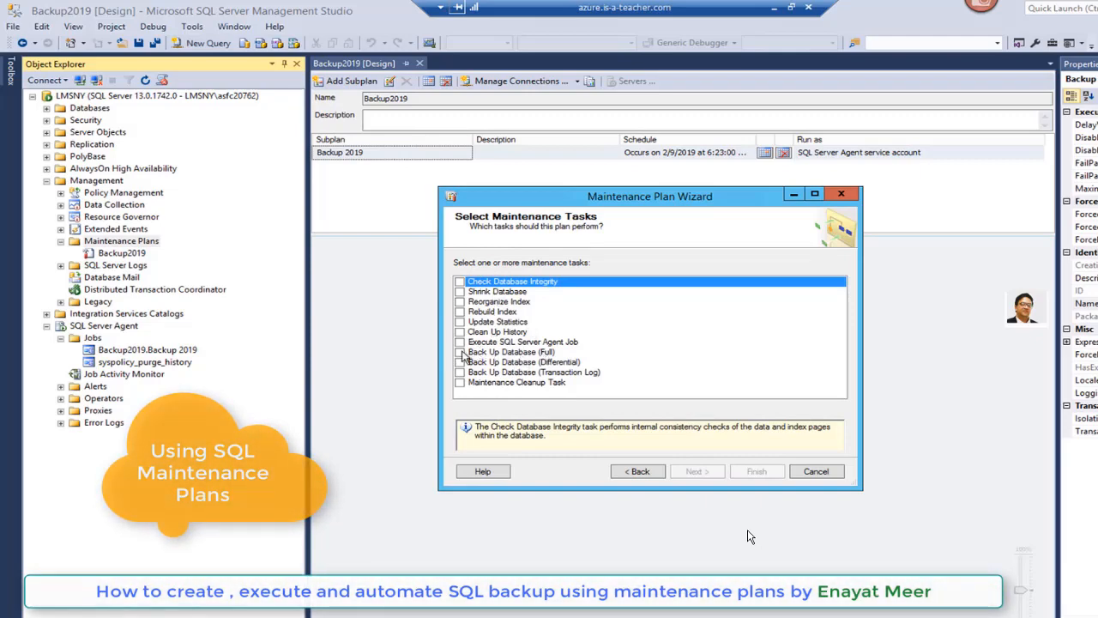
left_click(697, 471)
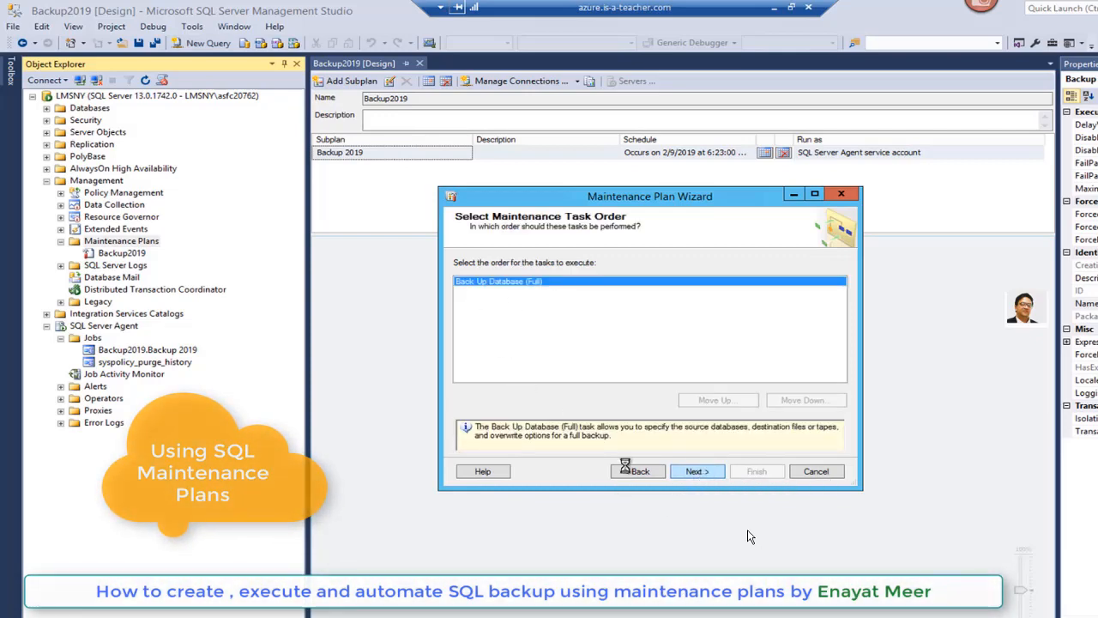
left_click(696, 470)
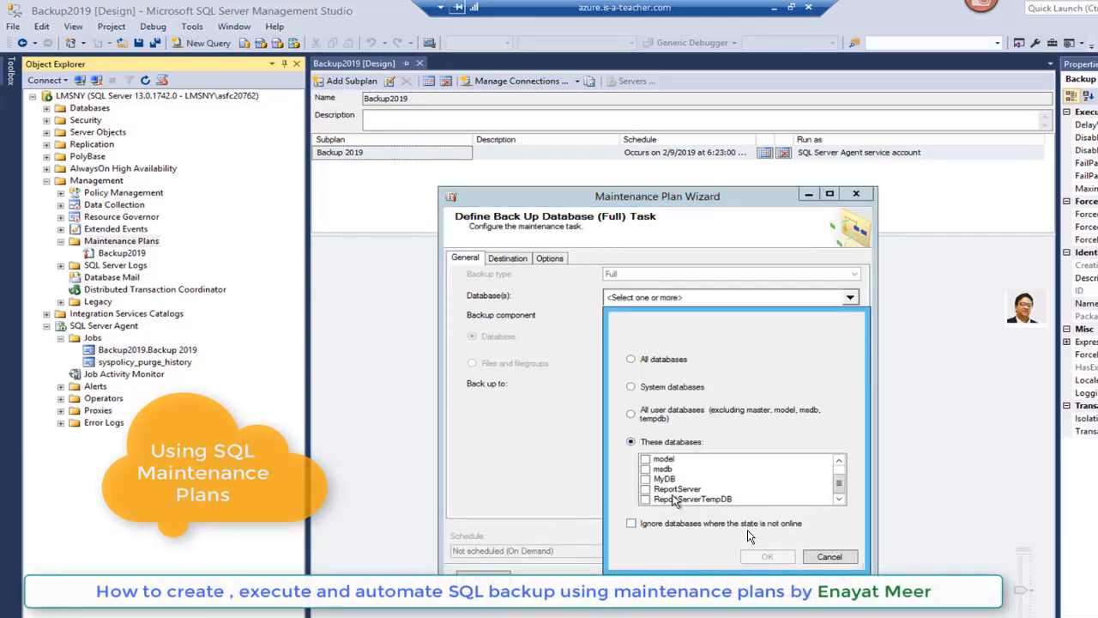
Select System databases for the backup, review Destination and Options, and continue to report options.
left_click(632, 386)
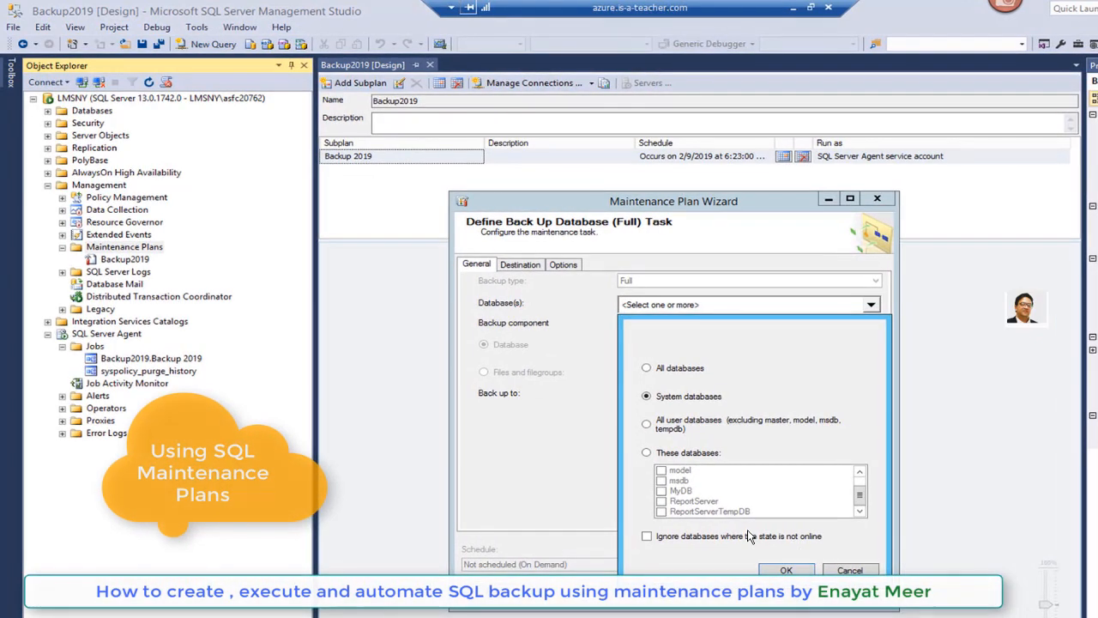
left_click(786, 570)
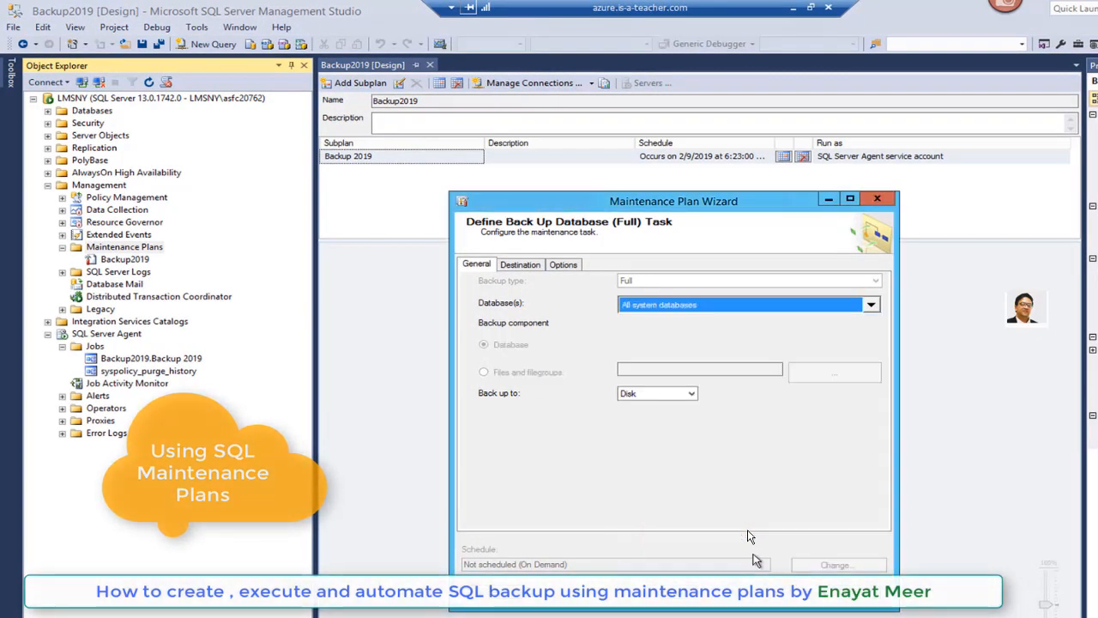
mouse_move(528, 278)
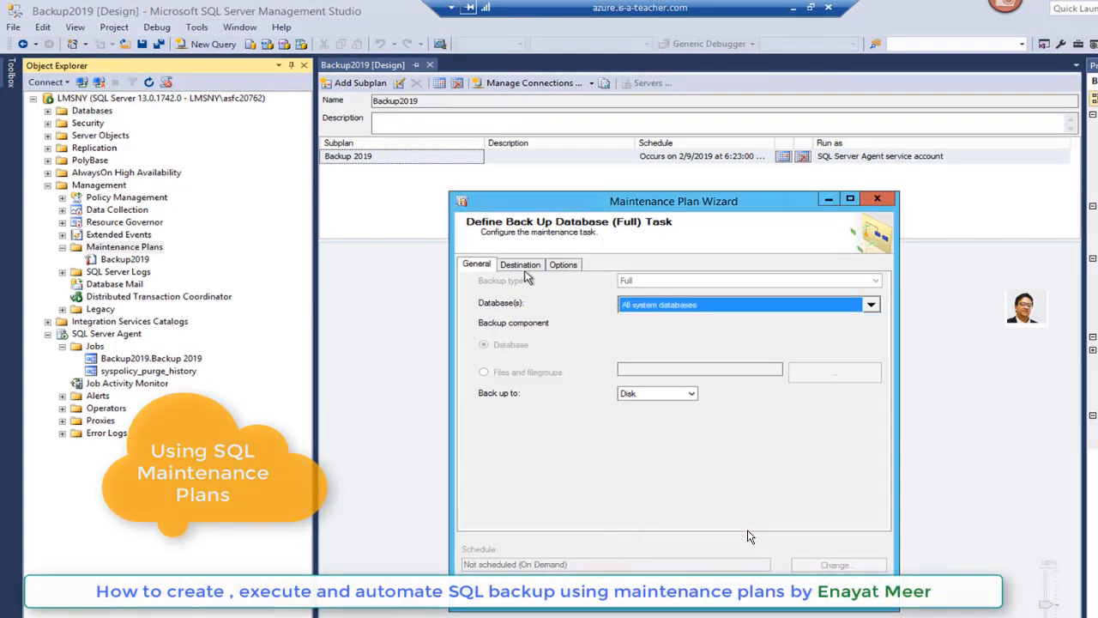
left_click(520, 264)
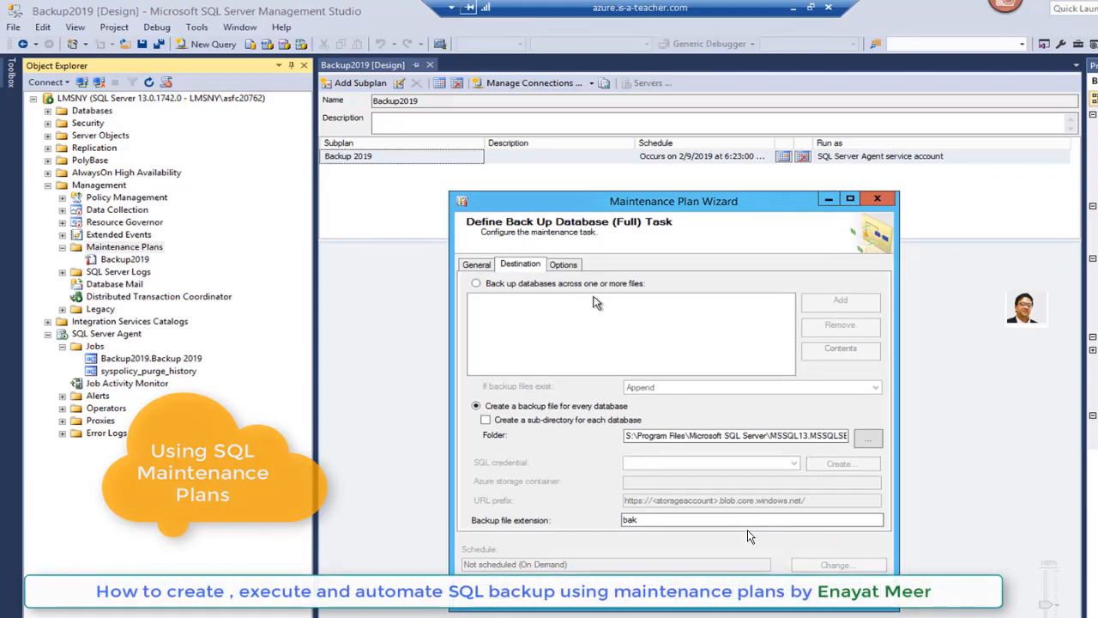
left_click(563, 265)
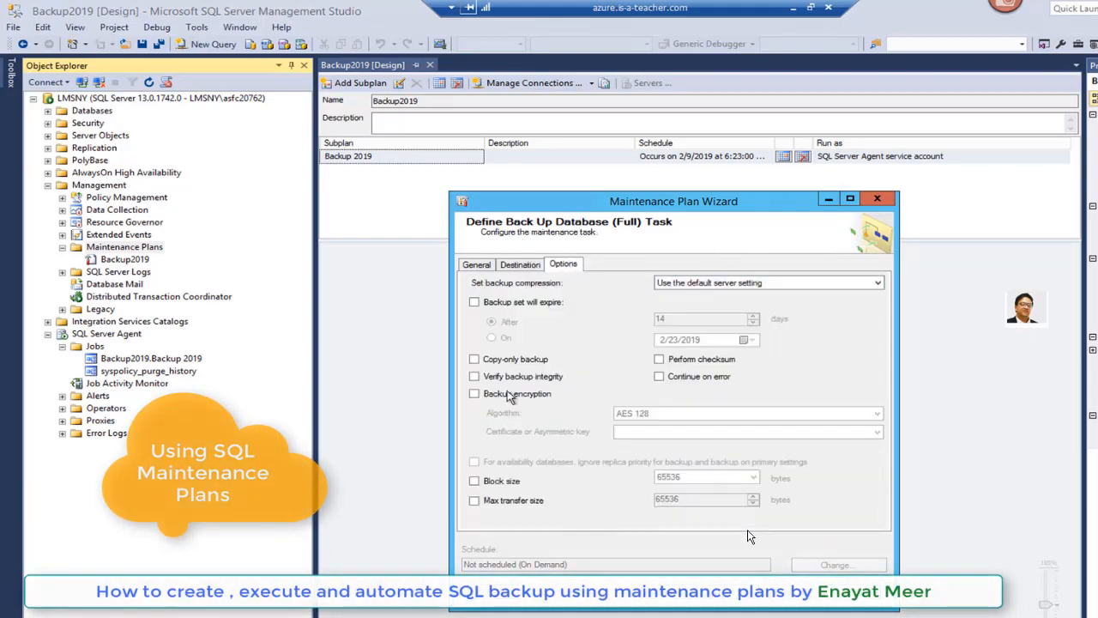
left_click(474, 375)
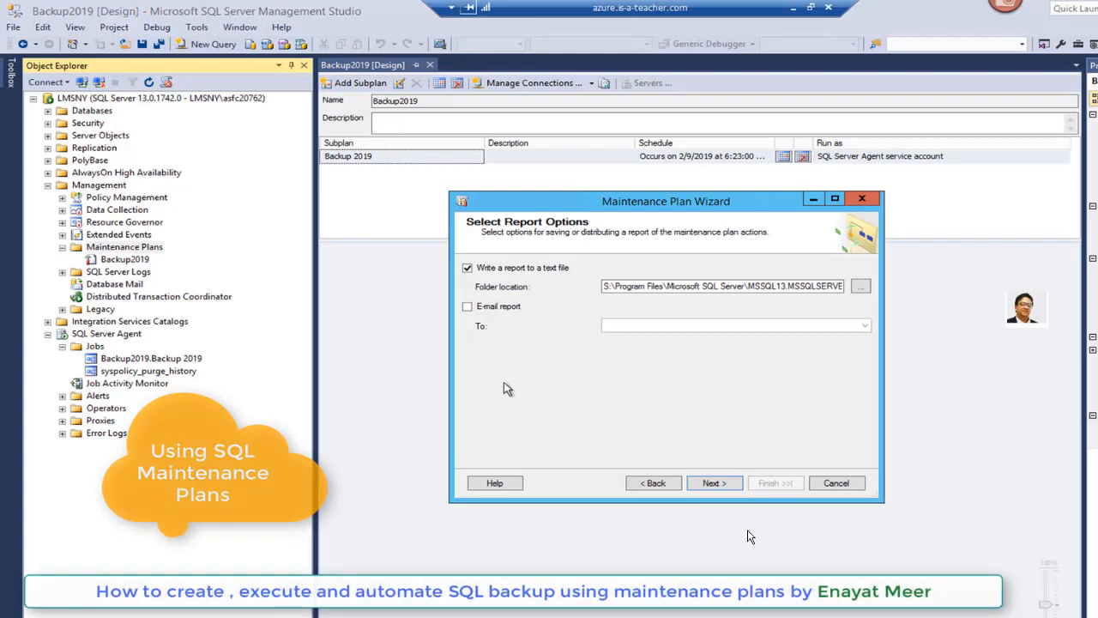
mouse_move(528, 322)
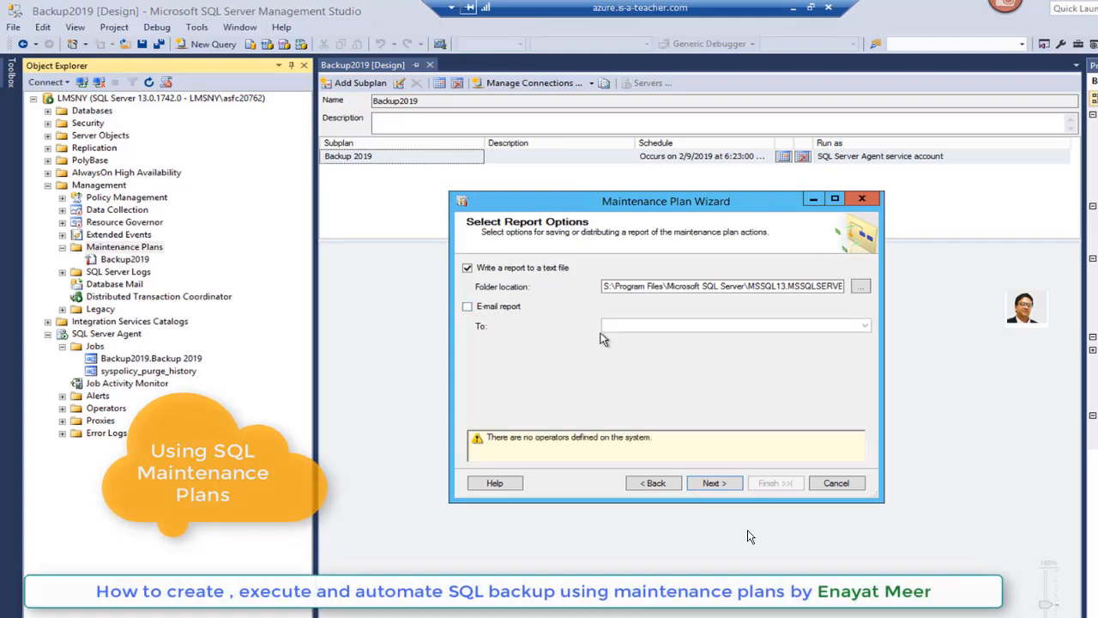
mouse_move(564, 316)
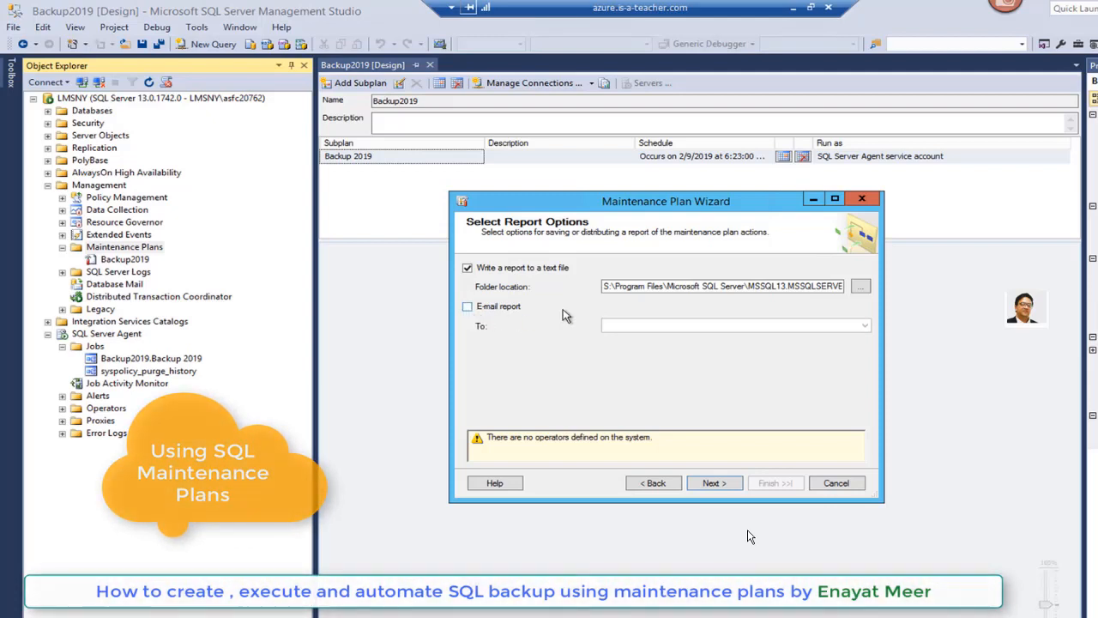
mouse_move(662, 453)
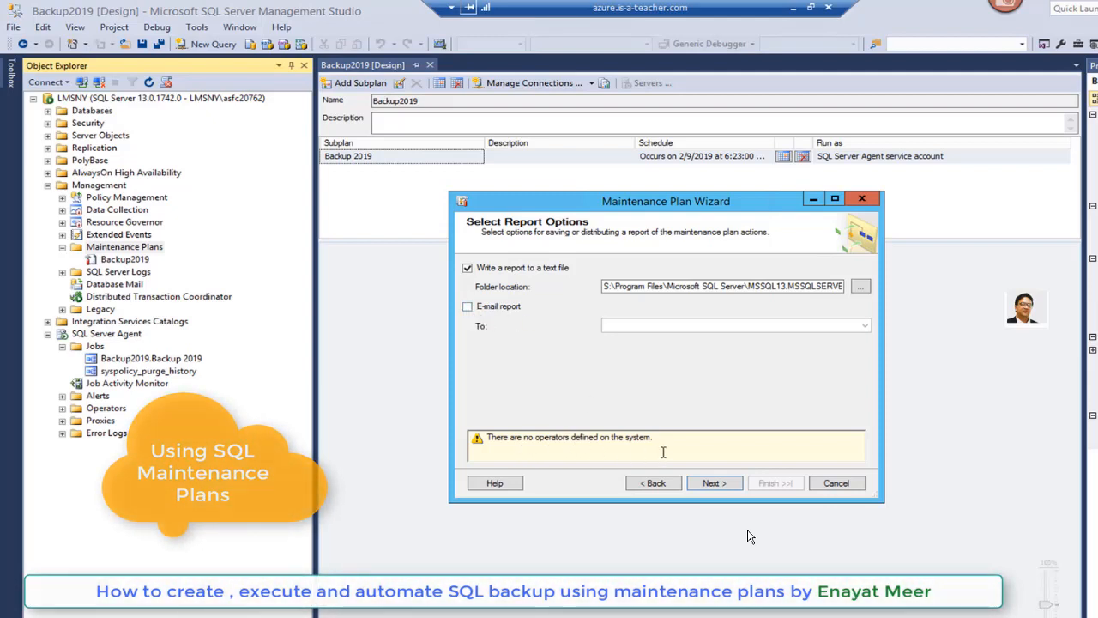
mouse_move(732, 331)
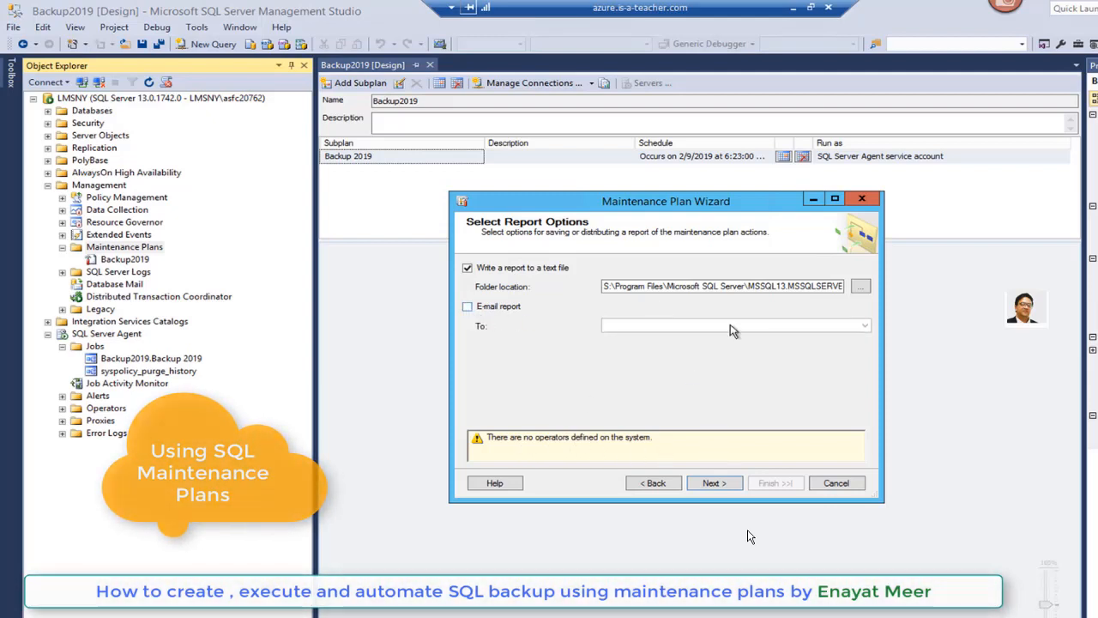
Keep the report written to a text file and continue to the wizard summary.
left_click(714, 482)
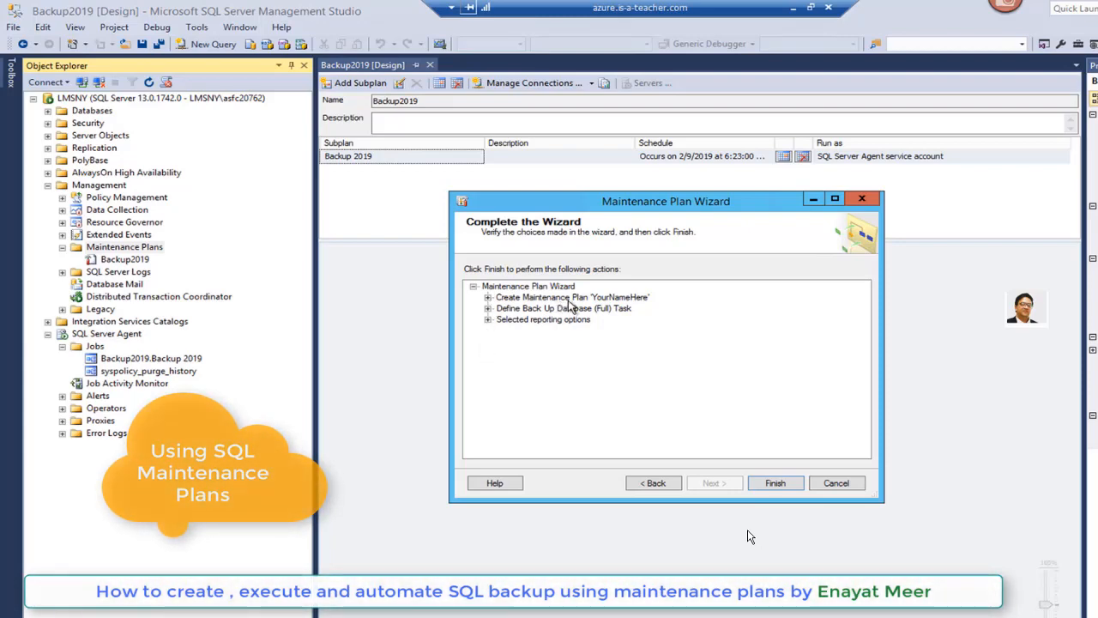
mouse_move(600, 321)
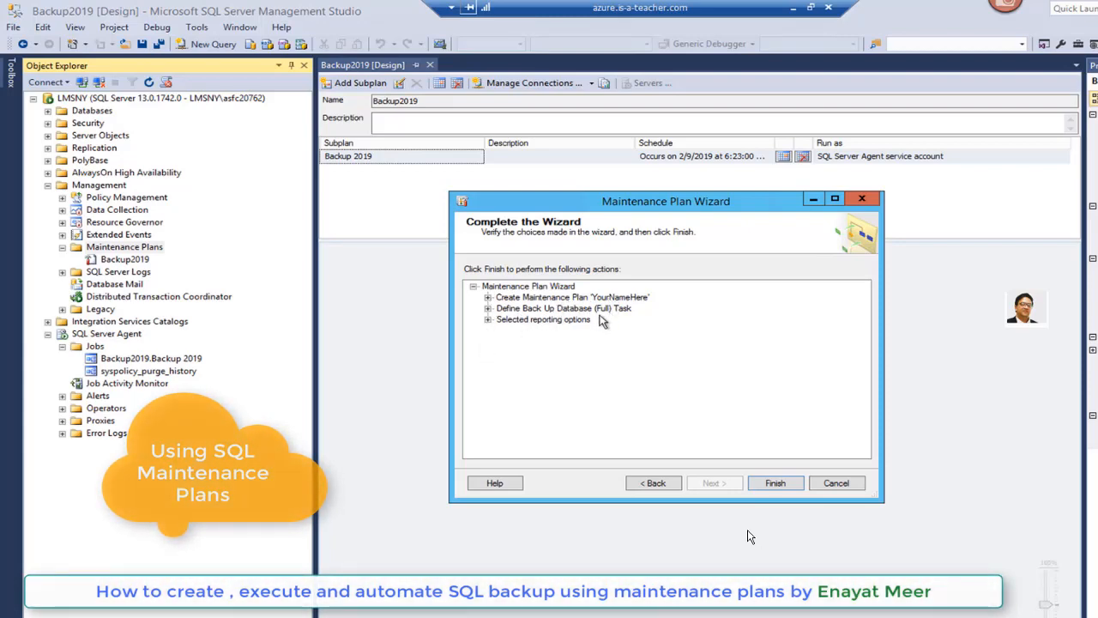
Finish the wizard so the YourNameHere maintenance plan is created with all steps reporting Success.
left_click(488, 295)
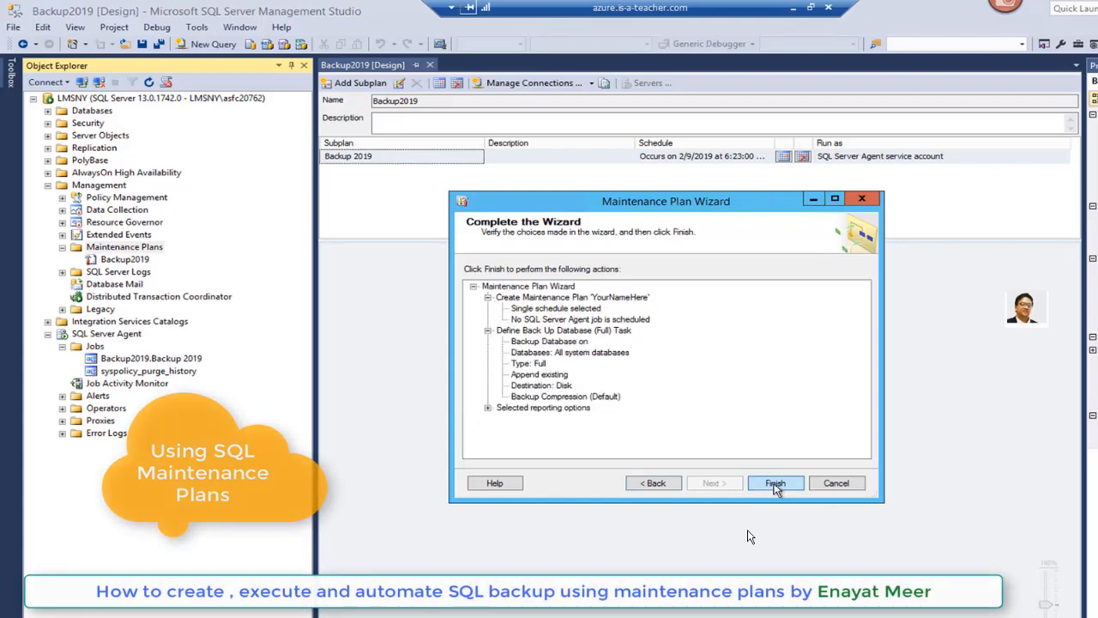
left_click(776, 483)
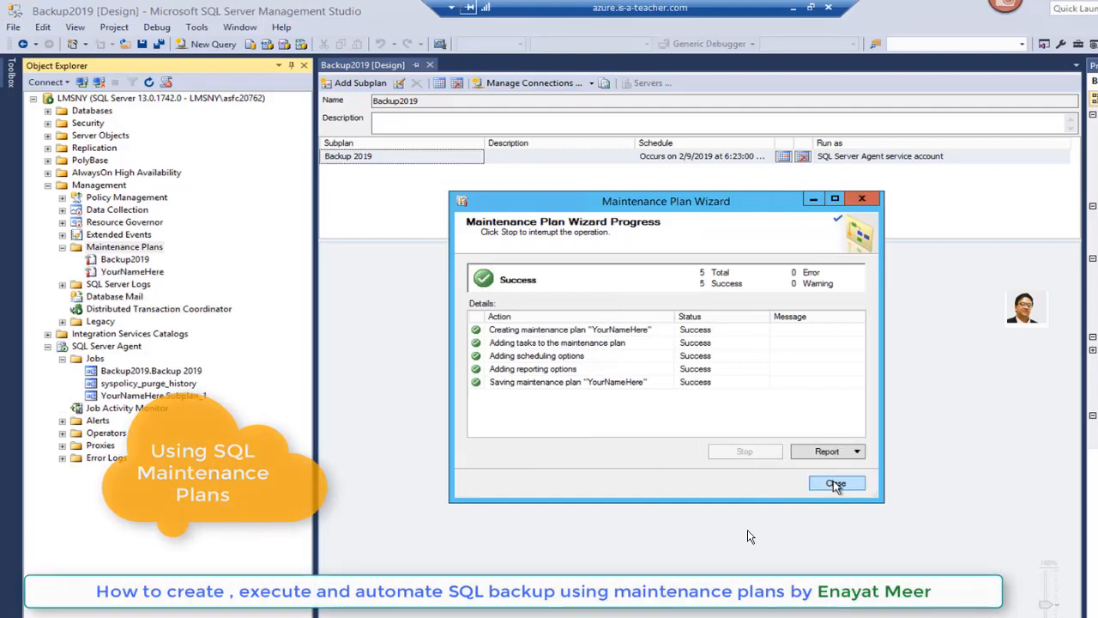
left_click(838, 484)
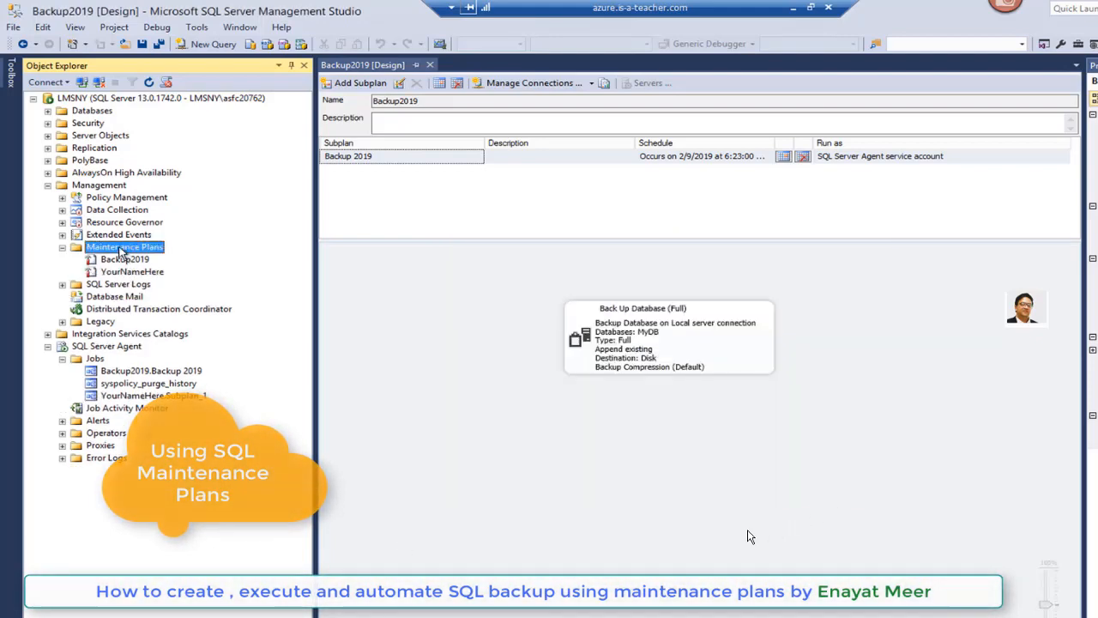
Inspect the two MyDB_backup .bak files from 2/9/2019 in the MSSQL\Backup folder.
left_click(131, 271)
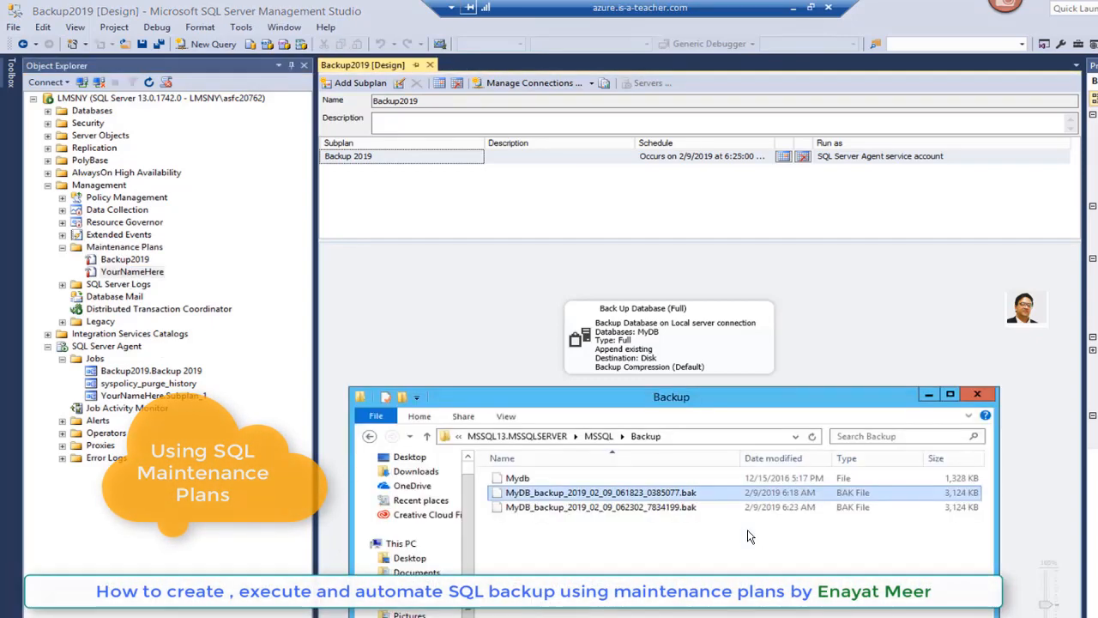
left_click(600, 506)
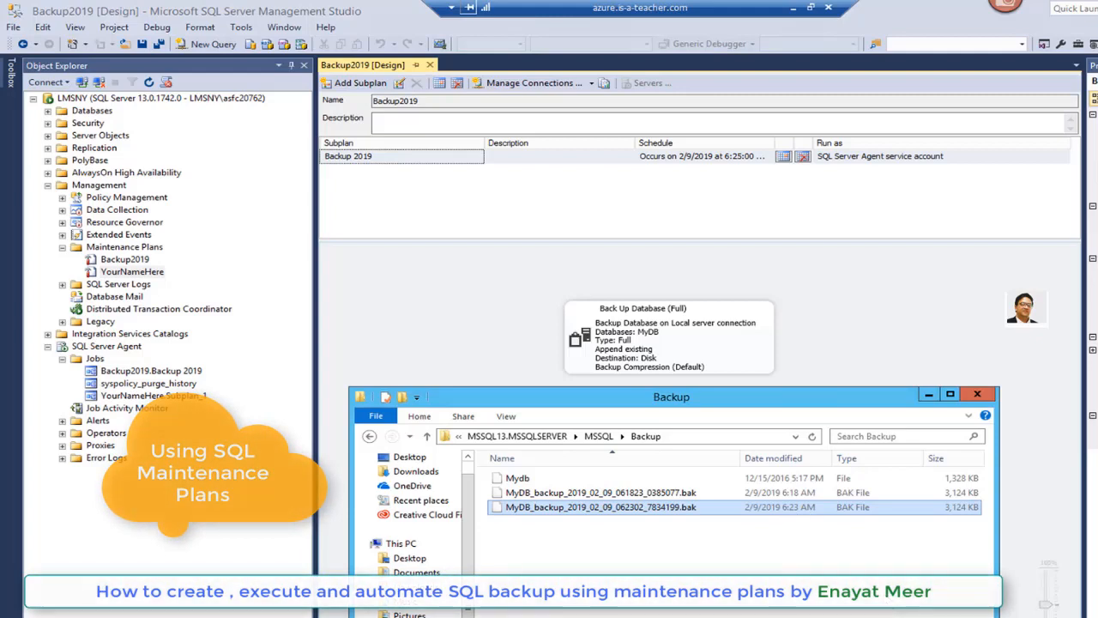
mouse_move(873, 611)
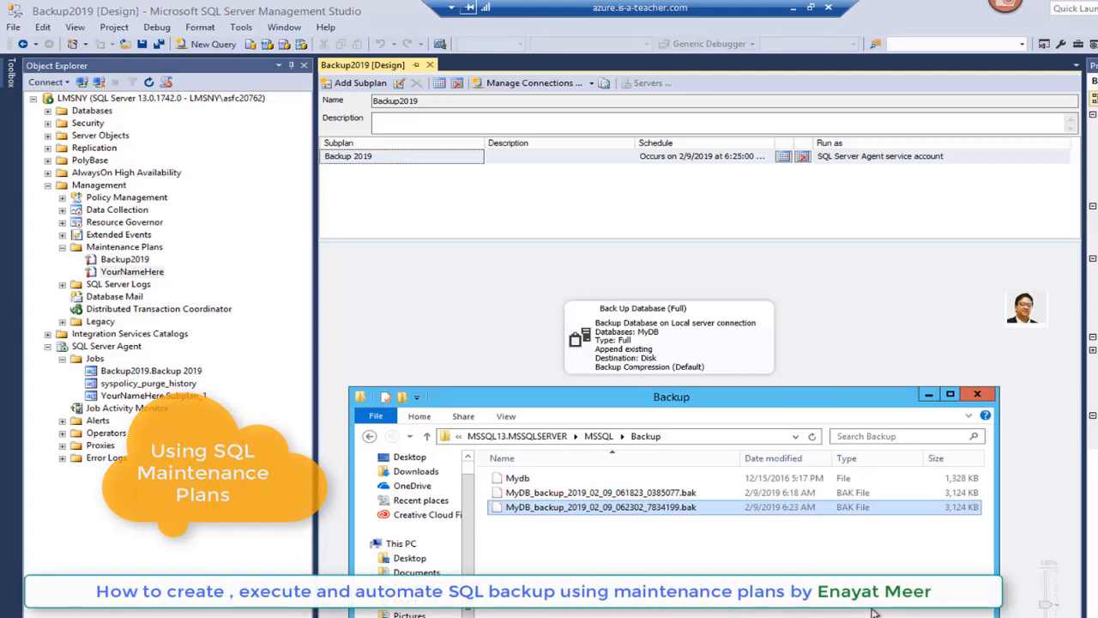
left_click(601, 491)
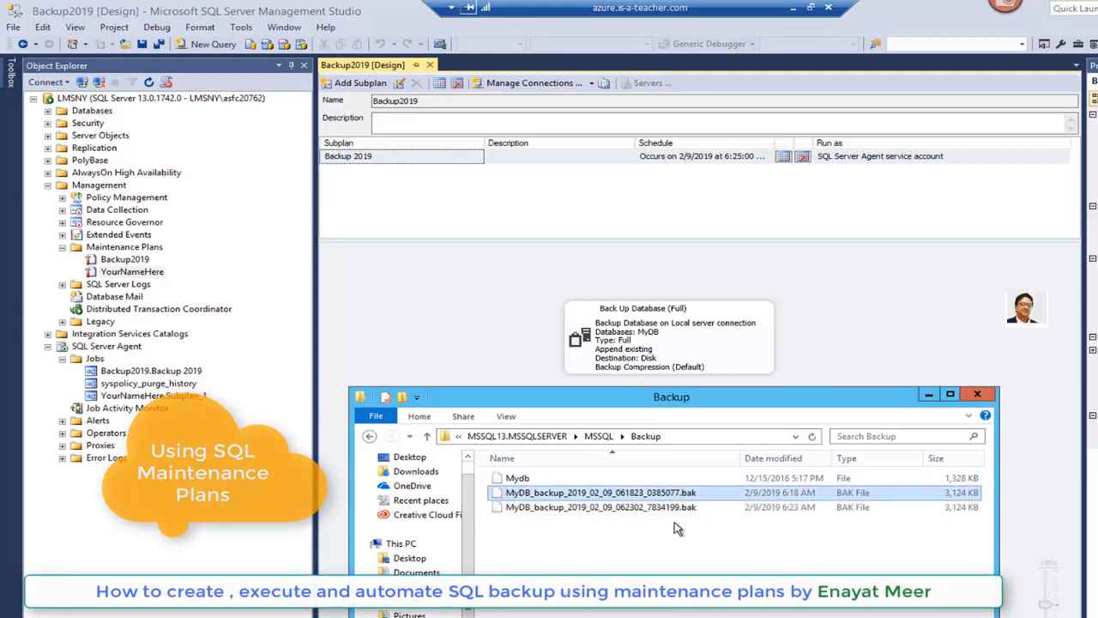
mouse_move(638, 519)
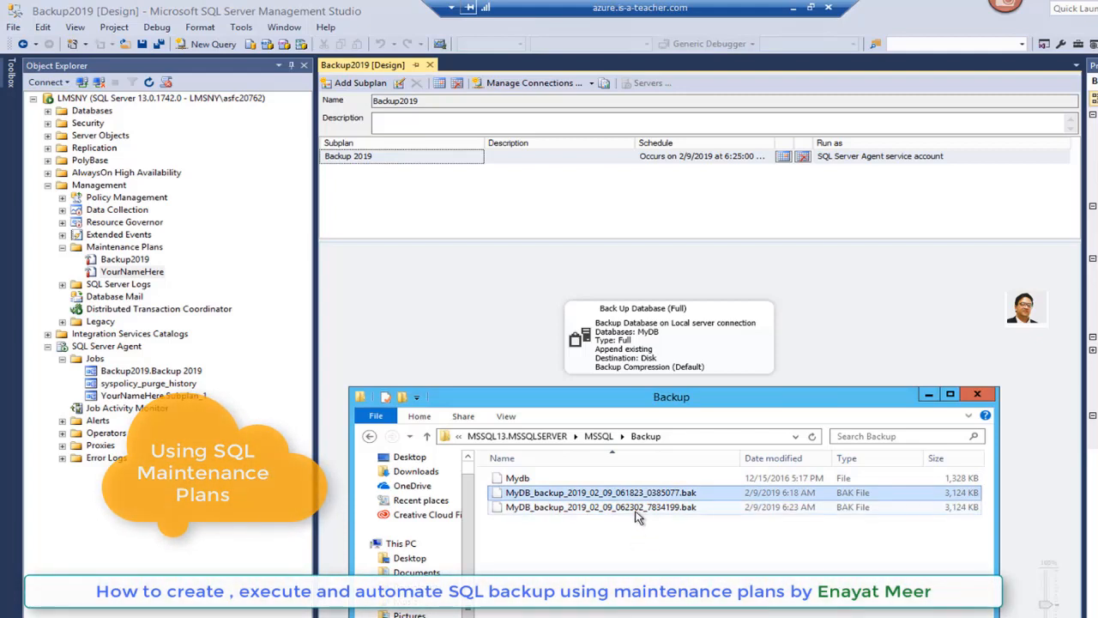
left_click(599, 506)
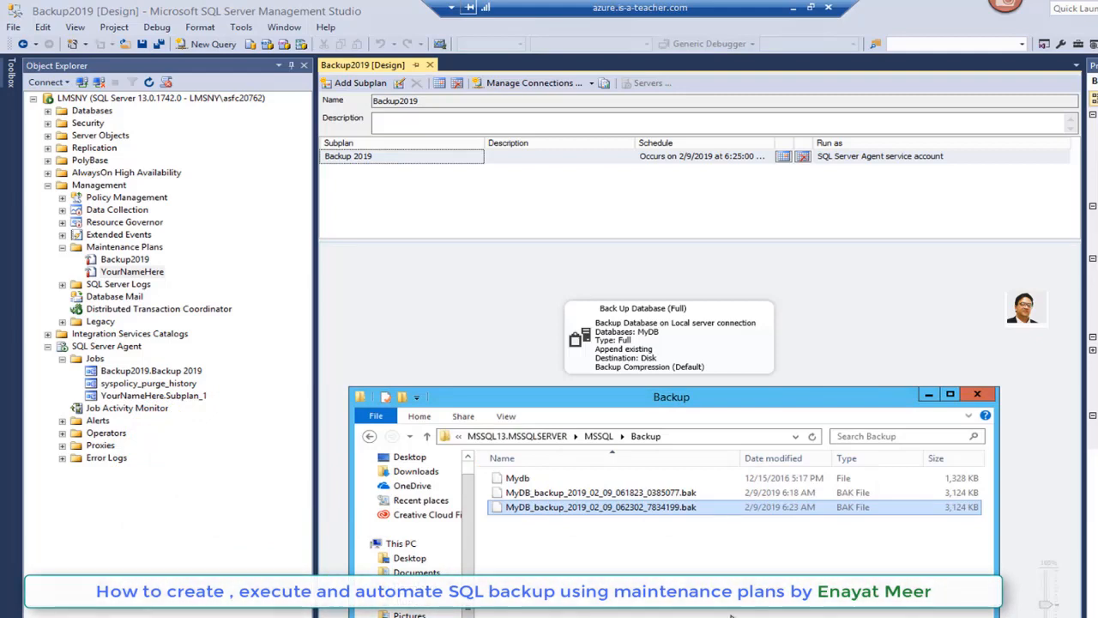
mouse_move(732, 181)
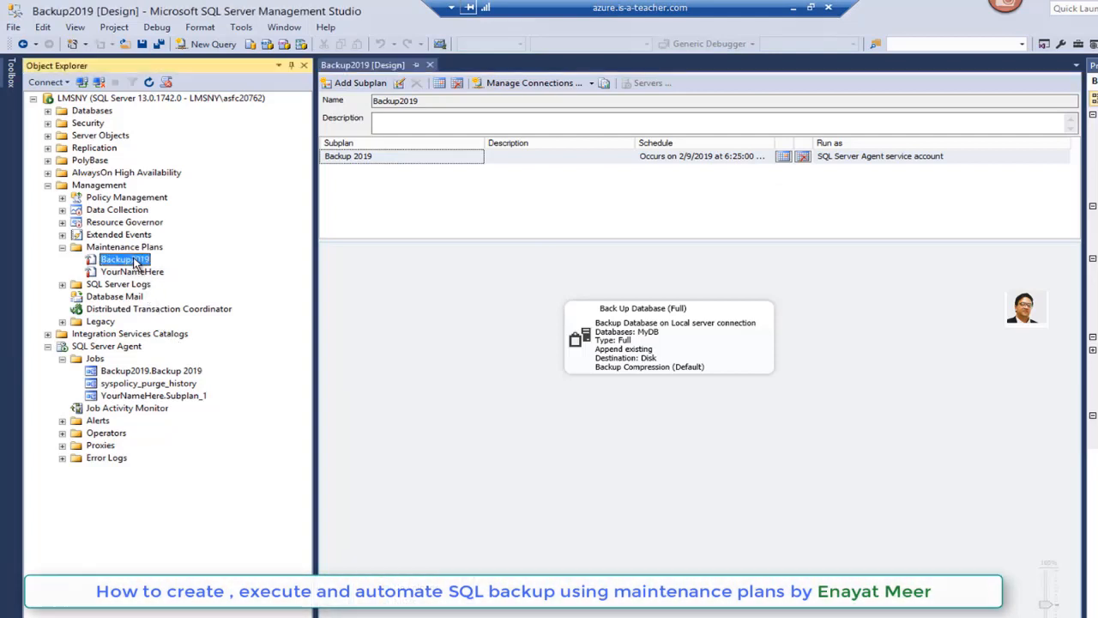
right_click(151, 371)
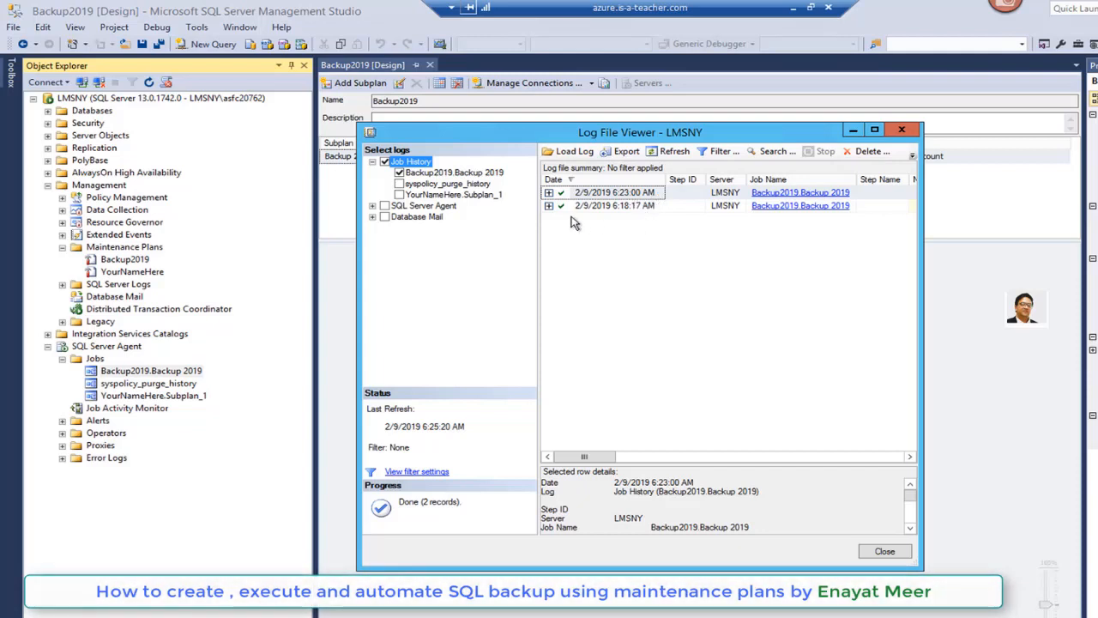
mouse_move(621, 214)
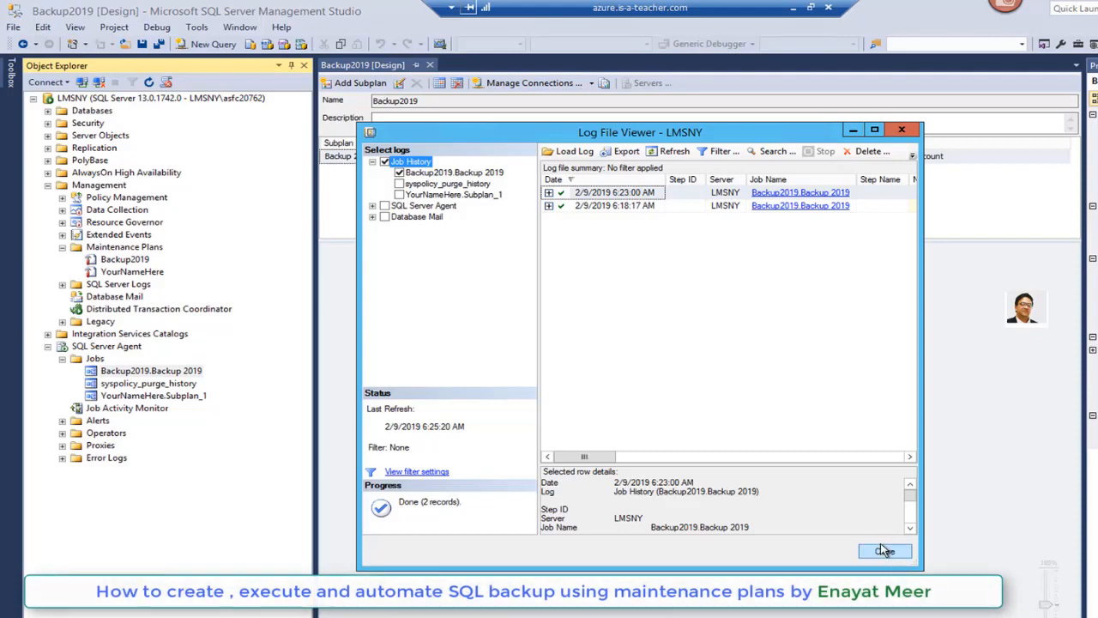
left_click(885, 551)
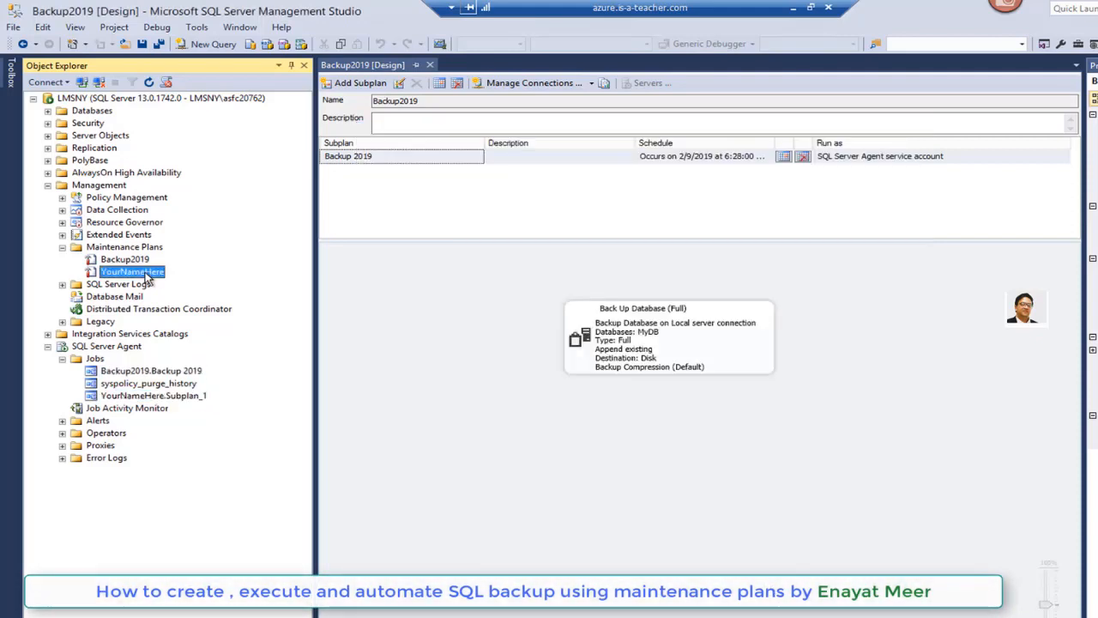
Execute the YourNameHere maintenance plan and dismiss its successful execution report.
right_click(130, 271)
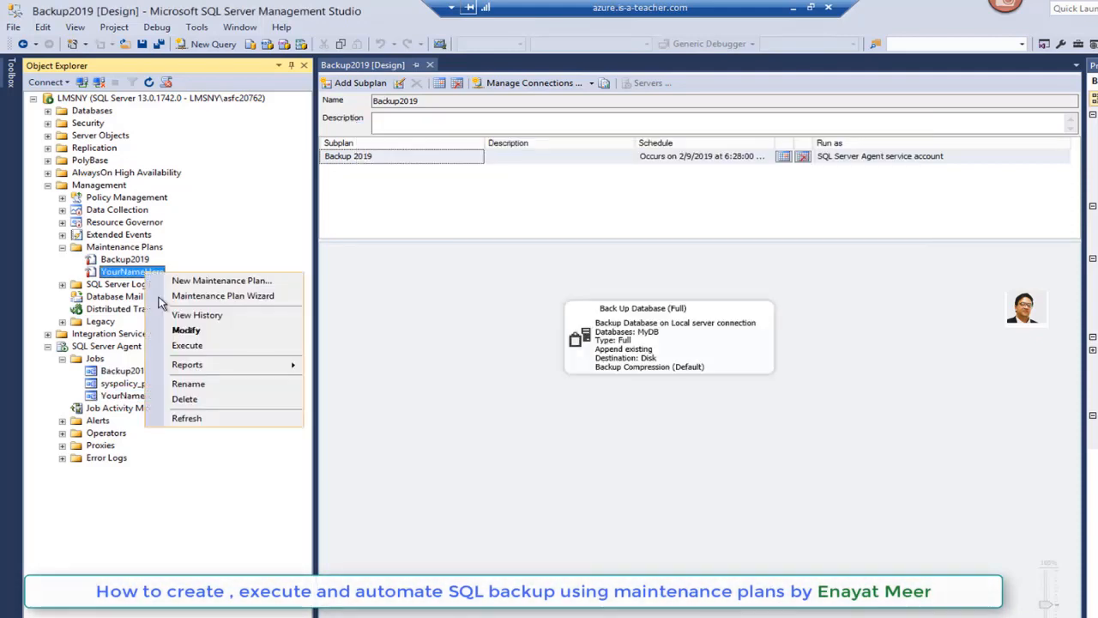
left_click(185, 345)
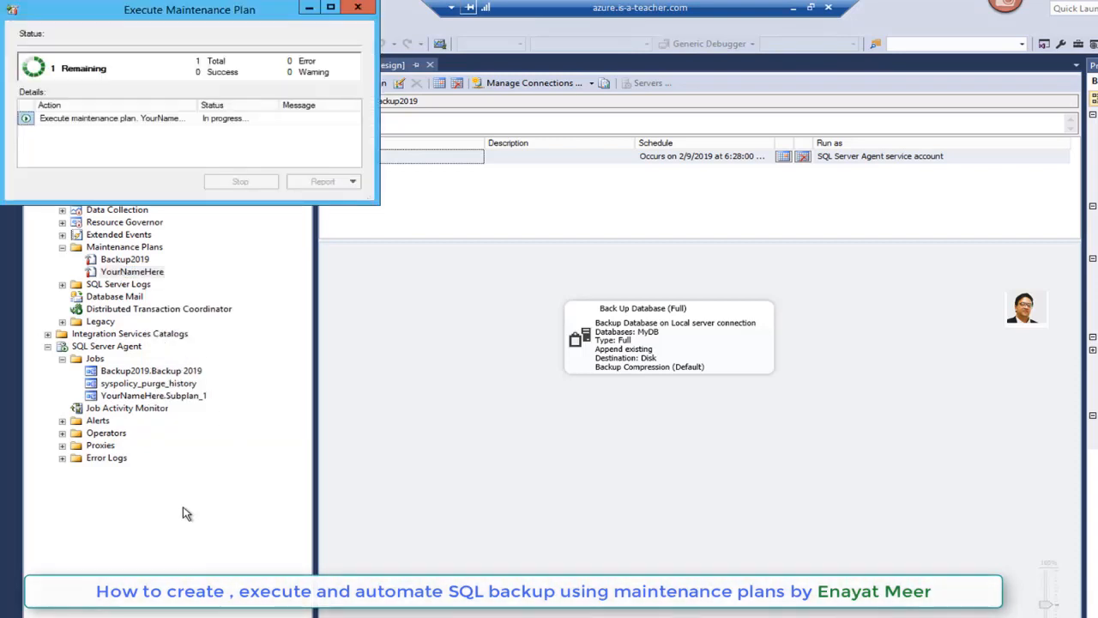
mouse_move(106, 525)
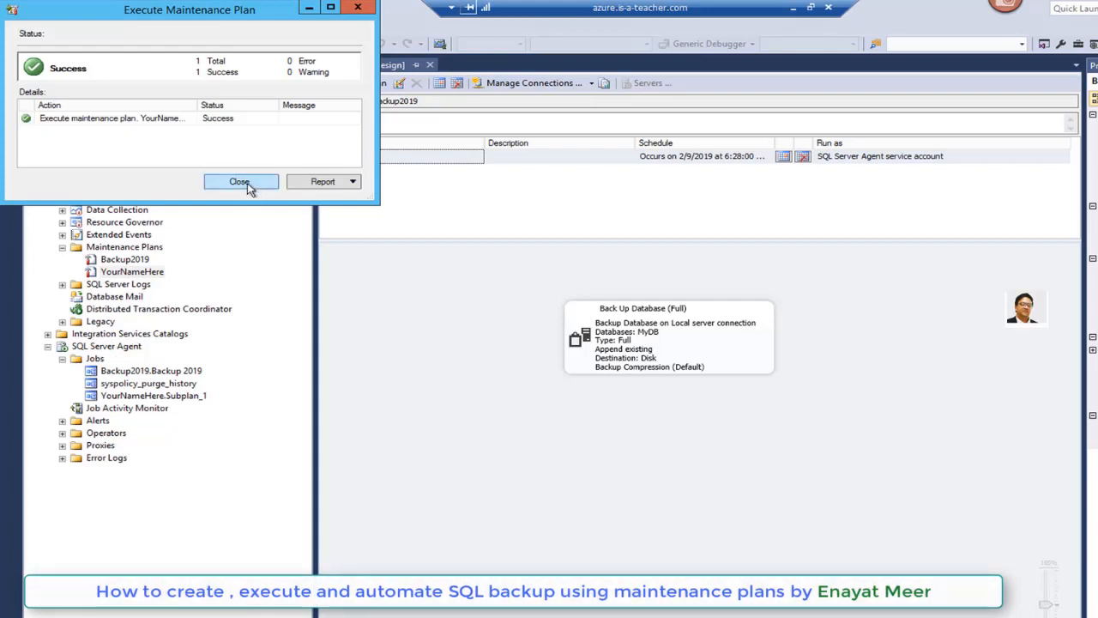
left_click(240, 182)
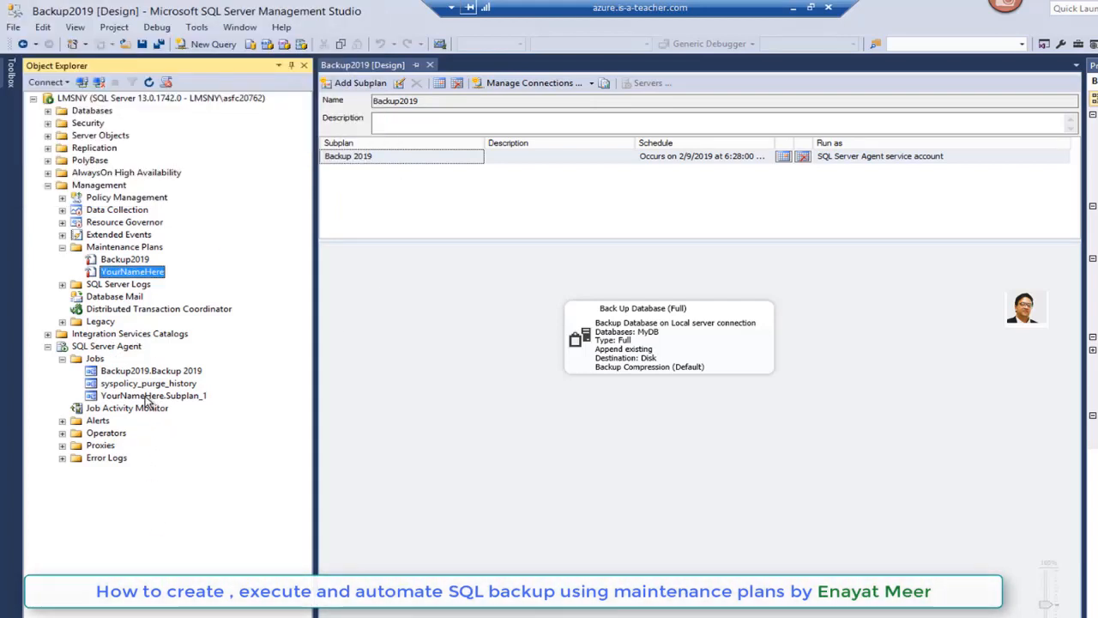
View the history of the YourNameHere.Subplan_1 job to confirm a successful run.
right_click(153, 395)
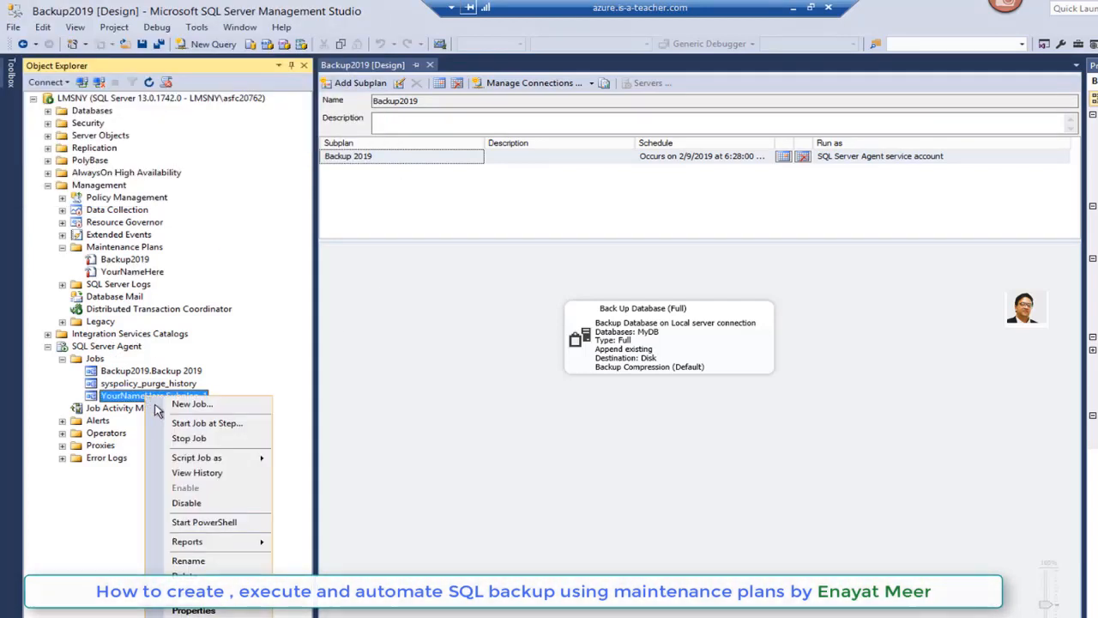
left_click(195, 473)
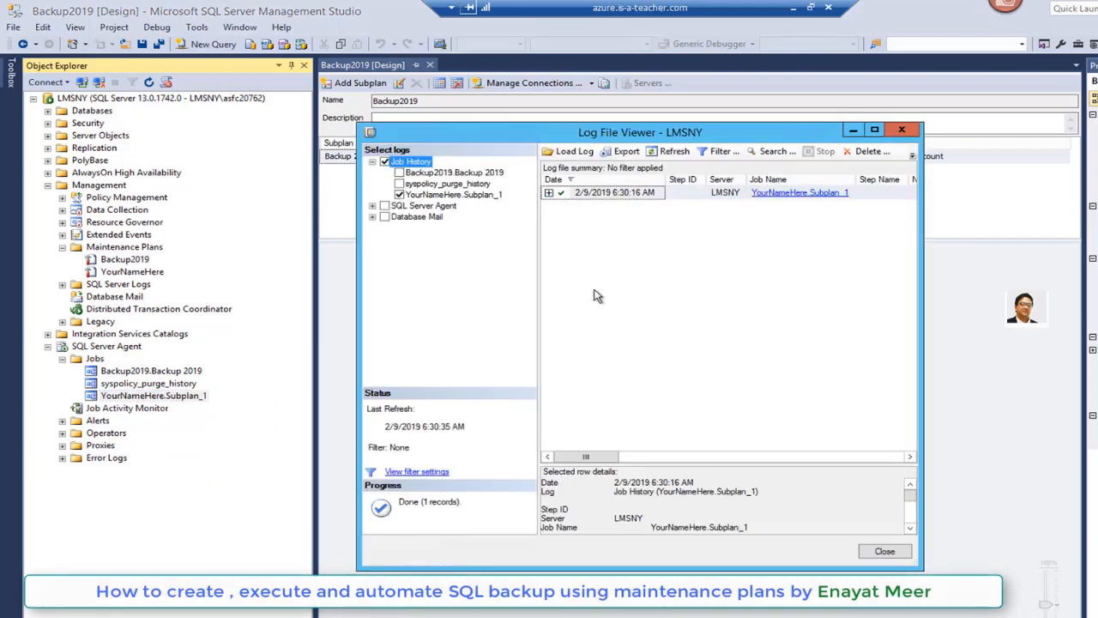
mouse_move(886, 551)
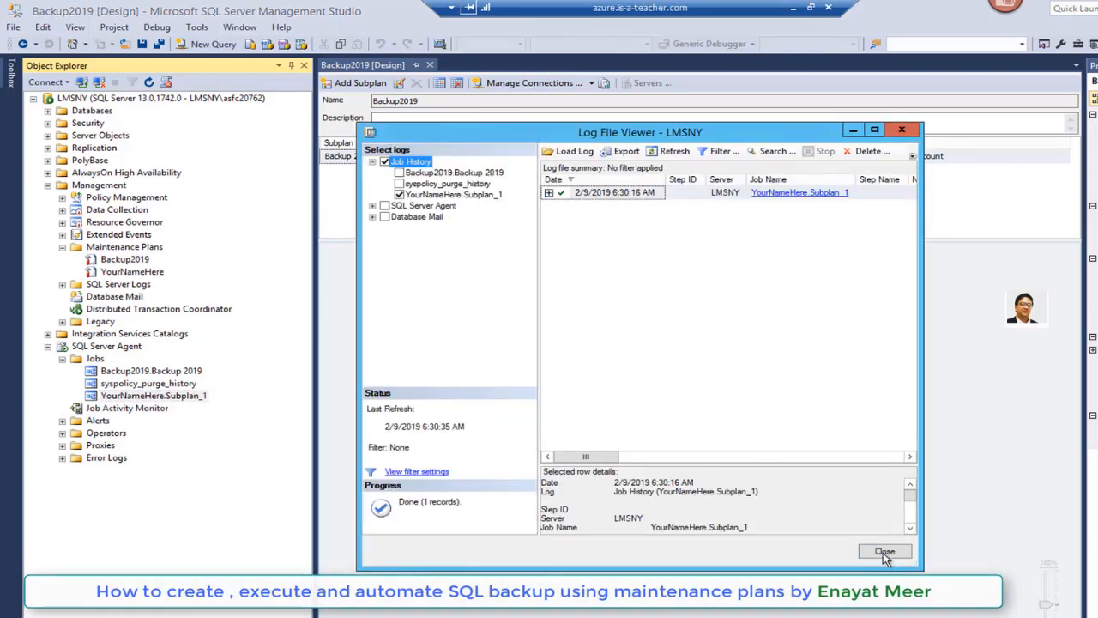
left_click(886, 551)
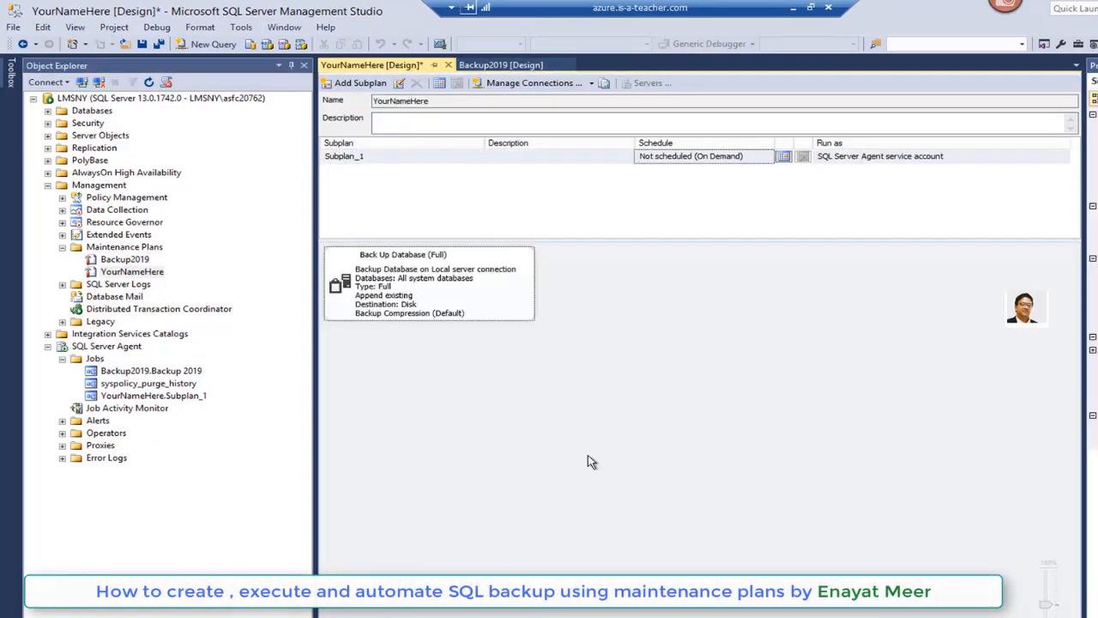
mouse_move(618, 397)
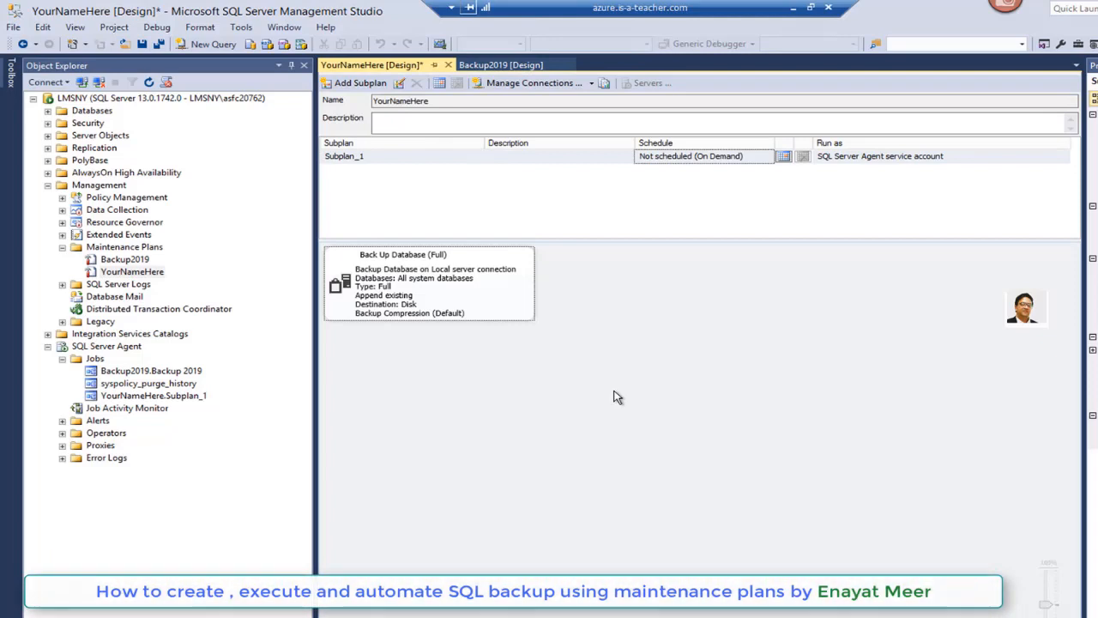
Review the T-SQL generated by the plan's Back Up Database task for the system databases.
left_click(429, 283)
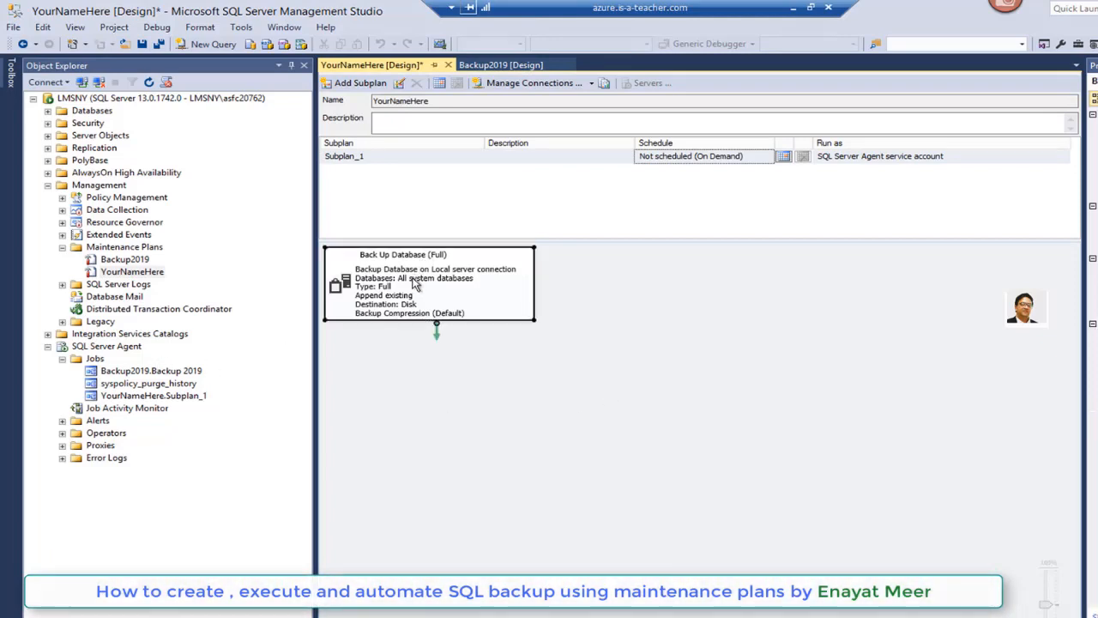
double_click(429, 283)
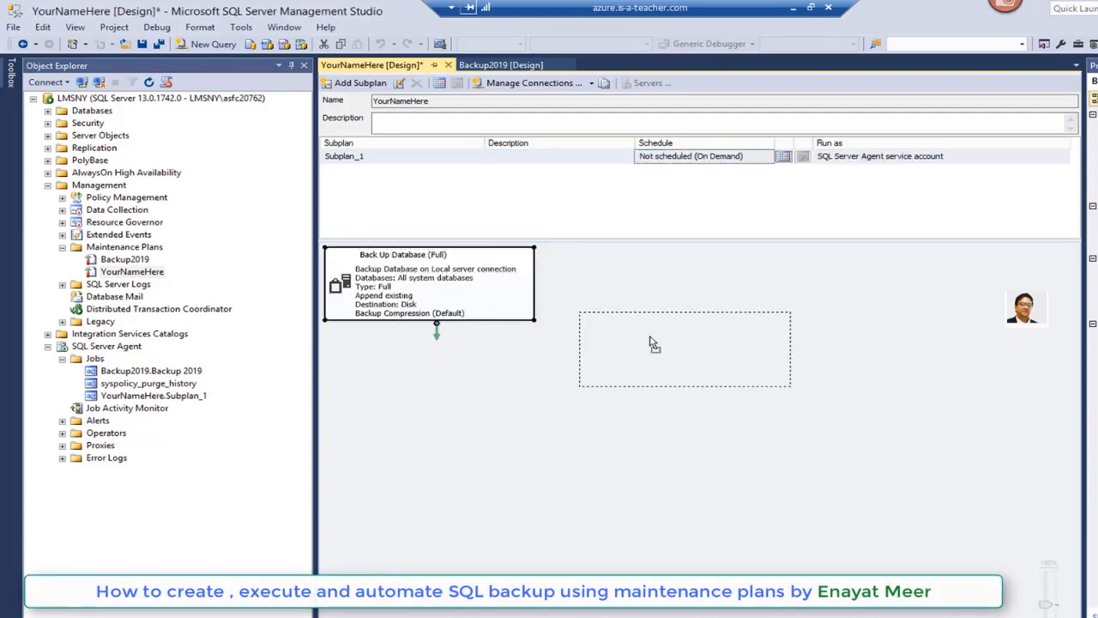
left_click_drag(429, 283, 685, 346)
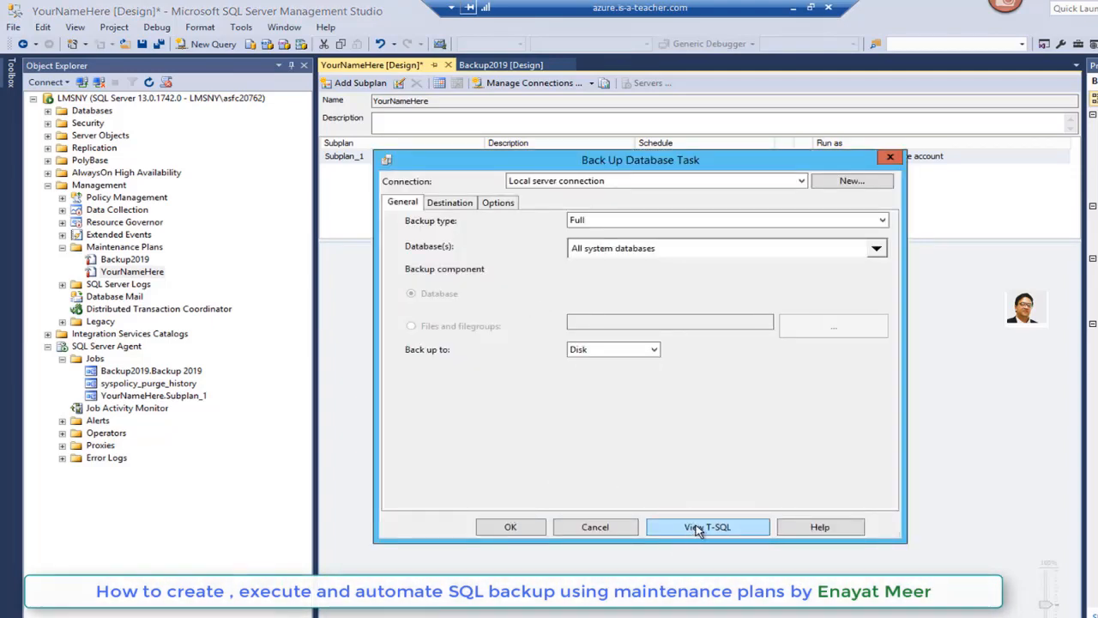
left_click(707, 527)
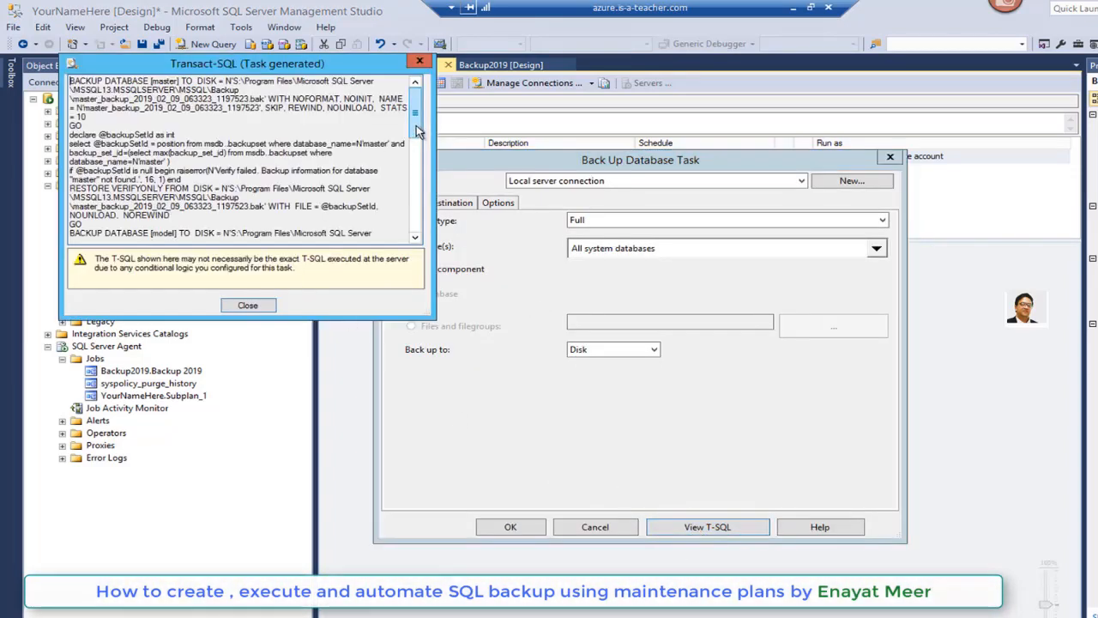
scroll("down", 3)
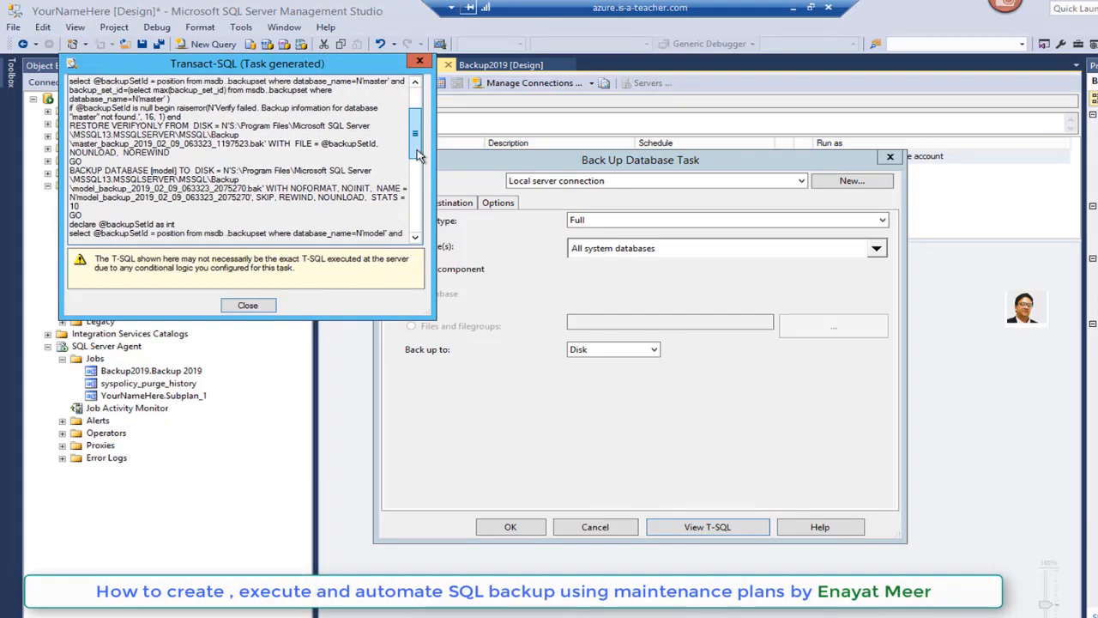
scroll("down", 3)
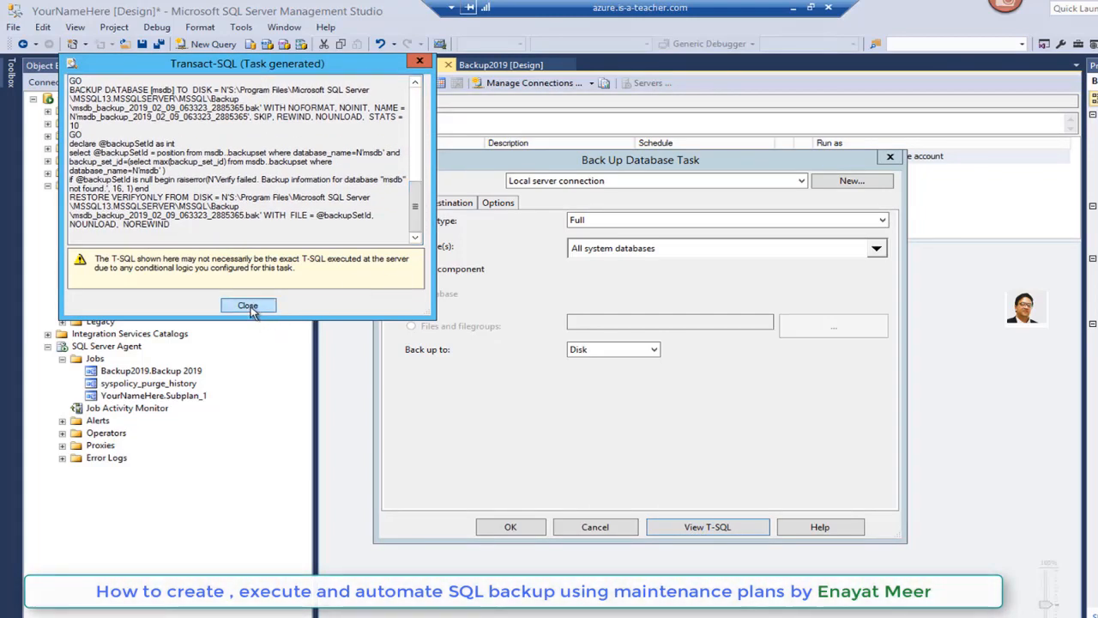
Limit the backup task to These databases with only model and MyDB checked.
left_click(247, 306)
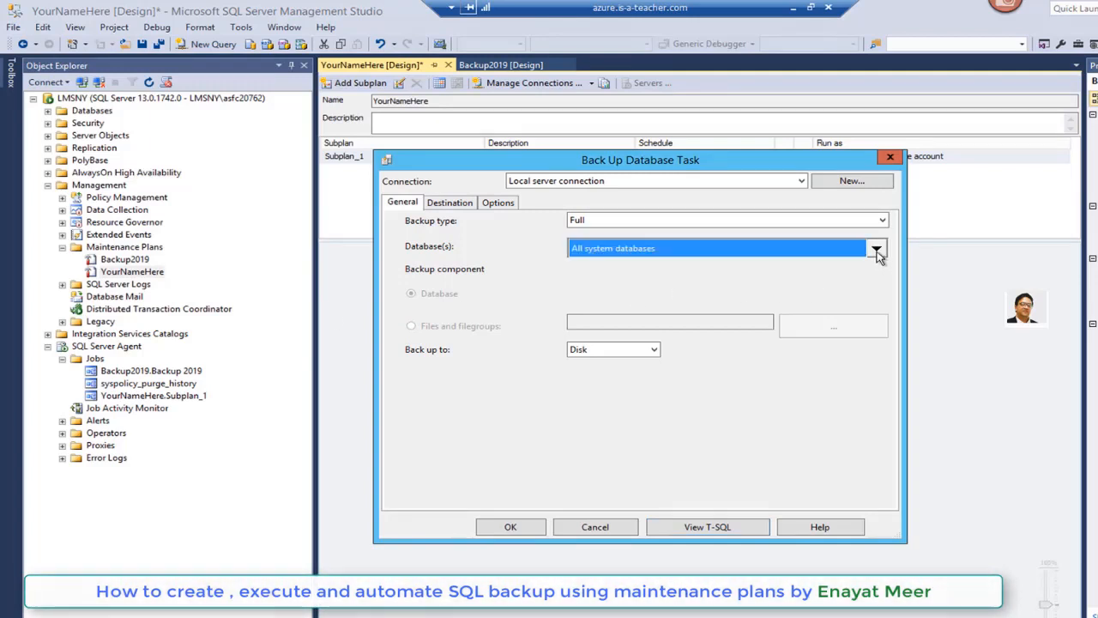
left_click(875, 247)
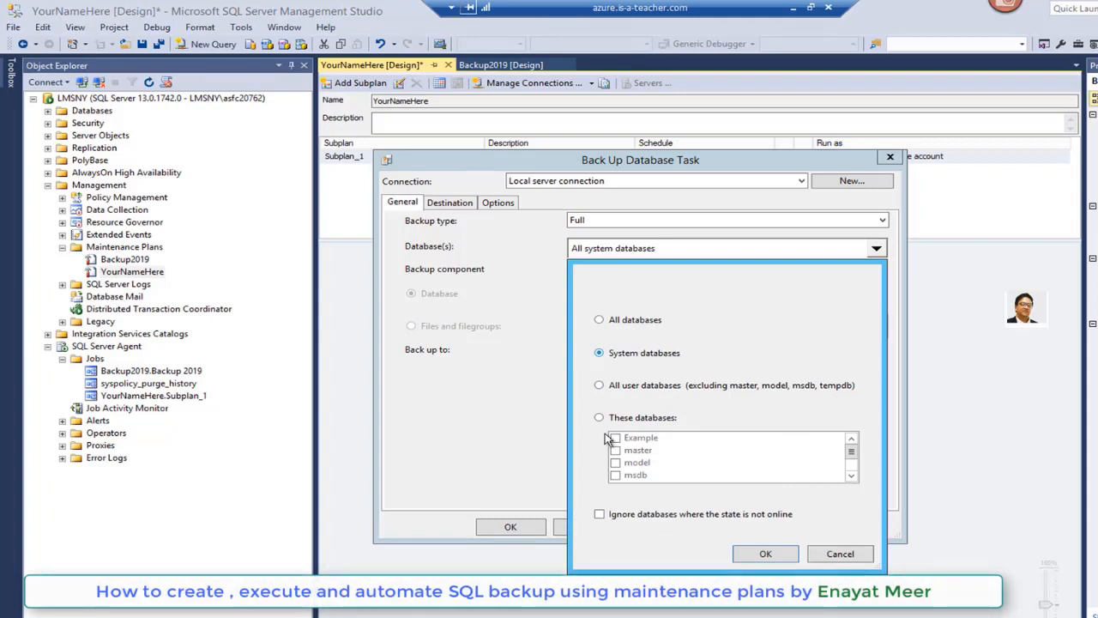
left_click(599, 320)
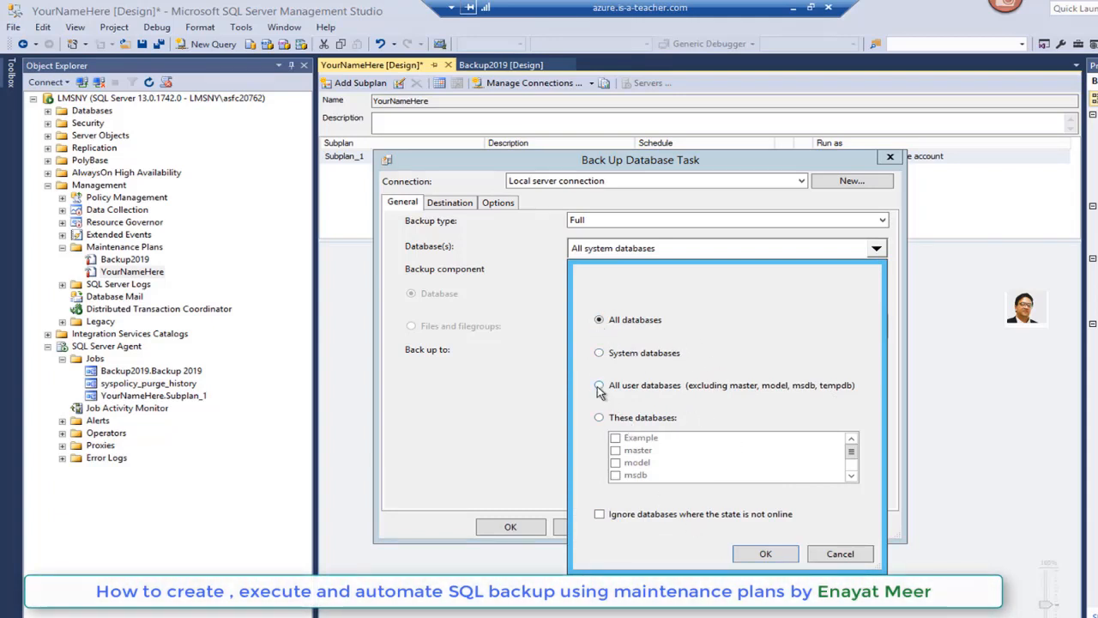
left_click(599, 385)
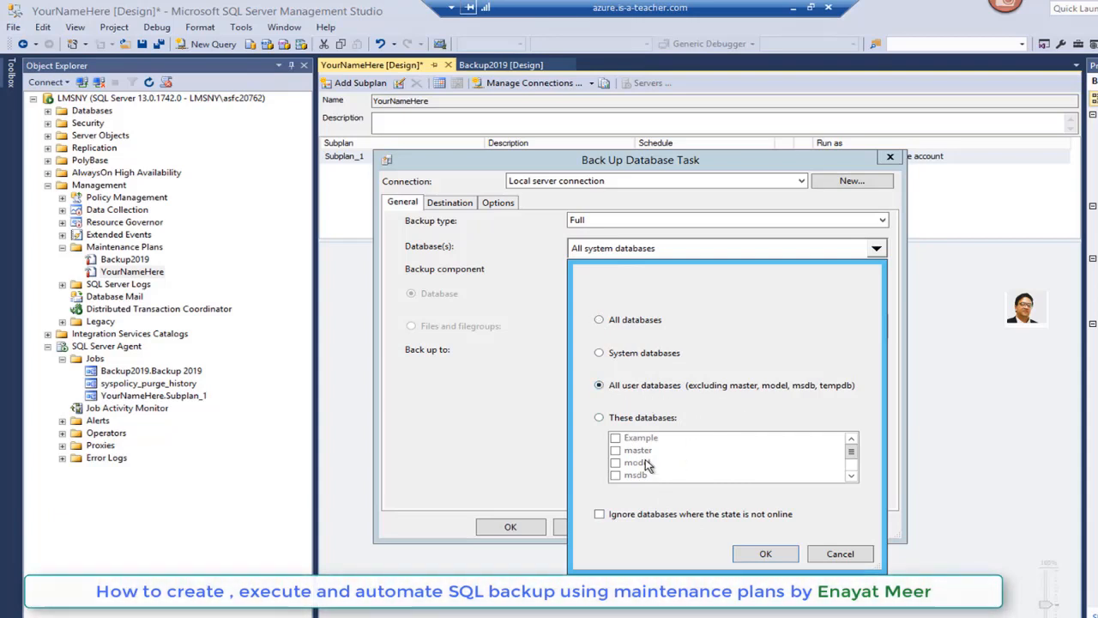
left_click(599, 417)
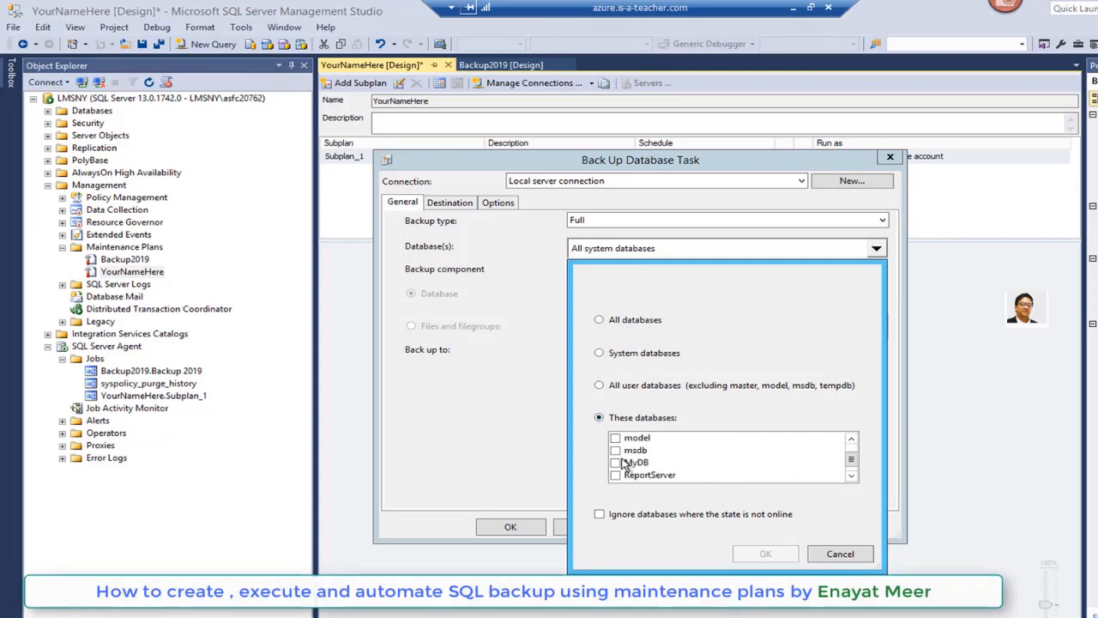
left_click(615, 463)
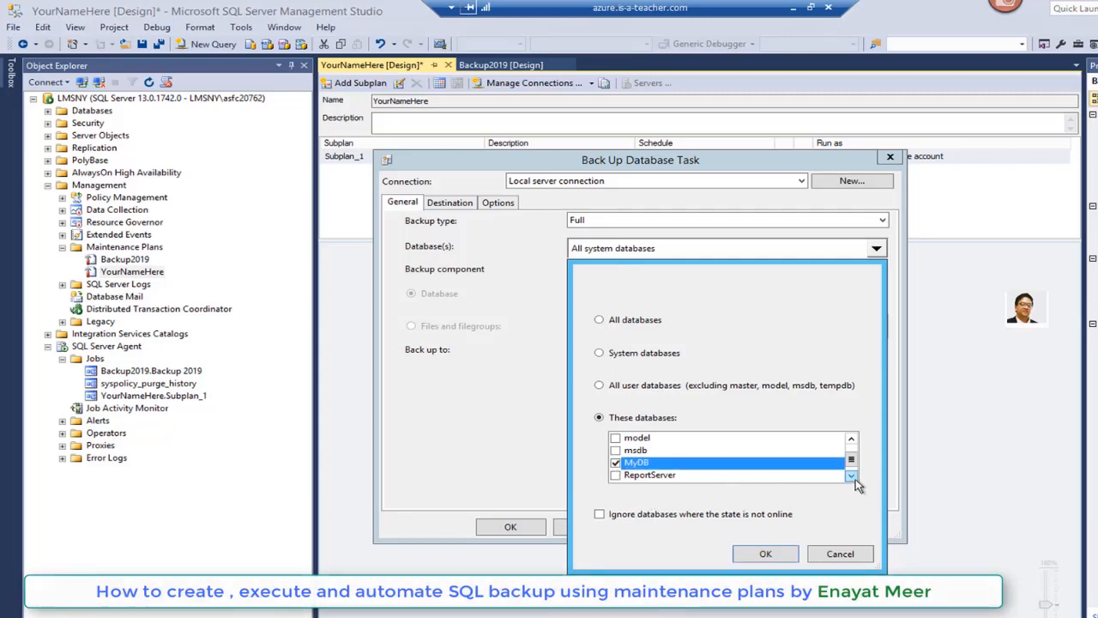
left_click(851, 475)
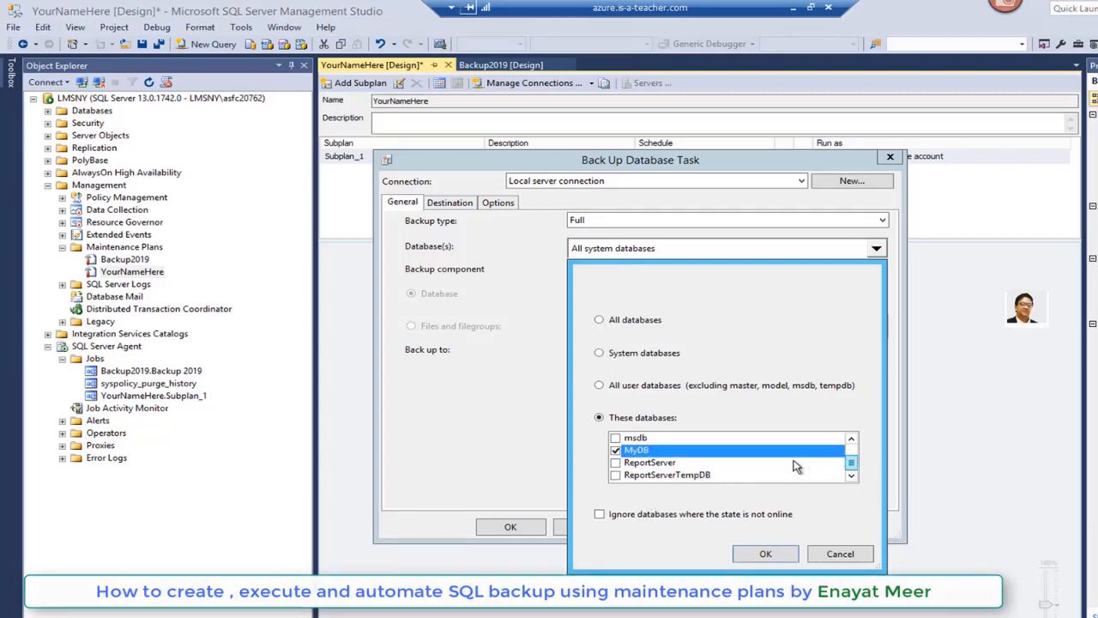
left_click(852, 437)
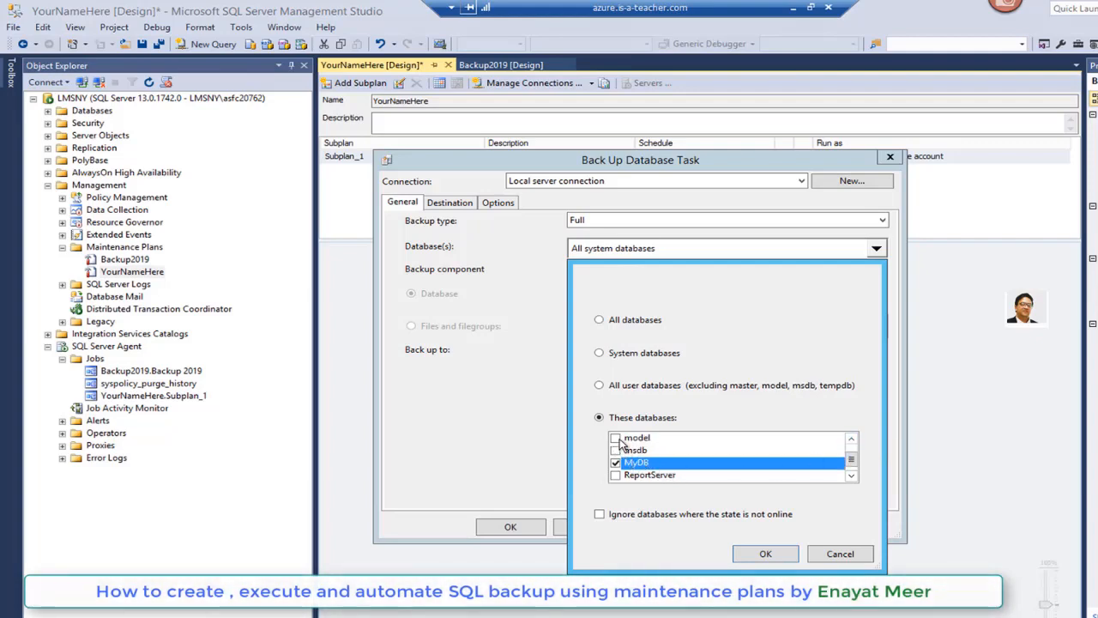
left_click(765, 553)
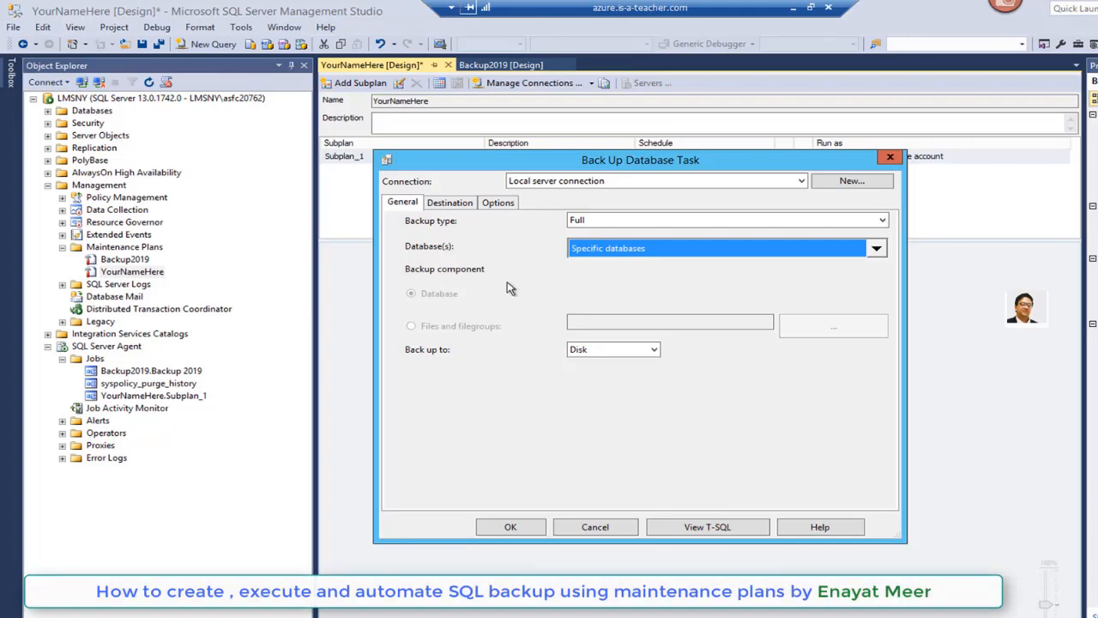
Review the Destination and Options settings and accept the Back Up Database Task.
left_click(450, 202)
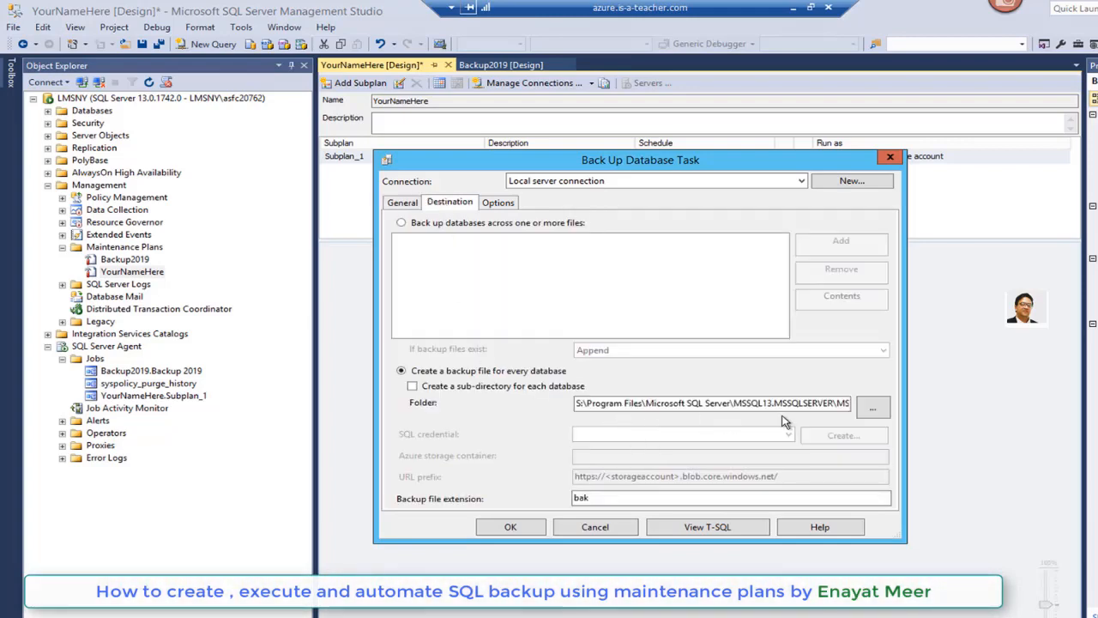
left_click(498, 202)
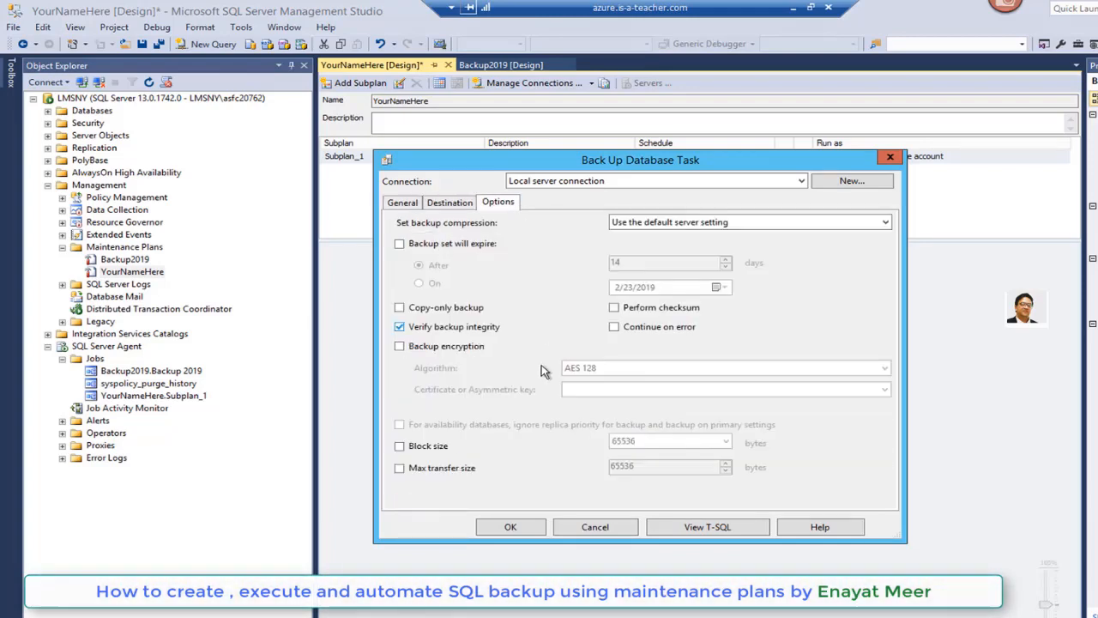
mouse_move(518, 369)
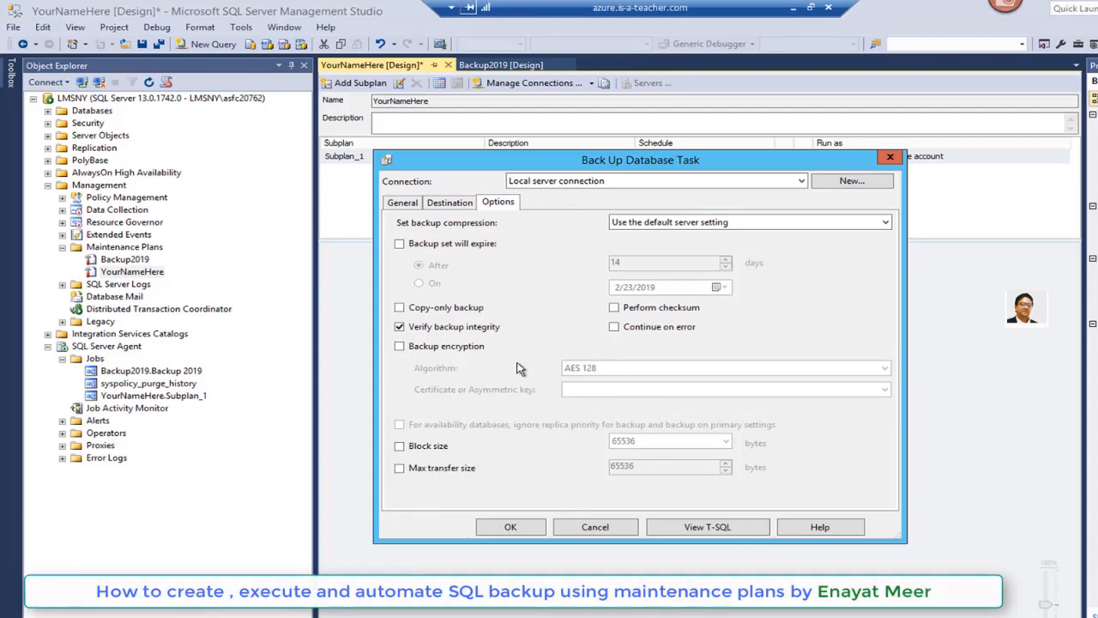
mouse_move(573, 550)
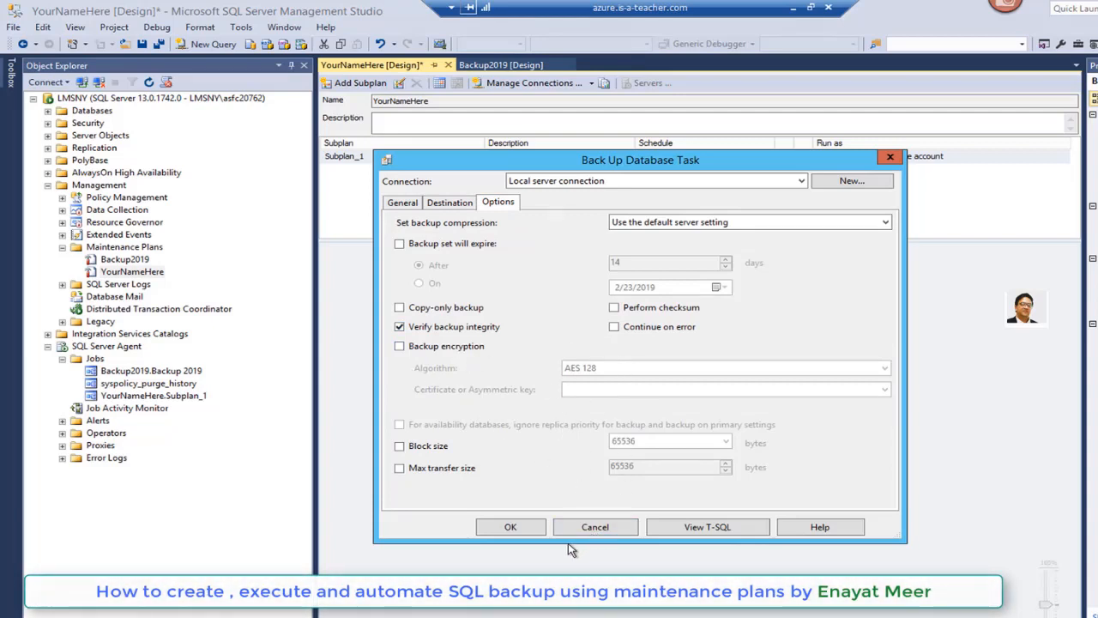
left_click(511, 527)
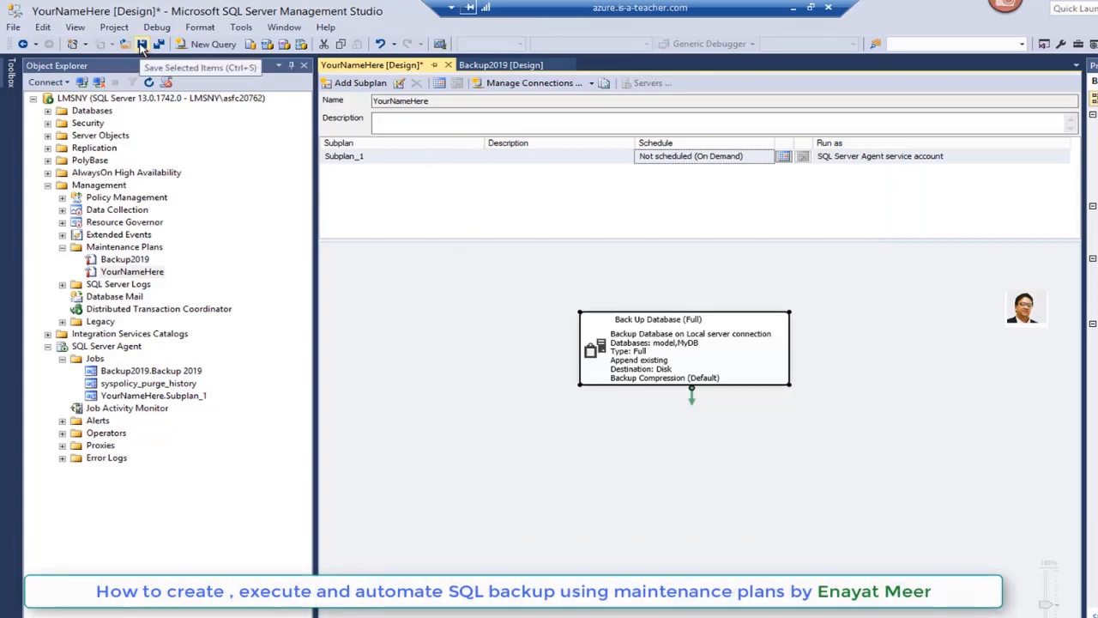
Save the plan and delete the old .bak files so the Backup folder is empty.
left_click(140, 44)
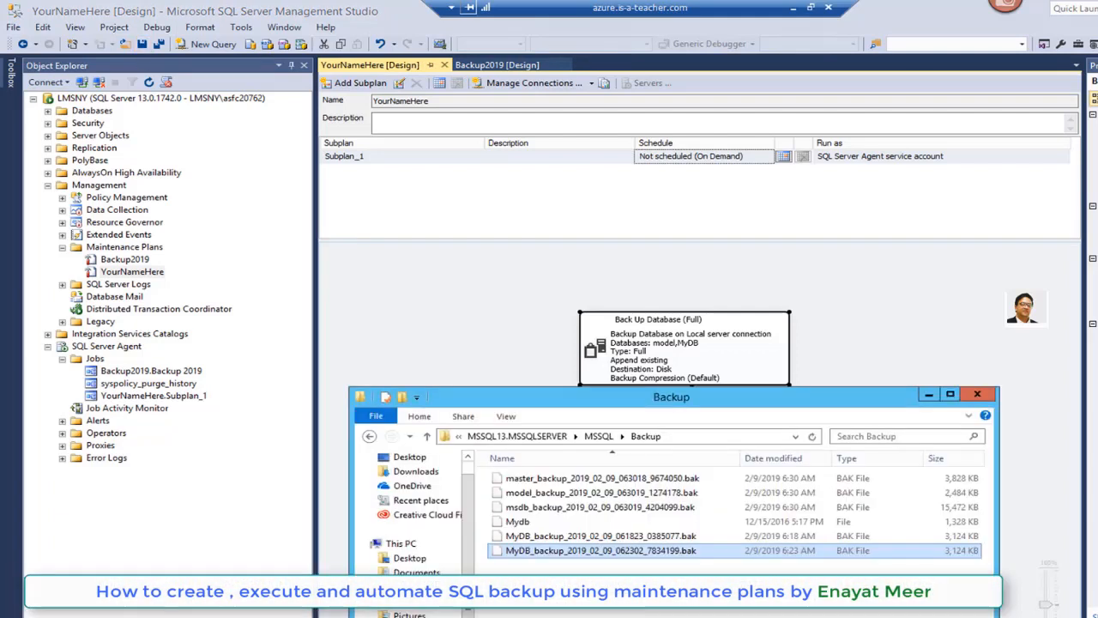
left_click(518, 522)
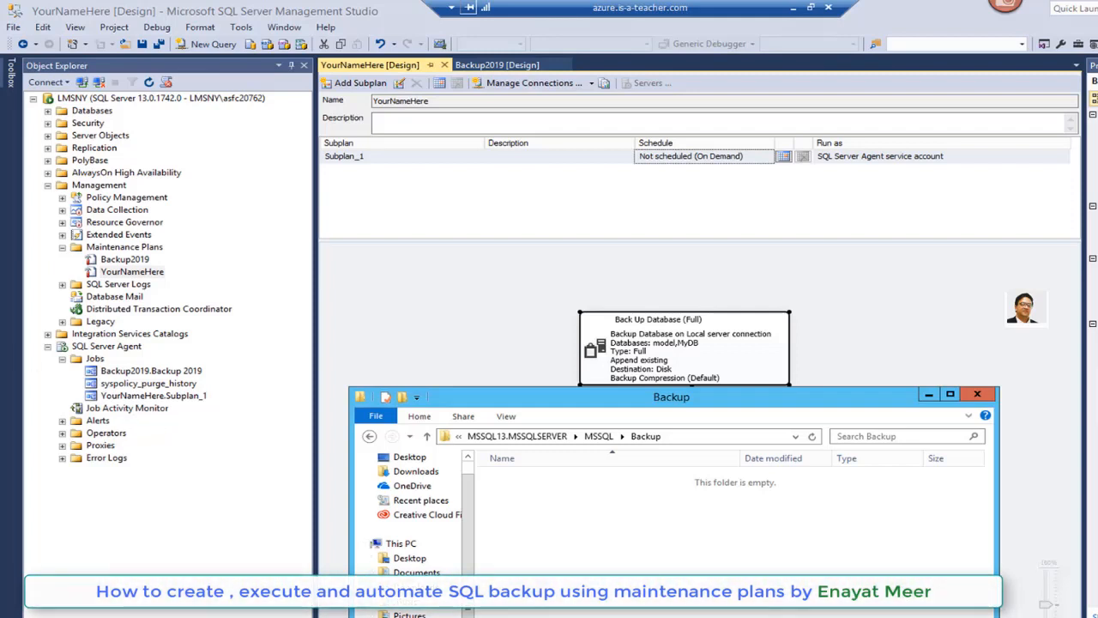
mouse_move(772, 185)
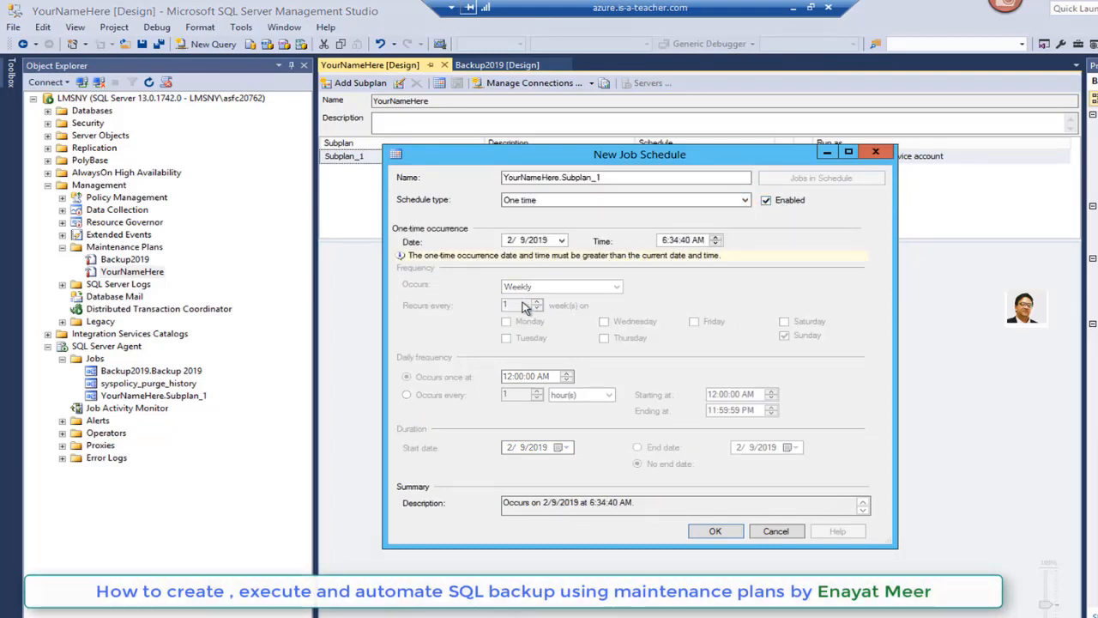
mouse_move(508, 96)
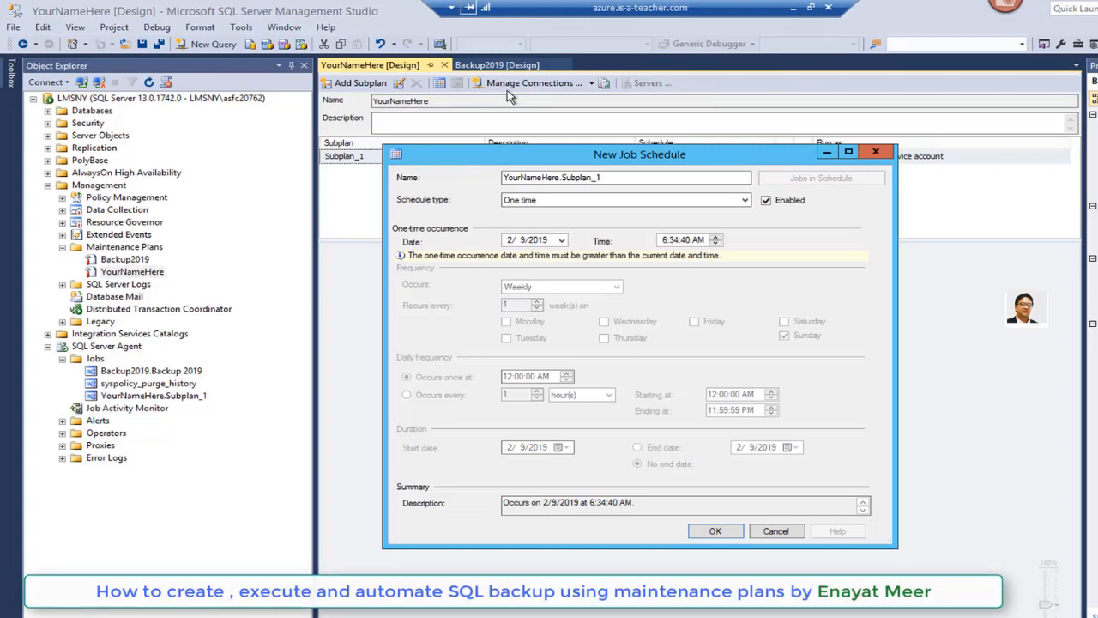
mouse_move(673, 347)
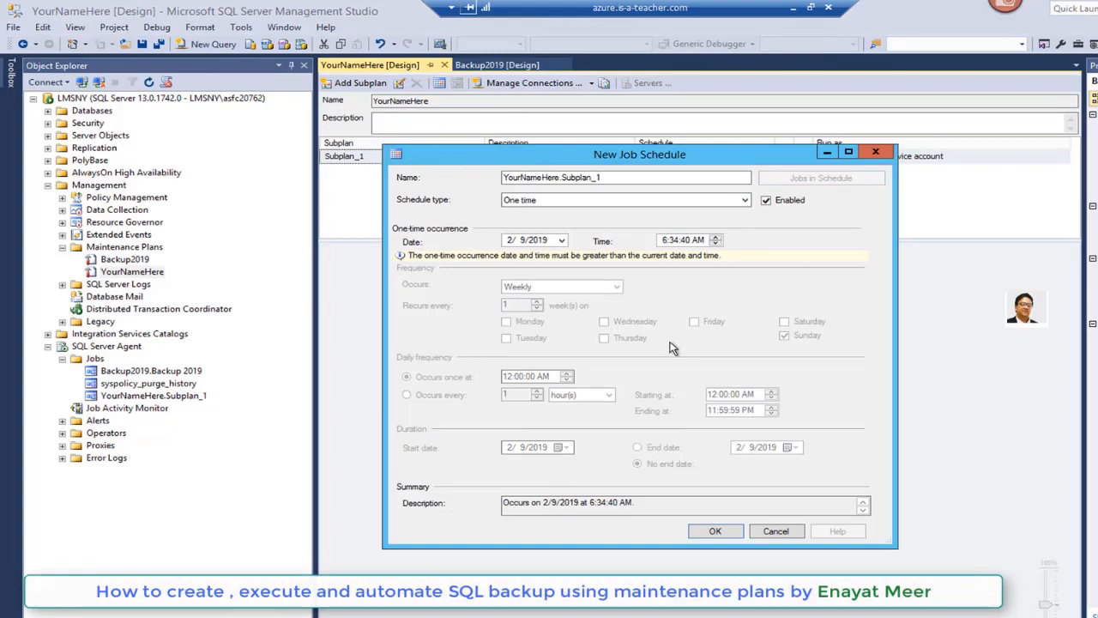
Set the subplan's one-time schedule to start at 6:38:40 AM on 2/9/2019.
left_click(717, 237)
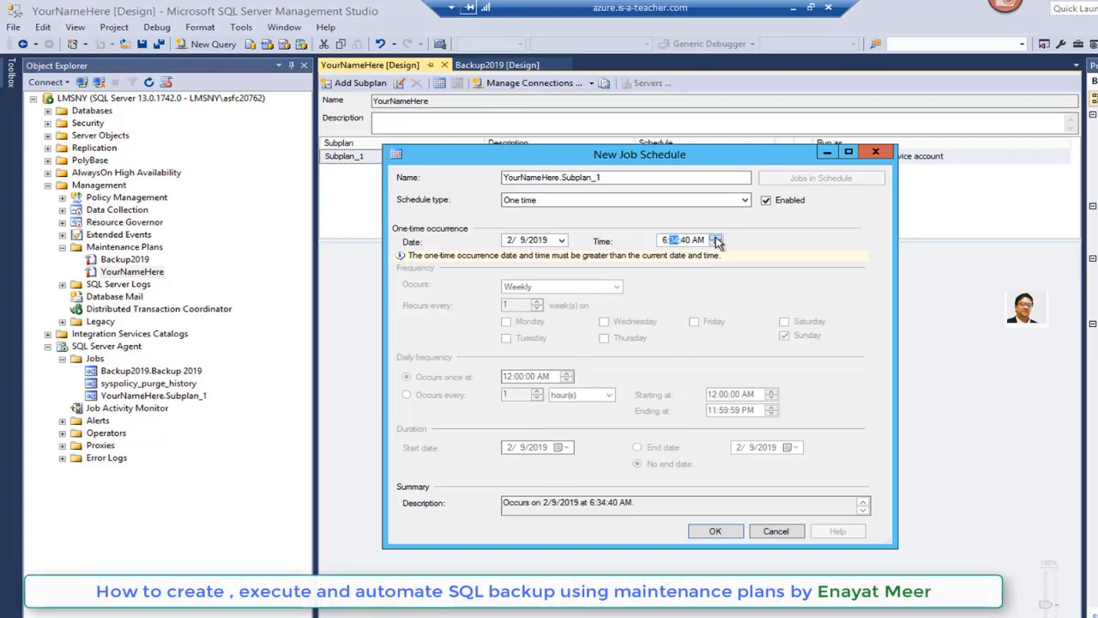
left_click(718, 237)
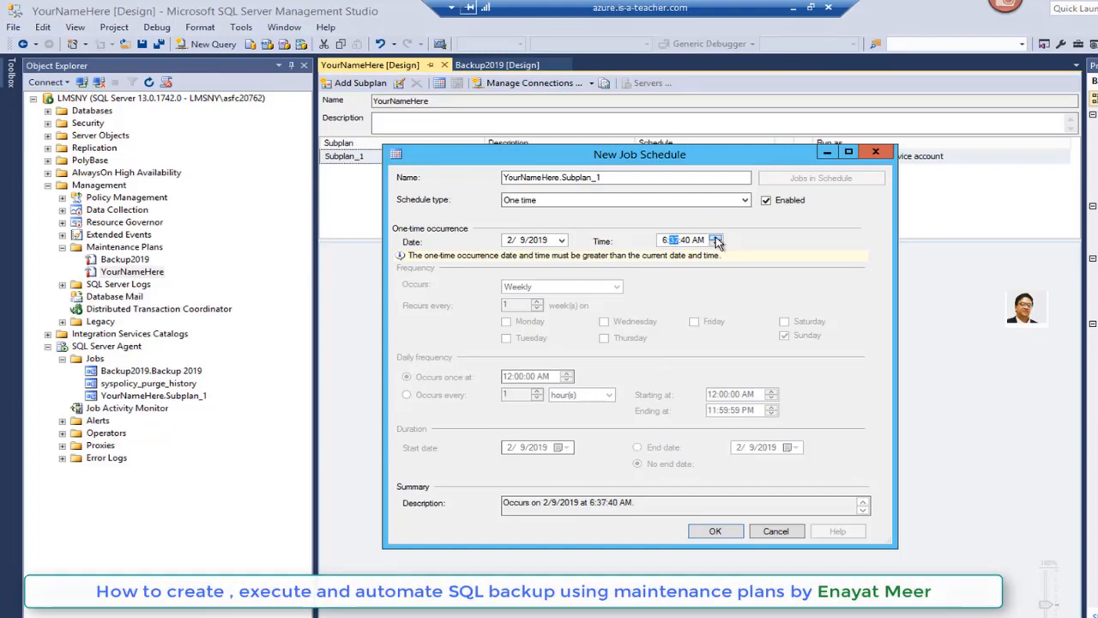
left_click(715, 237)
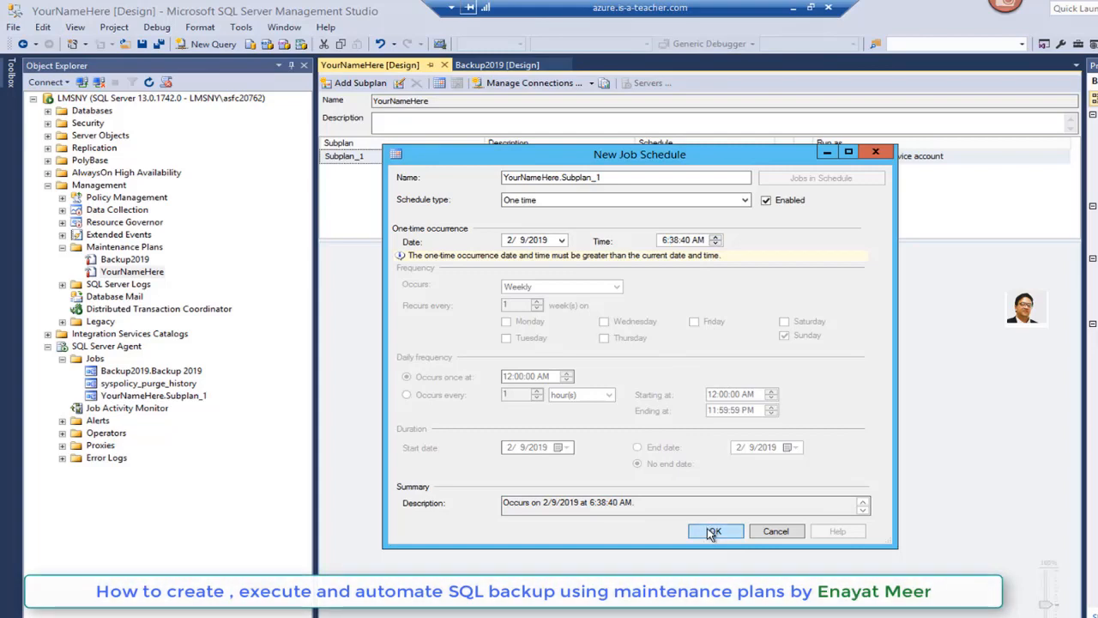
left_click(714, 531)
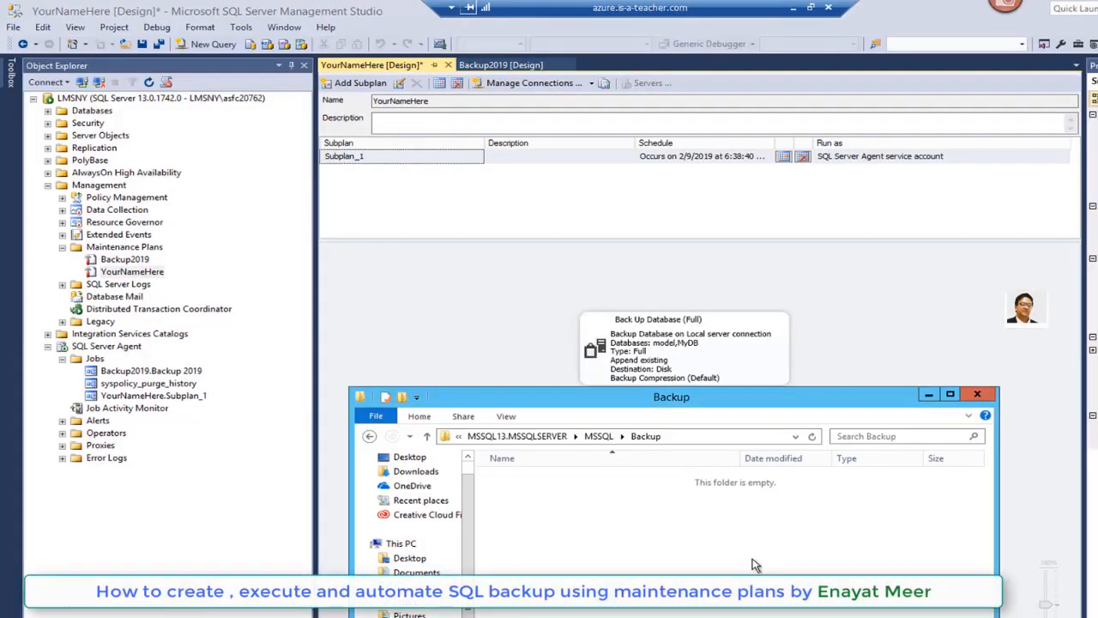
mouse_move(786, 462)
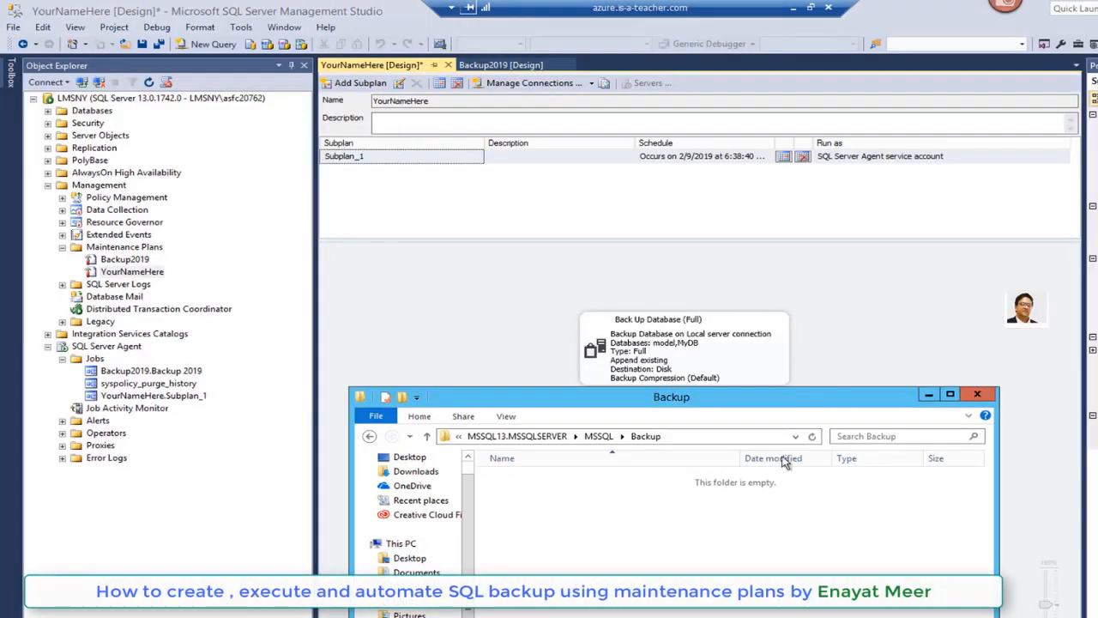
mouse_move(740, 177)
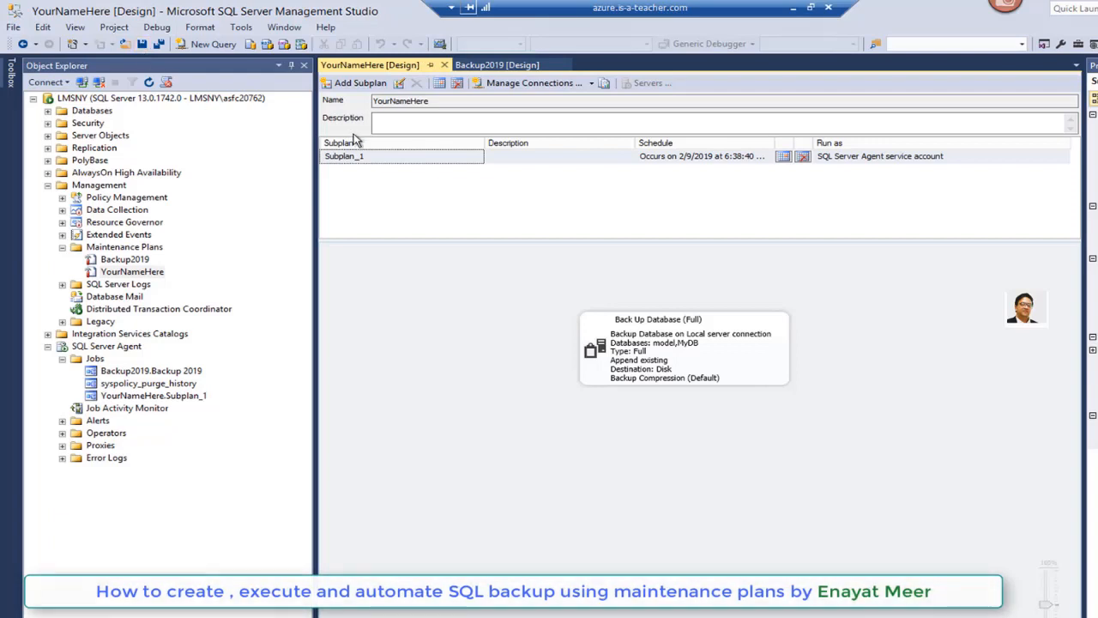
mouse_move(357, 140)
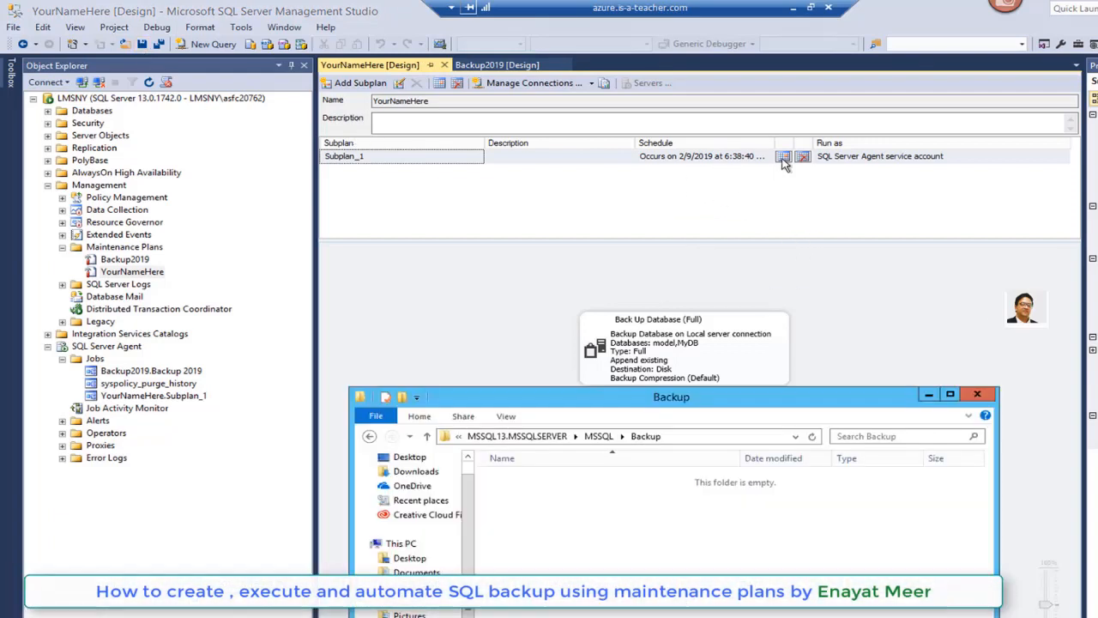
Edit the Subplan_1 schedule's start time and accept it.
left_click(783, 157)
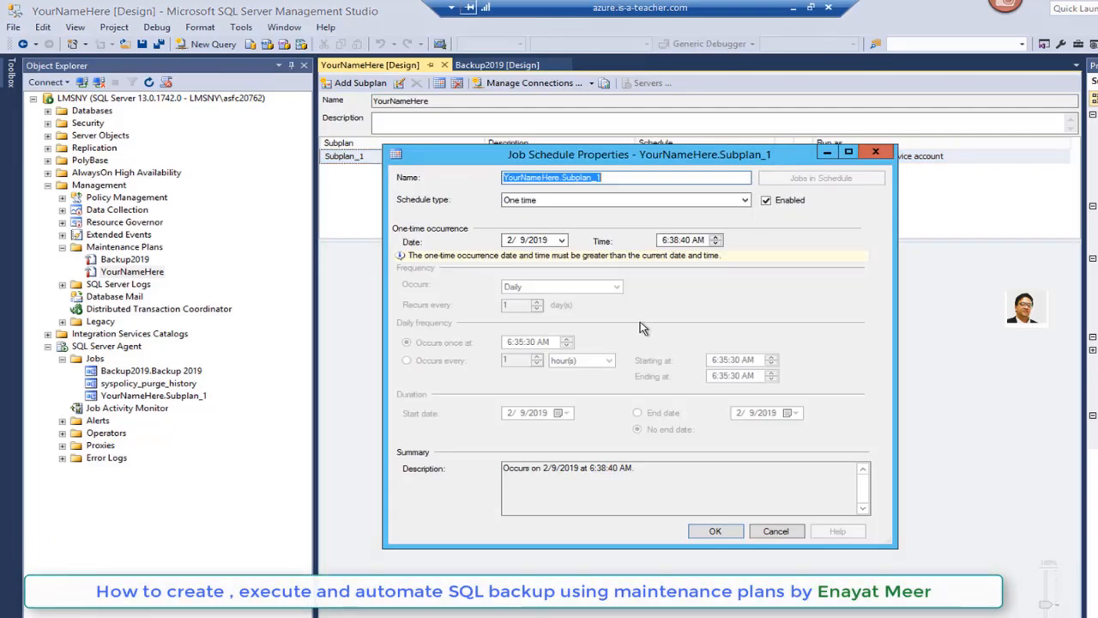
mouse_move(707, 264)
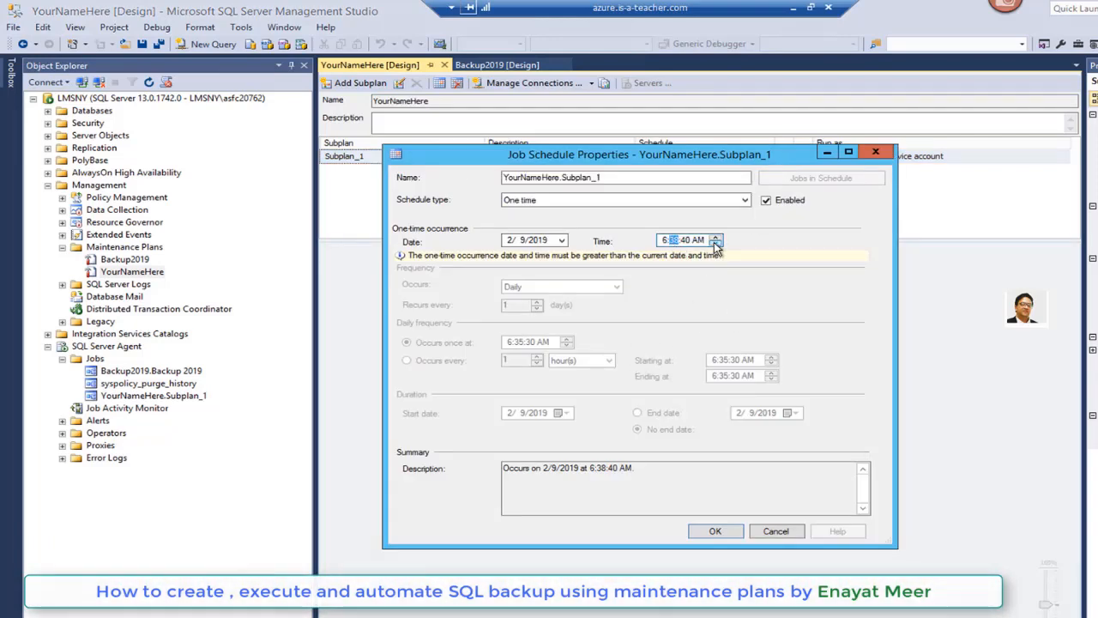
left_click(714, 530)
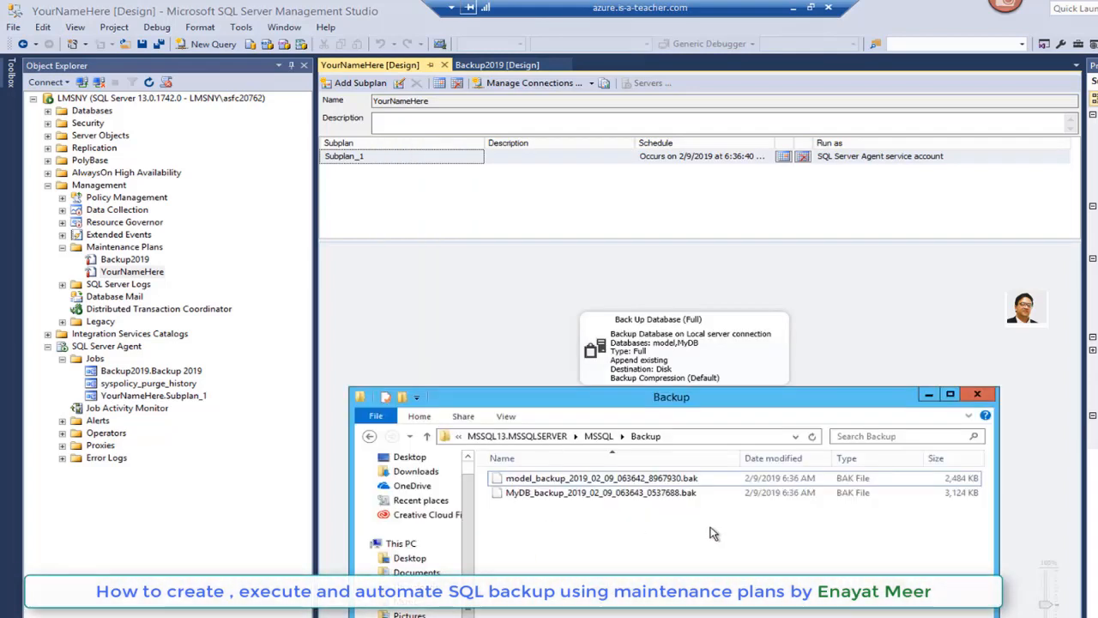
mouse_move(776, 515)
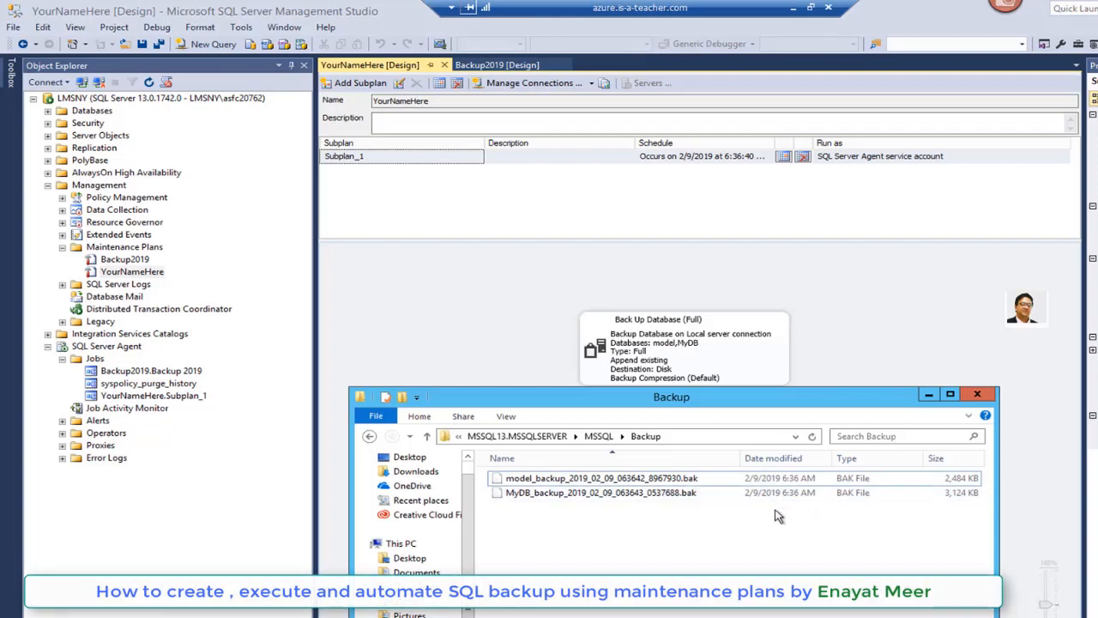
mouse_move(680, 427)
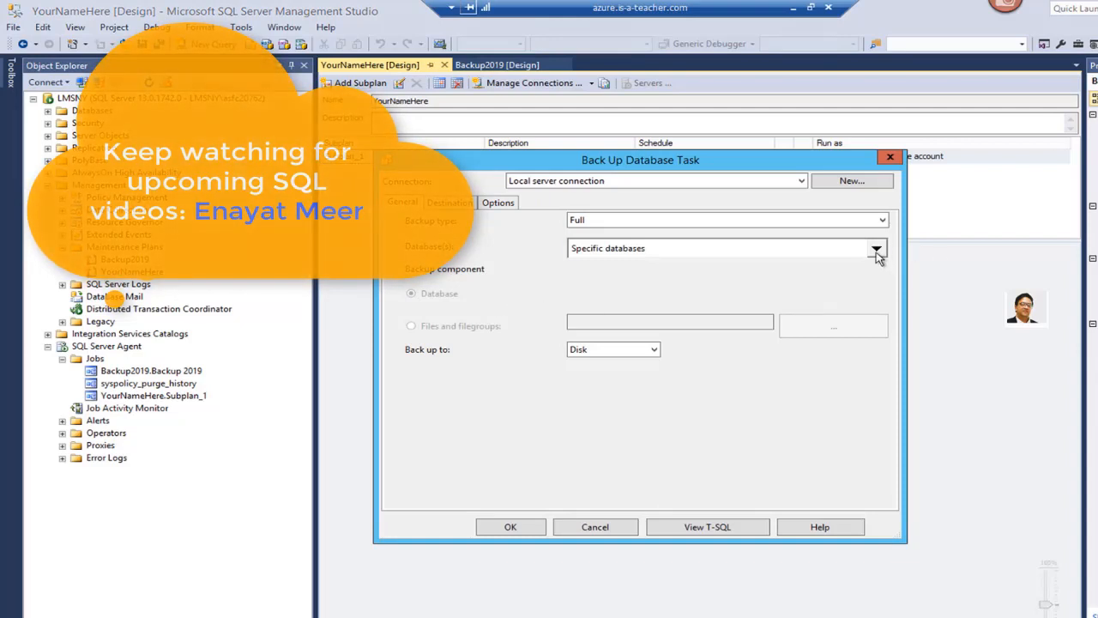
Review the checked databases and cancel the Back Up Database Task without changes.
left_click(875, 248)
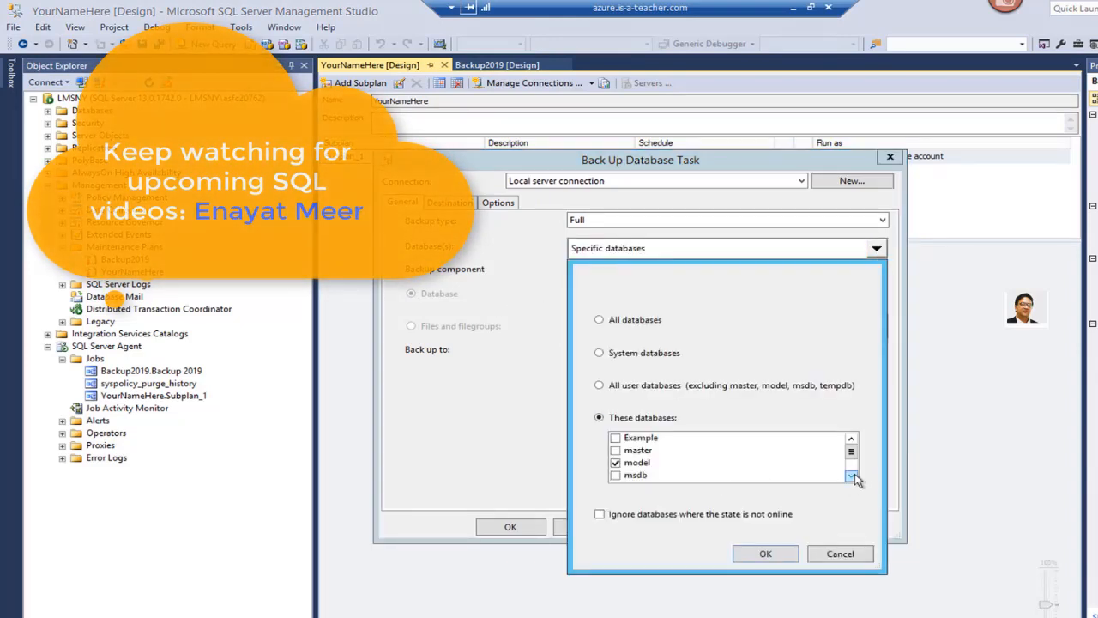
left_click(851, 477)
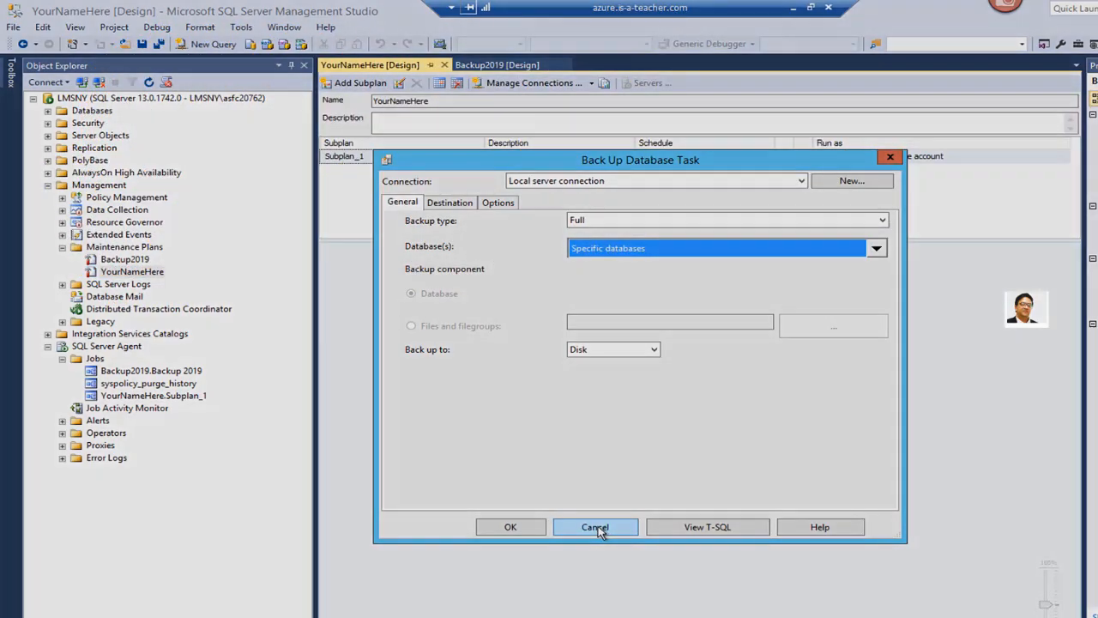
left_click(594, 527)
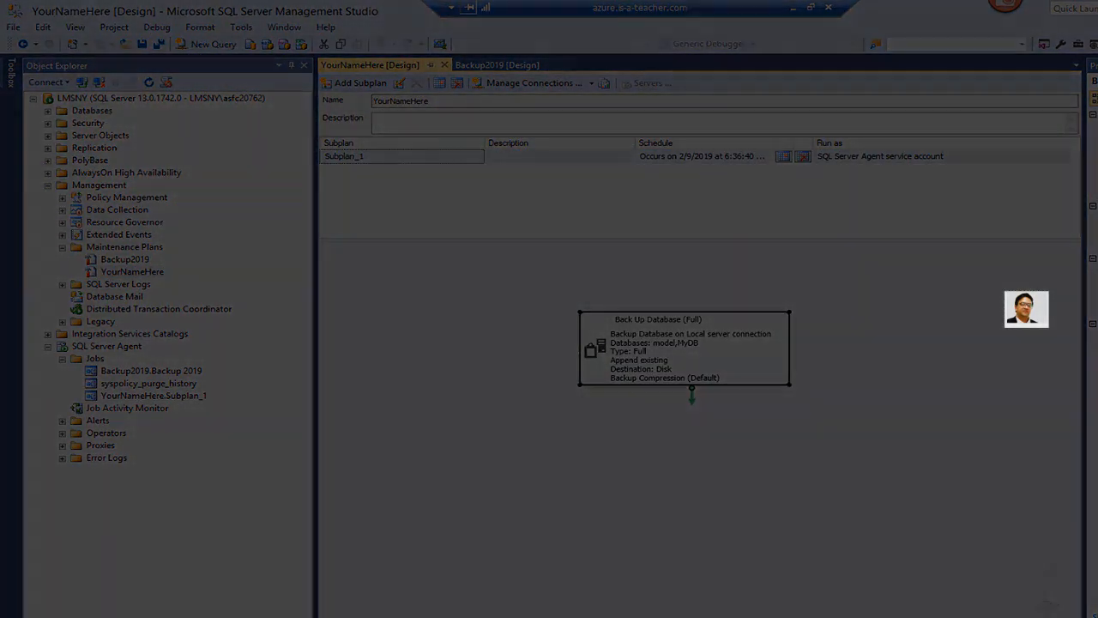